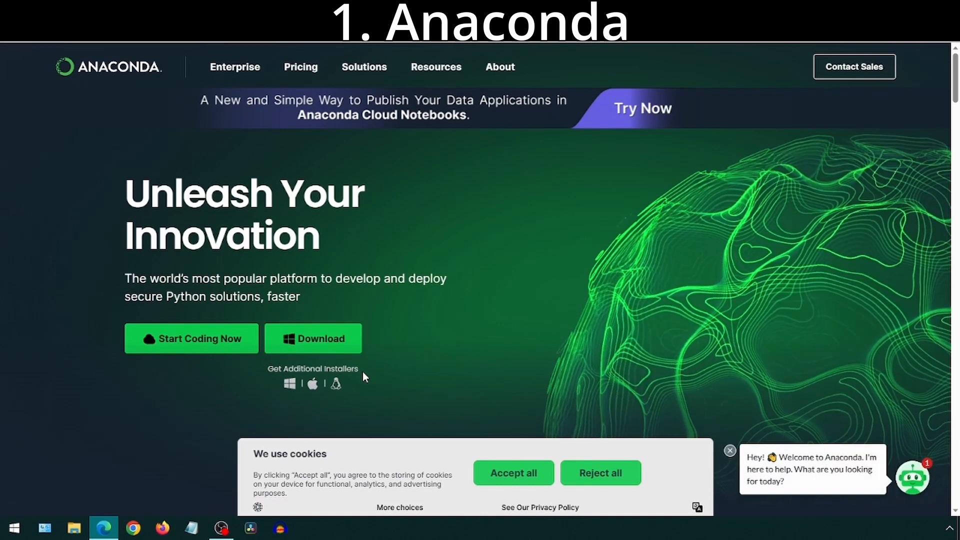
Step: Download the Anaconda3-2023.03-1 Windows installer (786 MB) into Downloads
{"action": "left_click", "coordinate": [314, 339]}
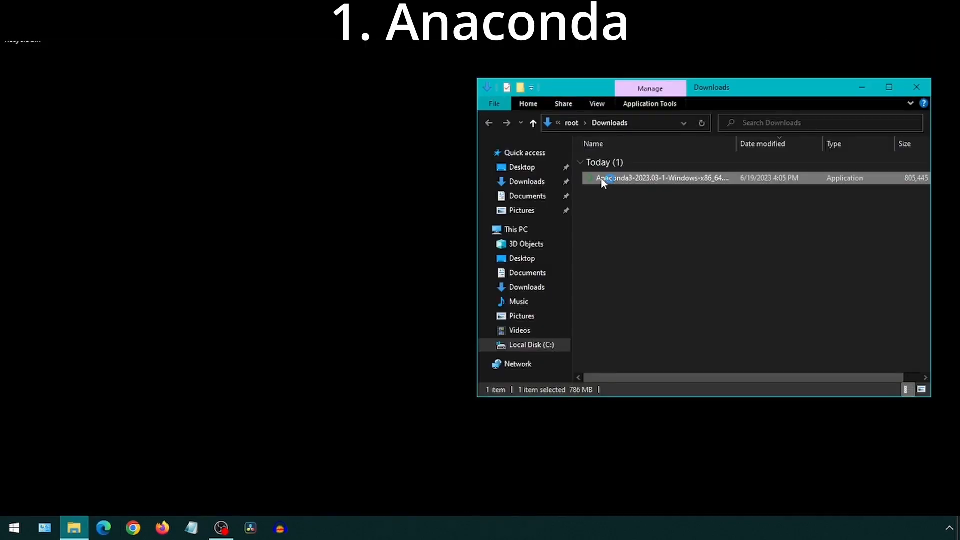
Step: Run Anaconda3 setup, accept the licence, choose Just Me and default C:\Users\root\anaconda3
{"action": "double_click", "coordinate": [656, 179]}
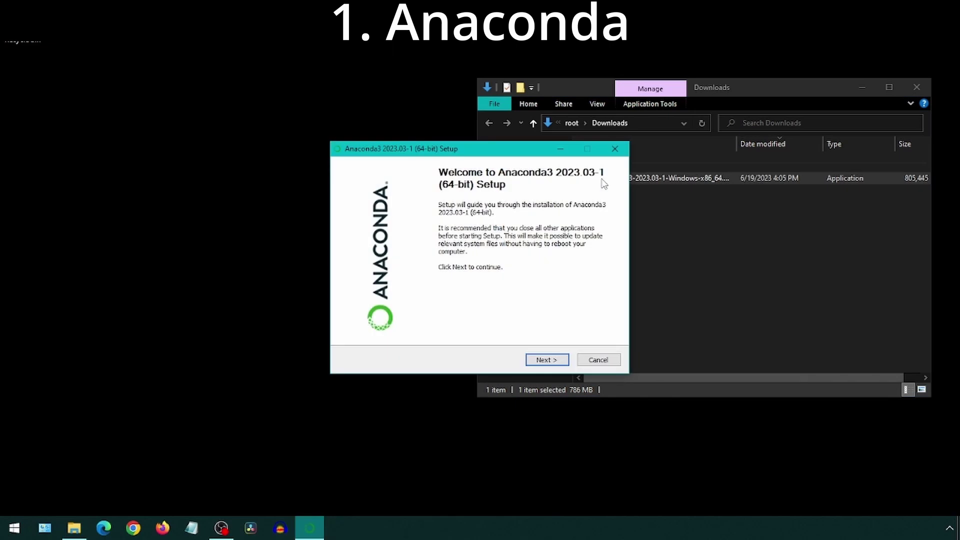
{"action": "left_click", "coordinate": [547, 360]}
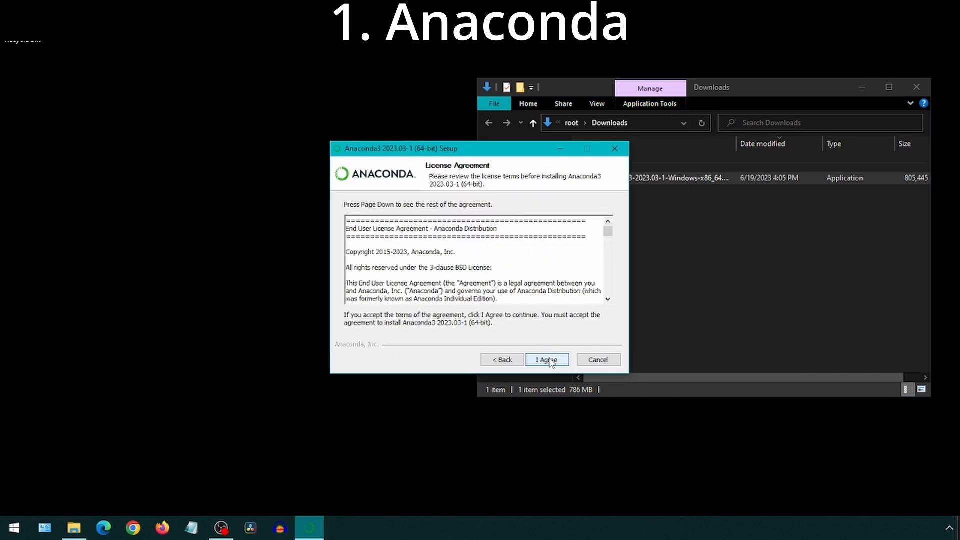
{"action": "left_click", "coordinate": [548, 360]}
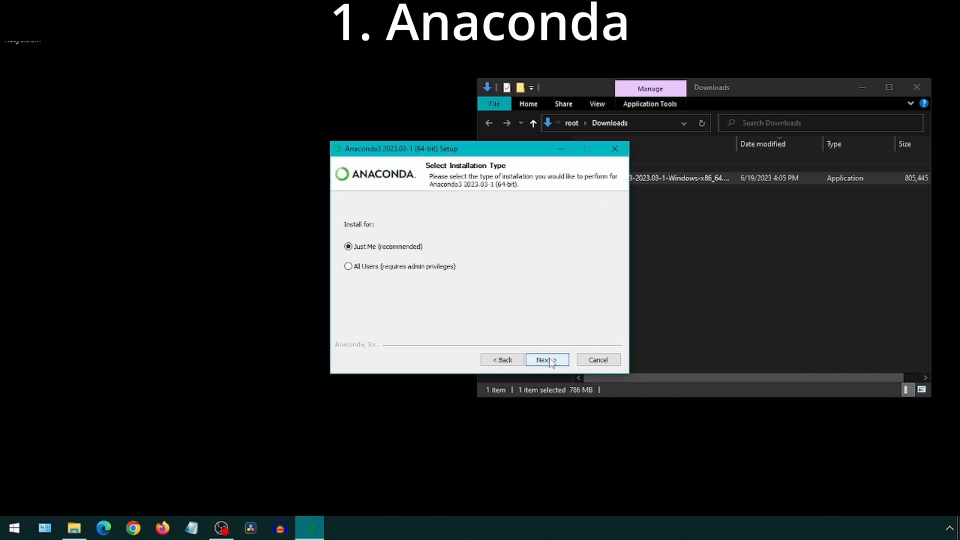
{"action": "left_click", "coordinate": [547, 359]}
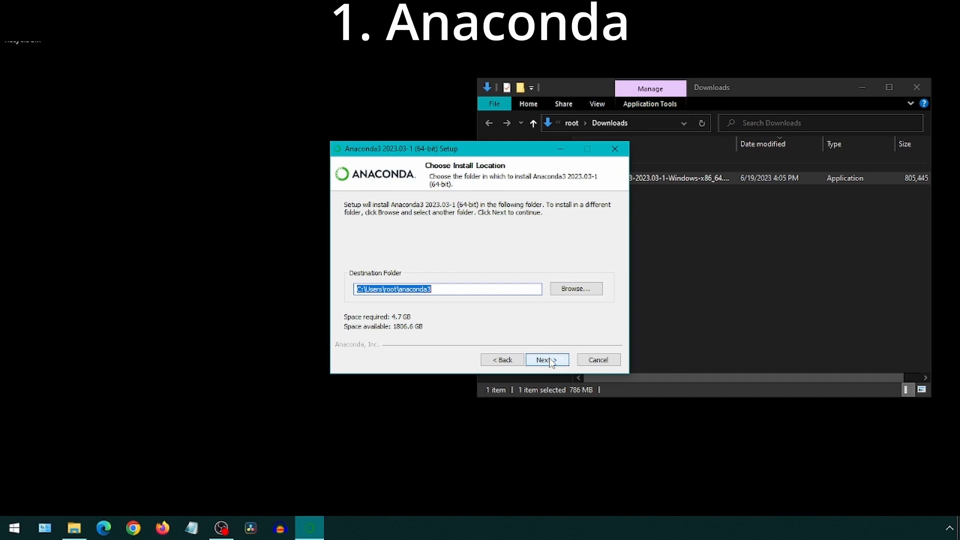
{"action": "left_click", "coordinate": [547, 360]}
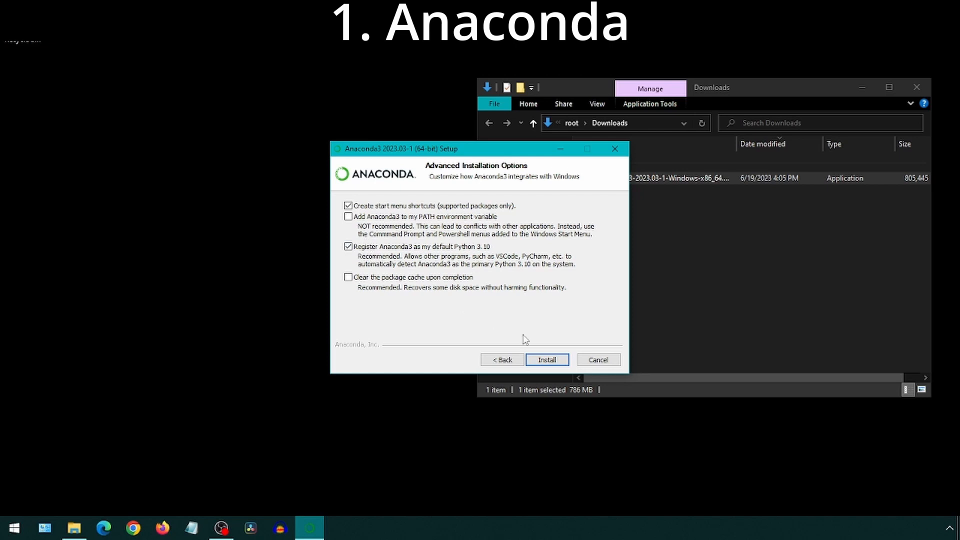
Step: Install Anaconda3 with 'Clear the package cache upon completion' ticked, then finish setup
{"action": "left_click", "coordinate": [348, 277]}
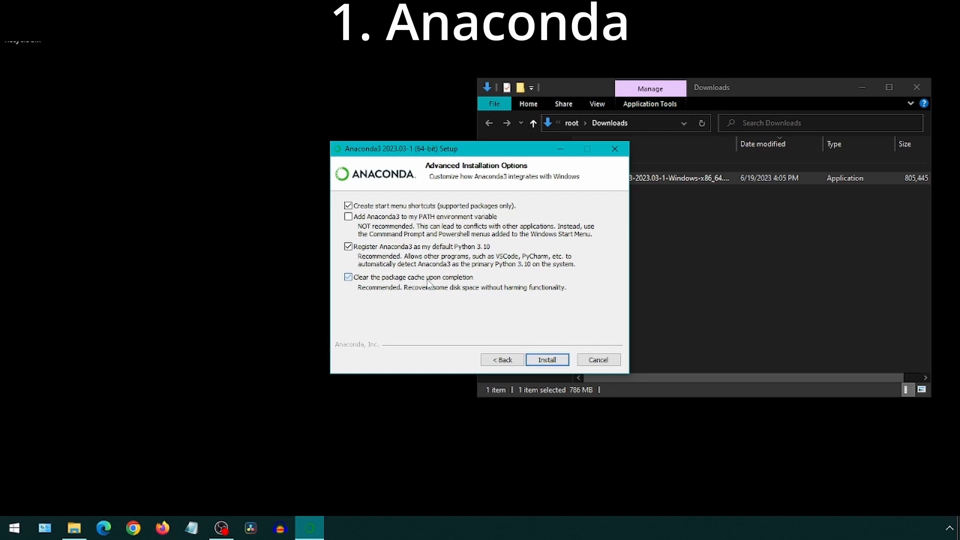
{"action": "left_click", "coordinate": [547, 359]}
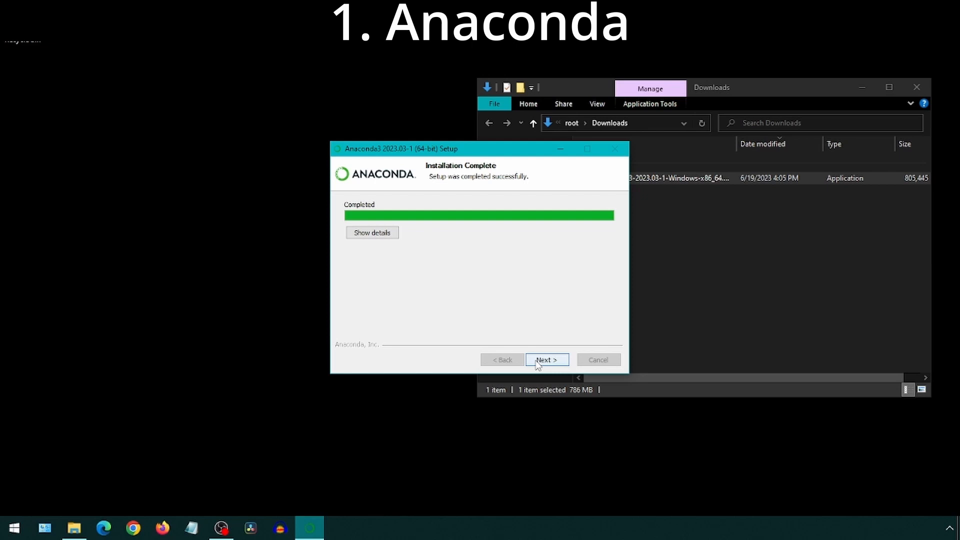
{"action": "left_click", "coordinate": [547, 360]}
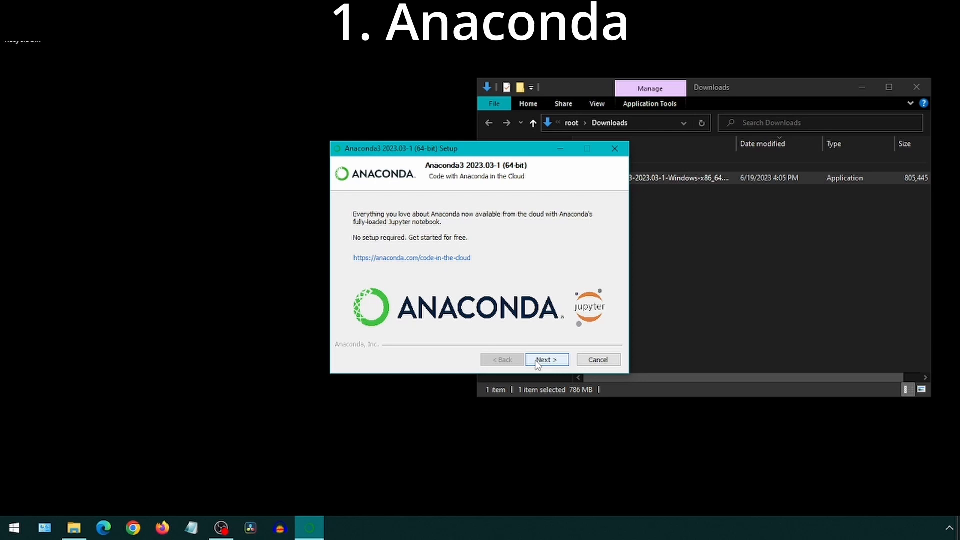
{"action": "left_click", "coordinate": [547, 359]}
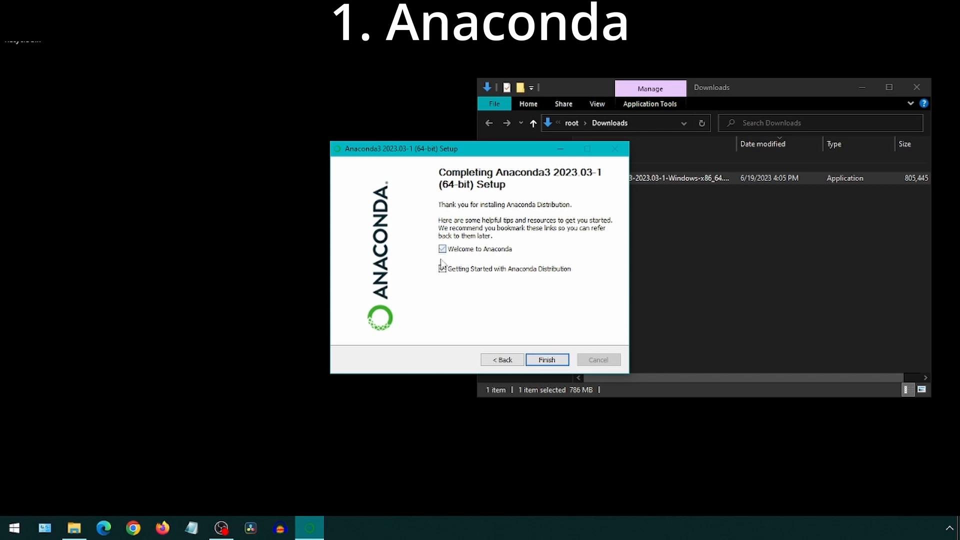
{"action": "left_click", "coordinate": [547, 359]}
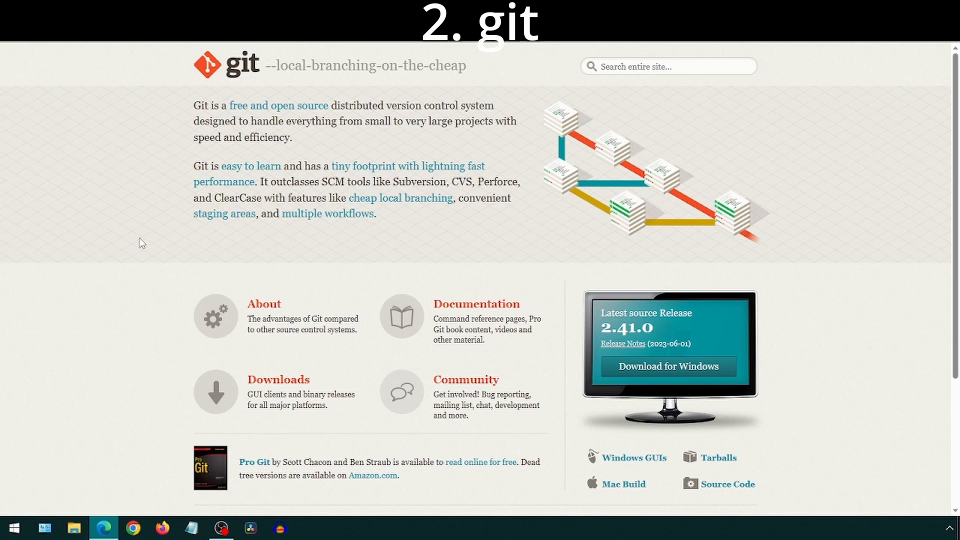
{"action": "mouse_move", "coordinate": [649, 369]}
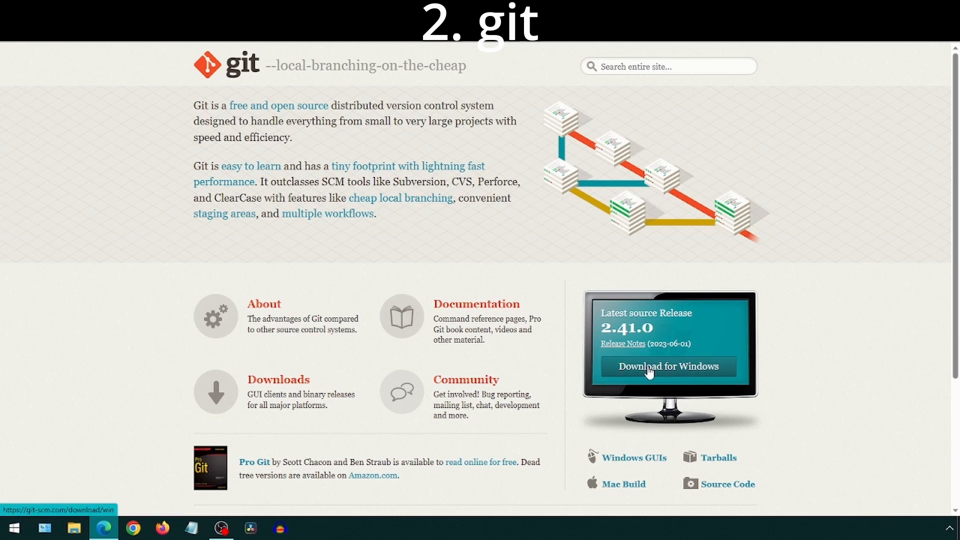
Step: Download and launch the Git 2.41.0 64-bit Git for Windows Setup
{"action": "left_click", "coordinate": [668, 367]}
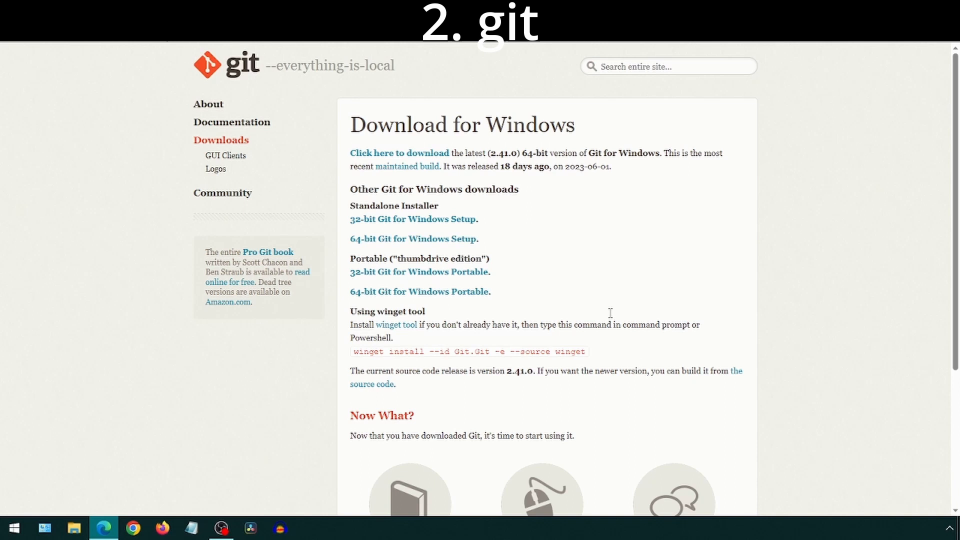
{"action": "mouse_move", "coordinate": [438, 243]}
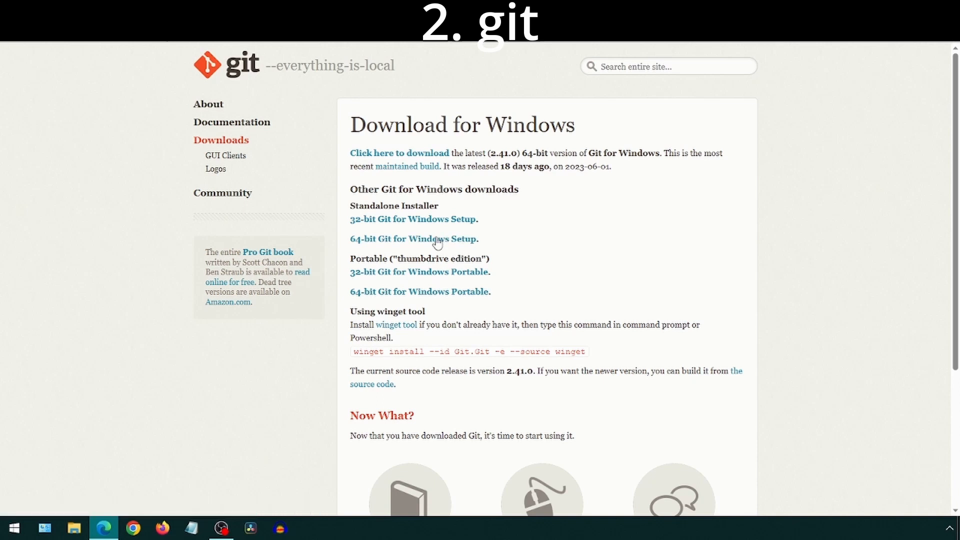
{"action": "left_click", "coordinate": [436, 239]}
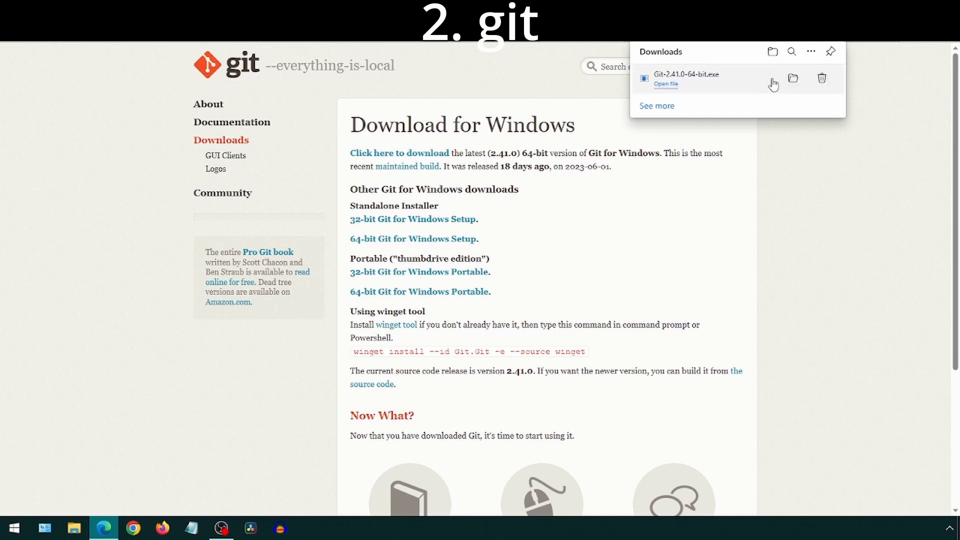
{"action": "left_click", "coordinate": [793, 79]}
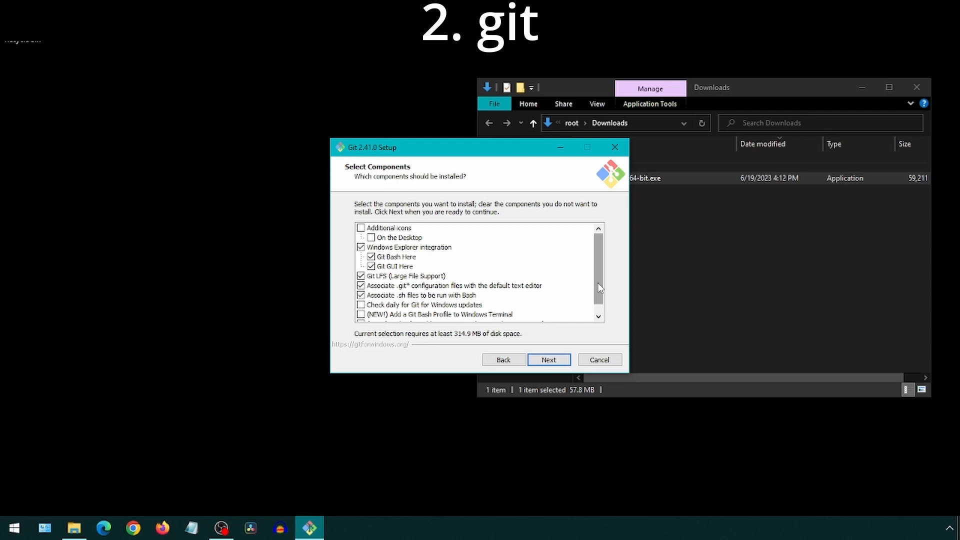
Step: Keep Git's default components, Start Menu folder, Vim editor, command-line PATH, OpenSSH and OpenSSL
{"action": "left_click", "coordinate": [549, 360]}
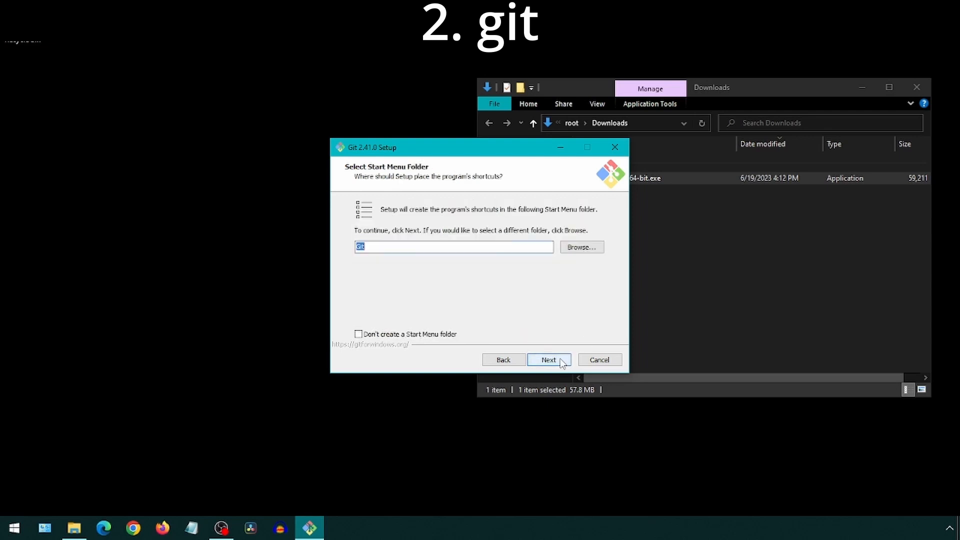
{"action": "left_click", "coordinate": [548, 360]}
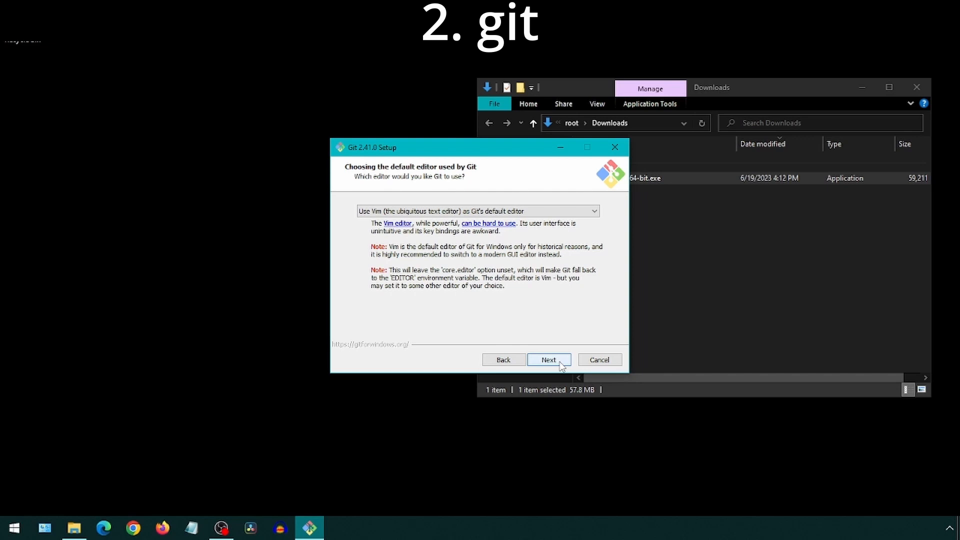
{"action": "left_click", "coordinate": [549, 360]}
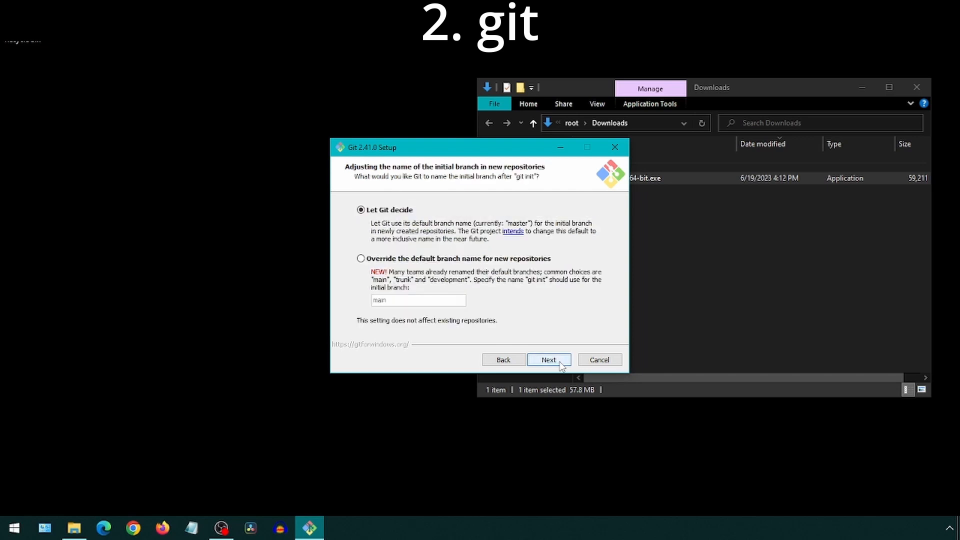
{"action": "left_click", "coordinate": [549, 360]}
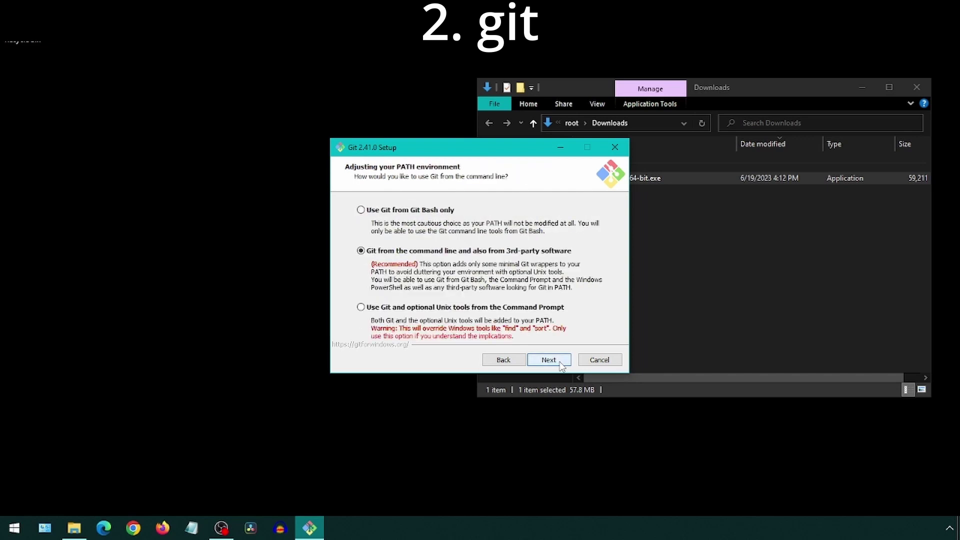
{"action": "left_click", "coordinate": [549, 359]}
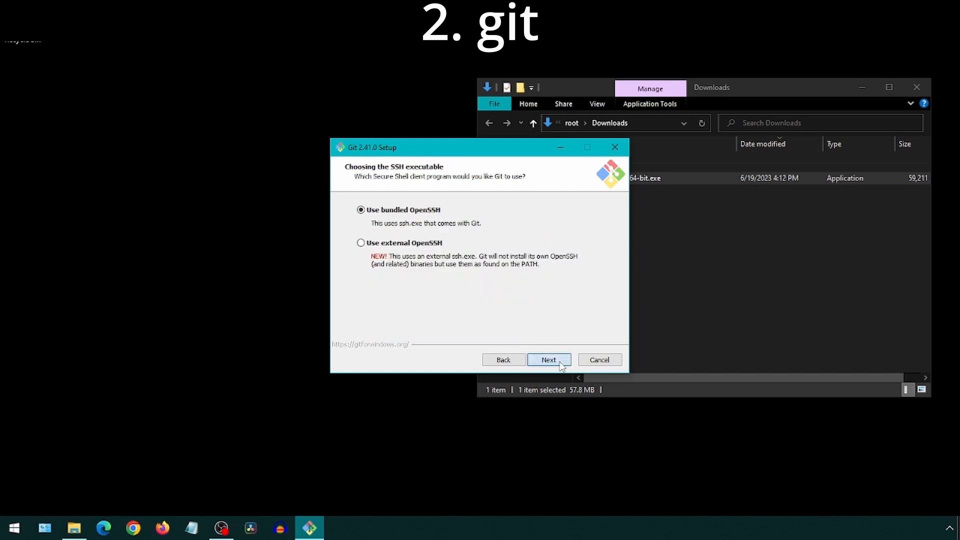
{"action": "left_click", "coordinate": [549, 360]}
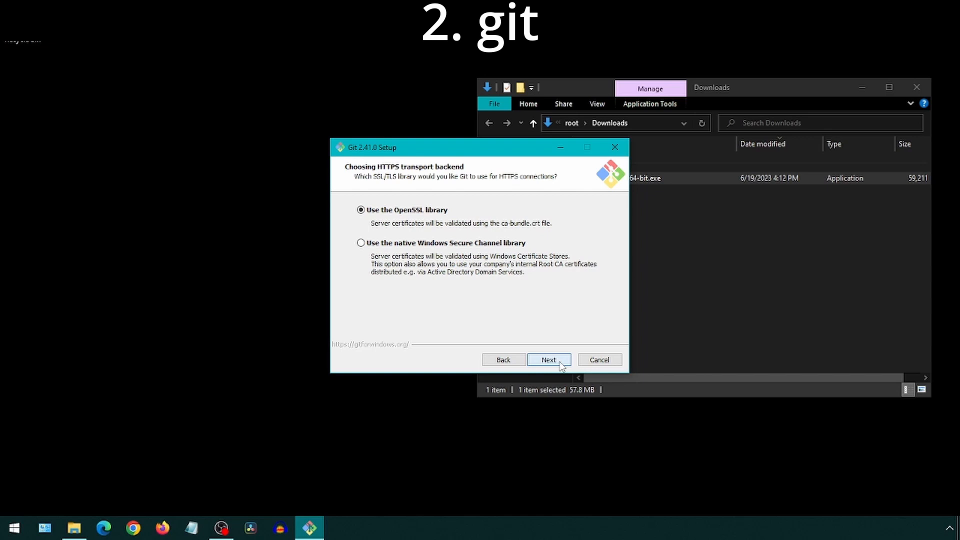
{"action": "left_click", "coordinate": [549, 360]}
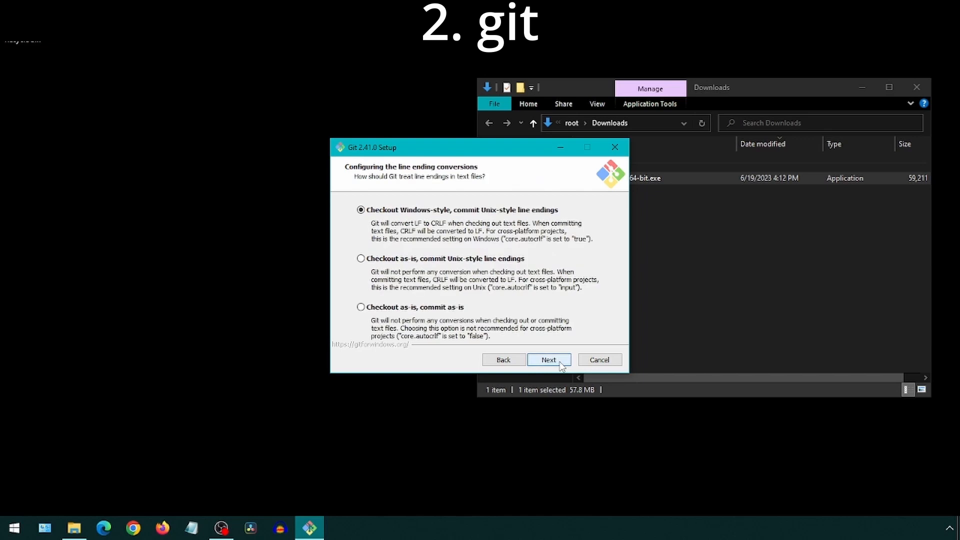
Step: Keep Windows line endings, MinTTY and default pull, choose no credential helper, and install Git
{"action": "left_click", "coordinate": [549, 360]}
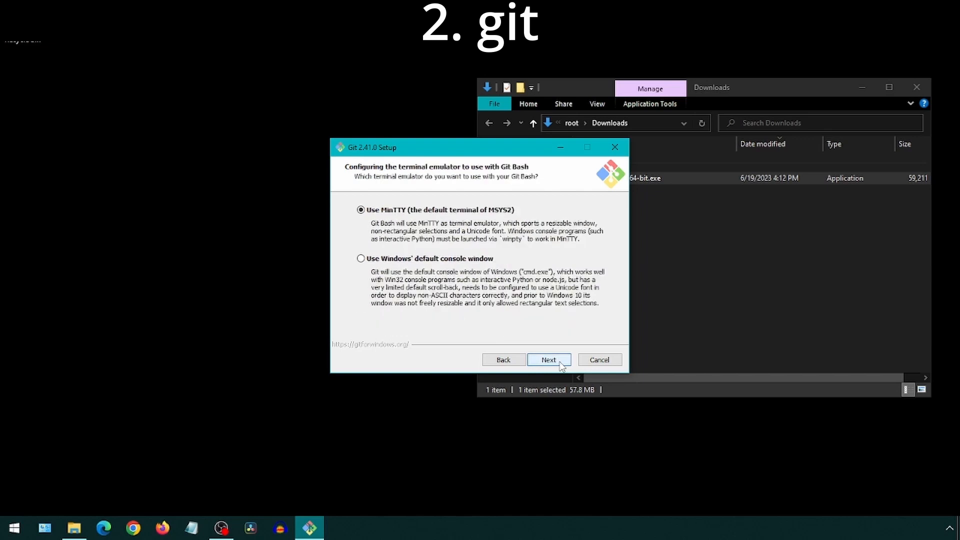
{"action": "left_click", "coordinate": [549, 359]}
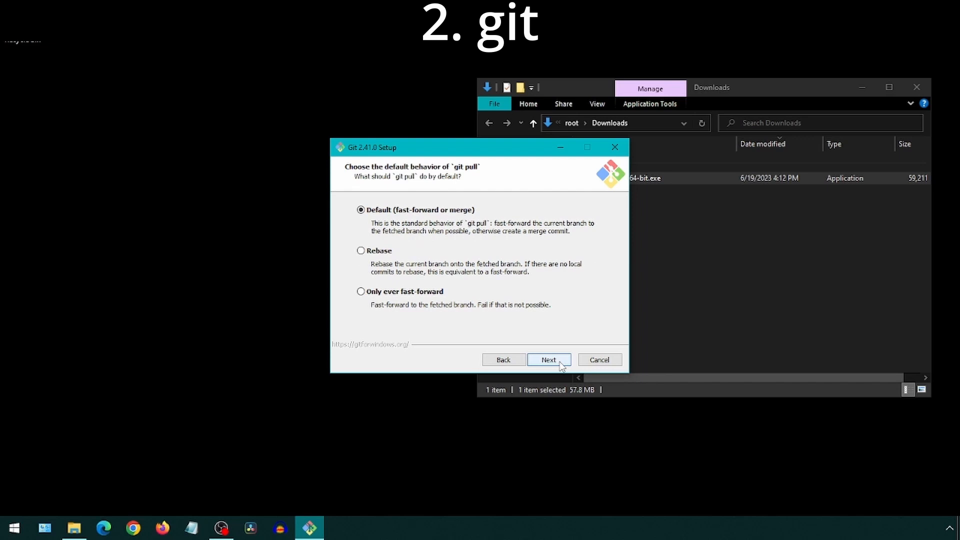
{"action": "left_click", "coordinate": [549, 359]}
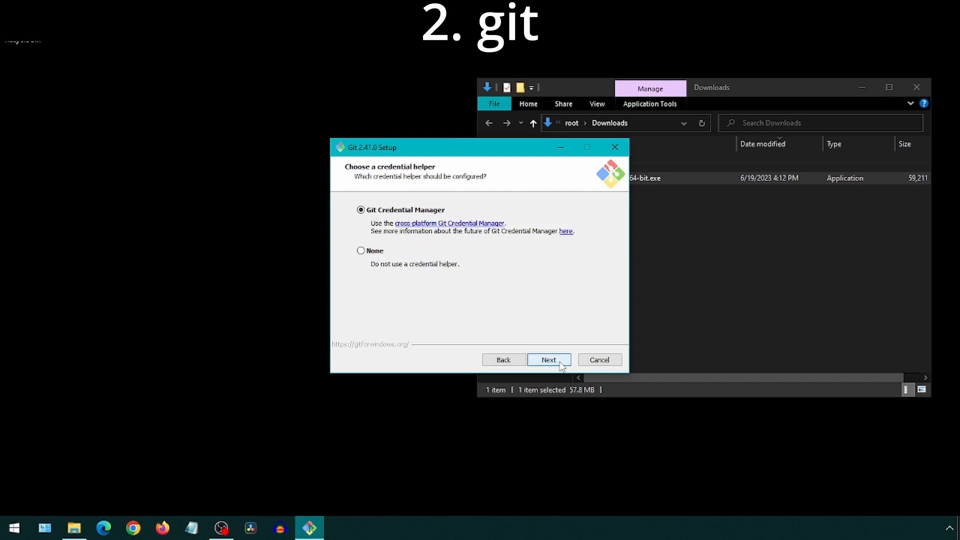
{"action": "left_click", "coordinate": [361, 250]}
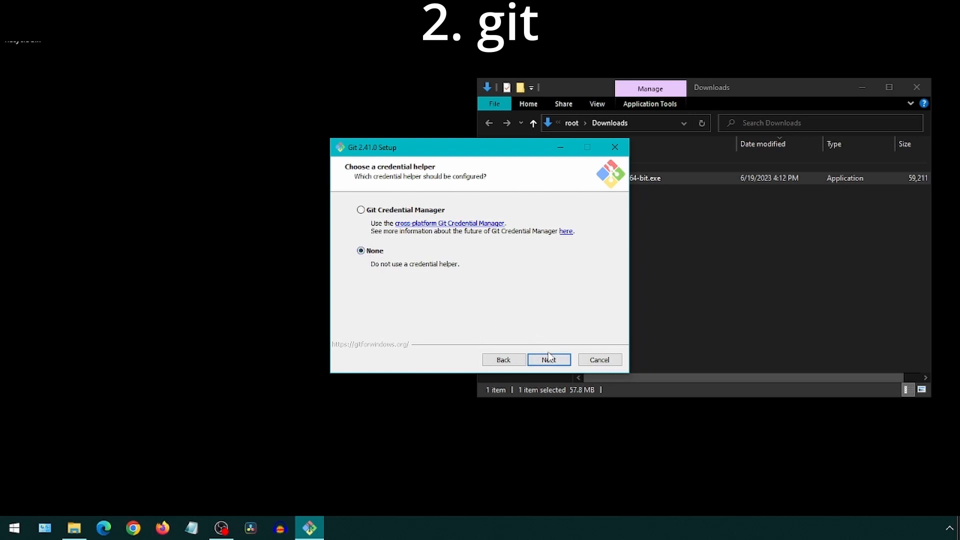
{"action": "left_click", "coordinate": [549, 360]}
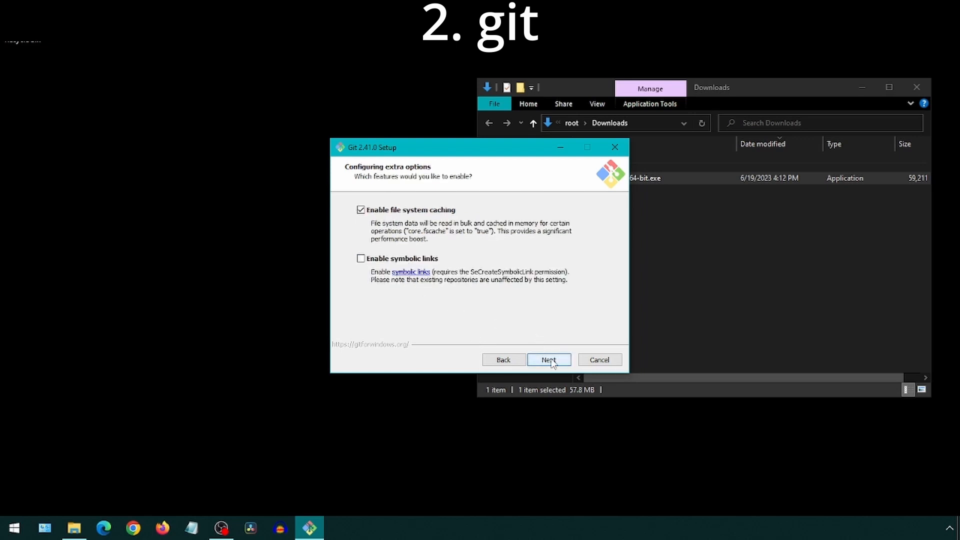
{"action": "left_click", "coordinate": [550, 360]}
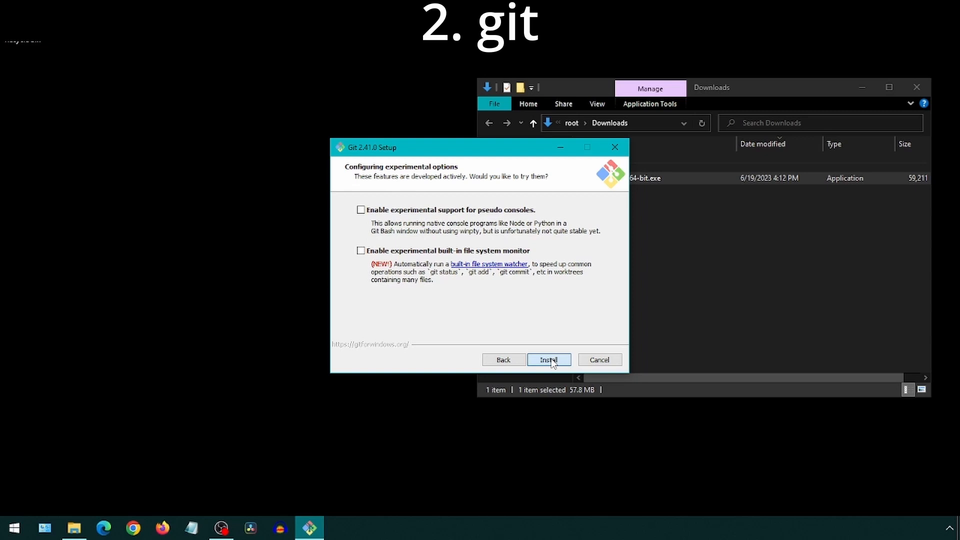
{"action": "left_click", "coordinate": [549, 359]}
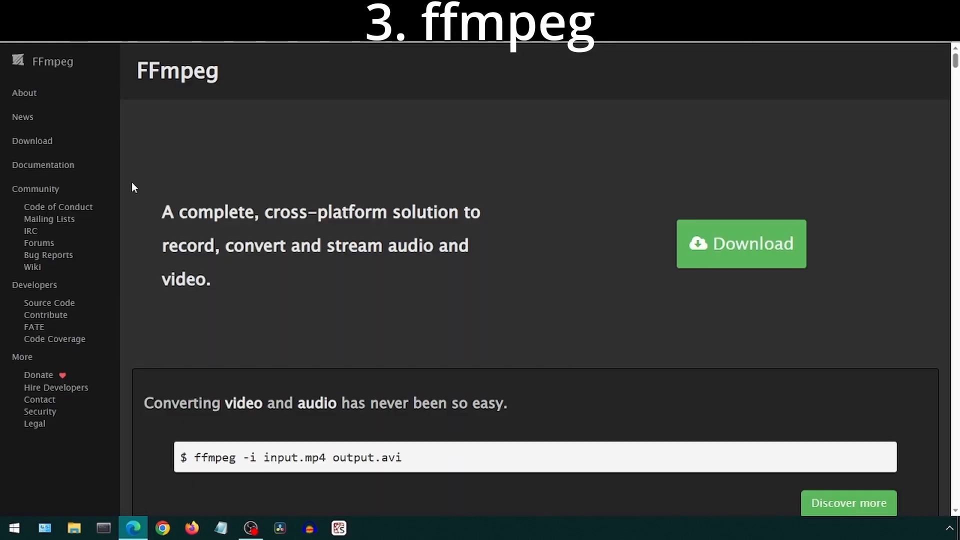
Step: Download the FFmpeg 6.0 ffmpeg-release-full.7z build from gyan.dev
{"action": "left_click", "coordinate": [741, 243]}
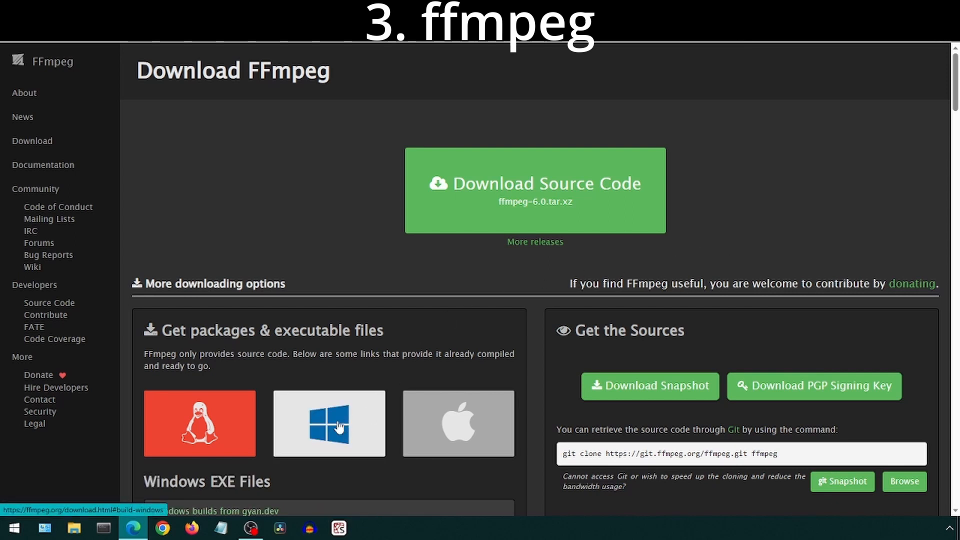
{"action": "scroll", "scroll_direction": "down", "scroll_amount": 3}
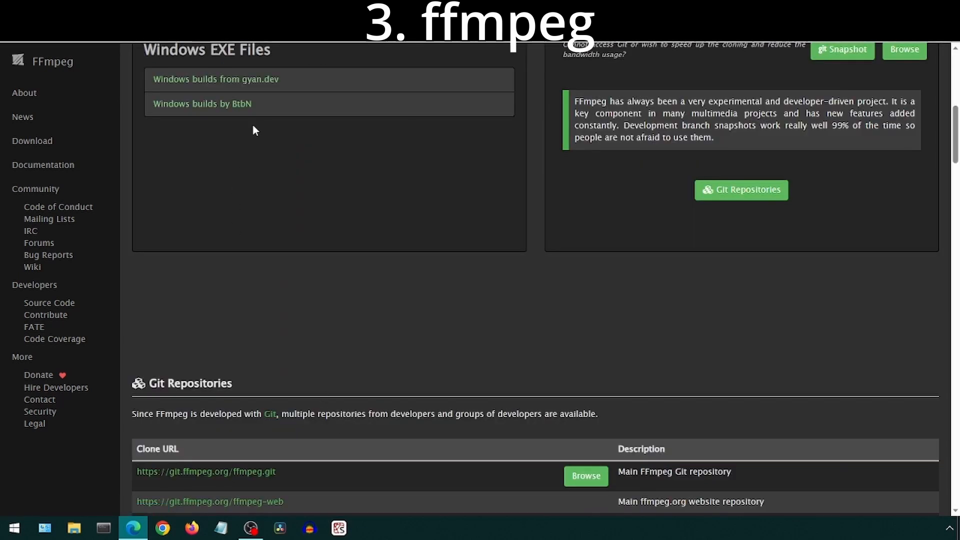
{"action": "mouse_move", "coordinate": [244, 83]}
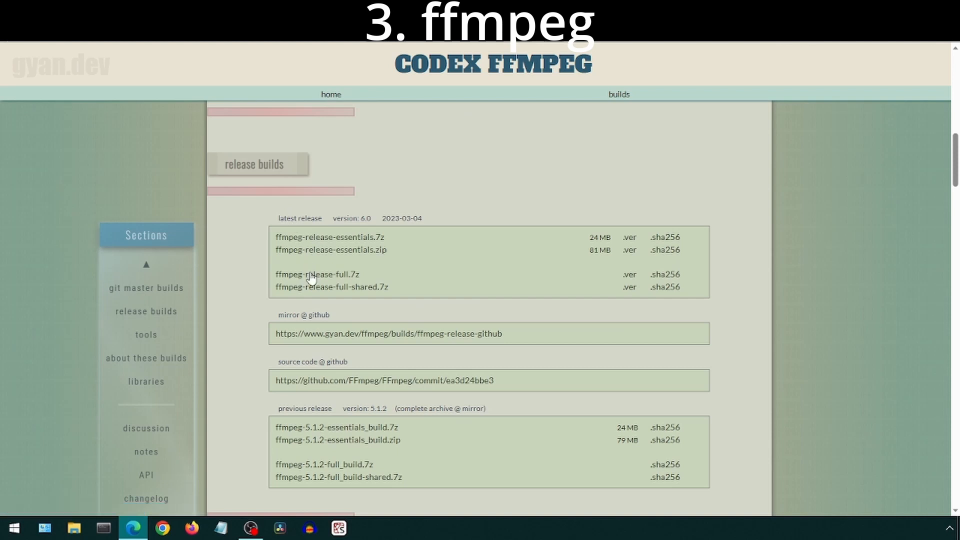
{"action": "left_click", "coordinate": [74, 526]}
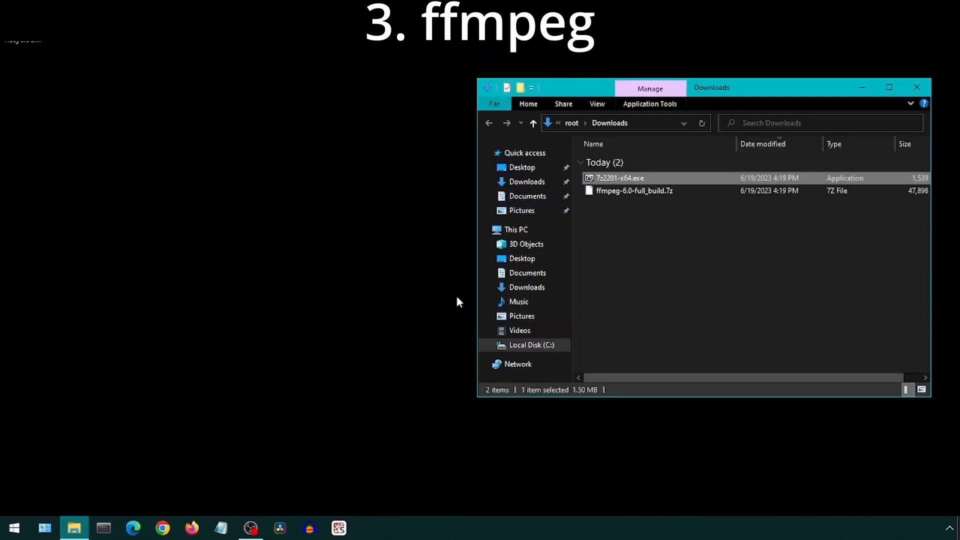
Step: Extract the downloaded FFmpeg archive into its own folder with 7-Zip
{"action": "left_click", "coordinate": [635, 191]}
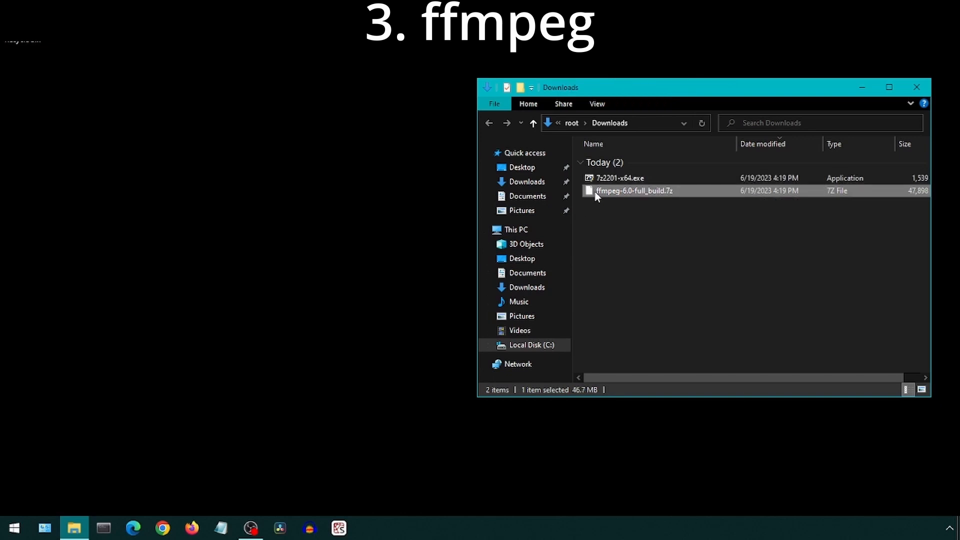
{"action": "right_click", "coordinate": [634, 191]}
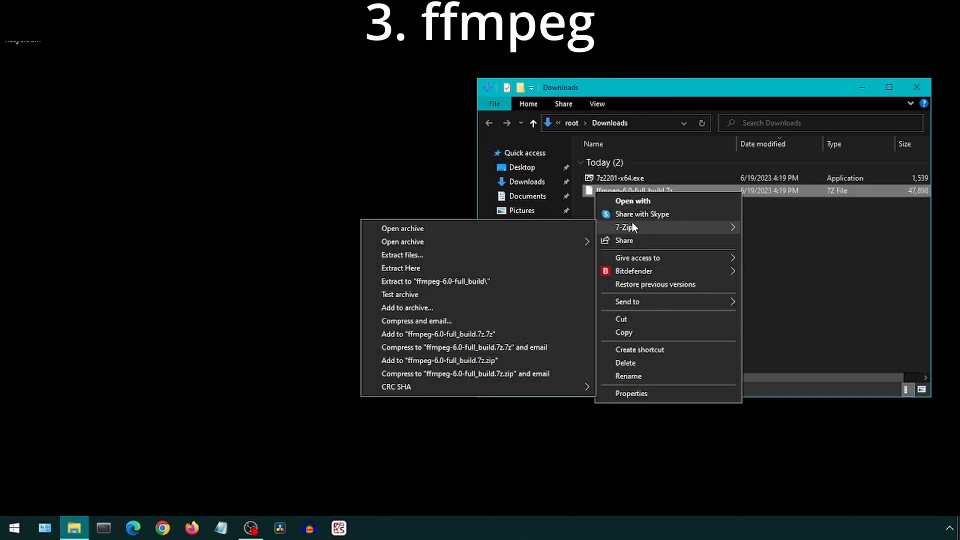
{"action": "left_click", "coordinate": [400, 268]}
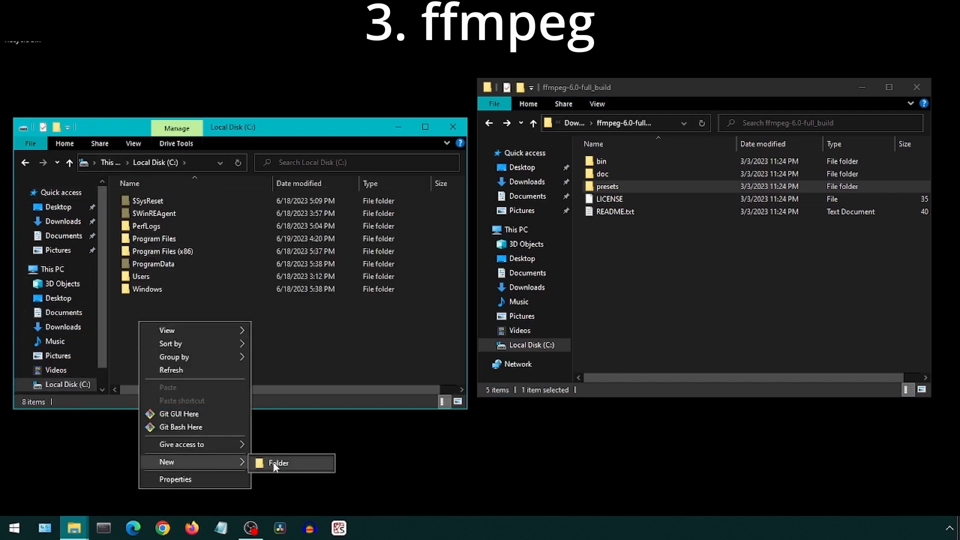
Step: Create C:\tools, place the build there as ffmpeg, and open its bin folder
{"action": "left_click", "coordinate": [279, 464]}
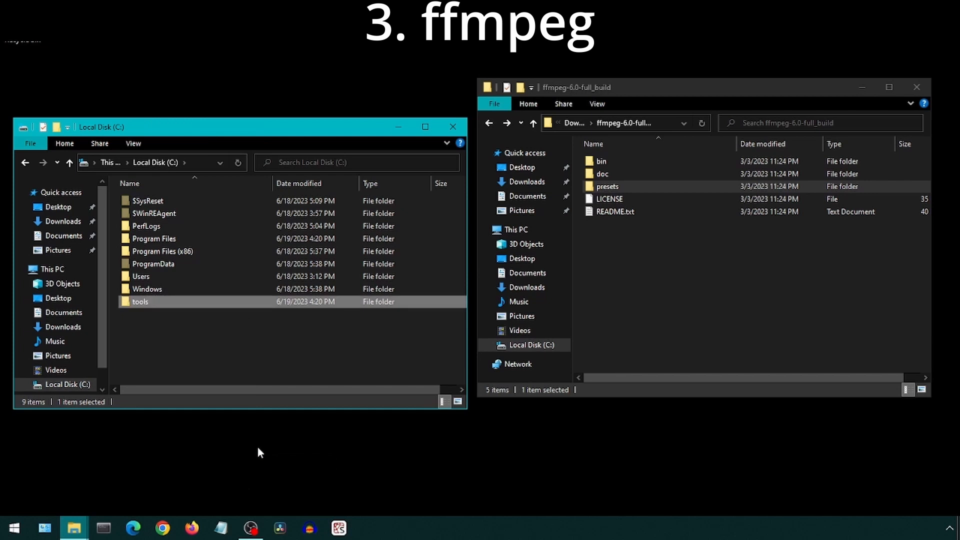
{"action": "double_click", "coordinate": [140, 302]}
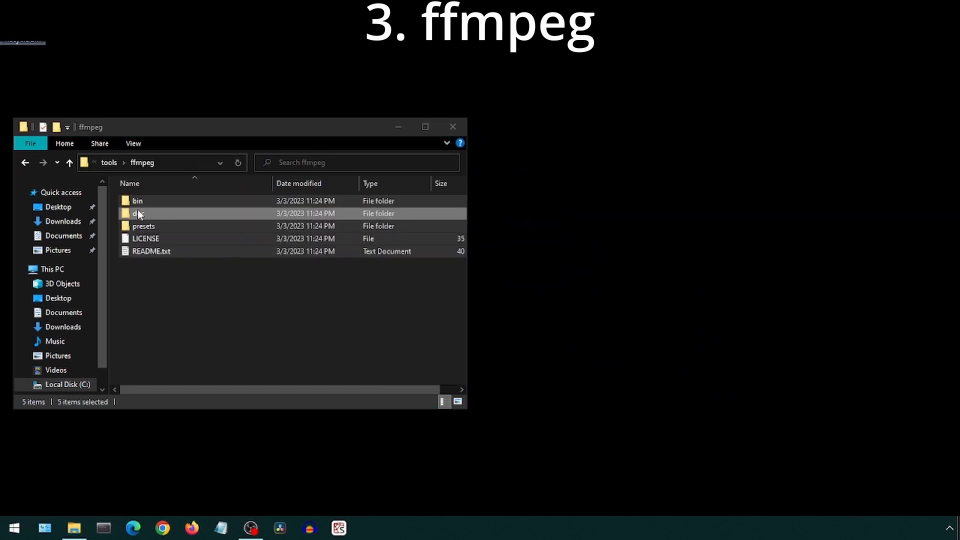
{"action": "double_click", "coordinate": [138, 201]}
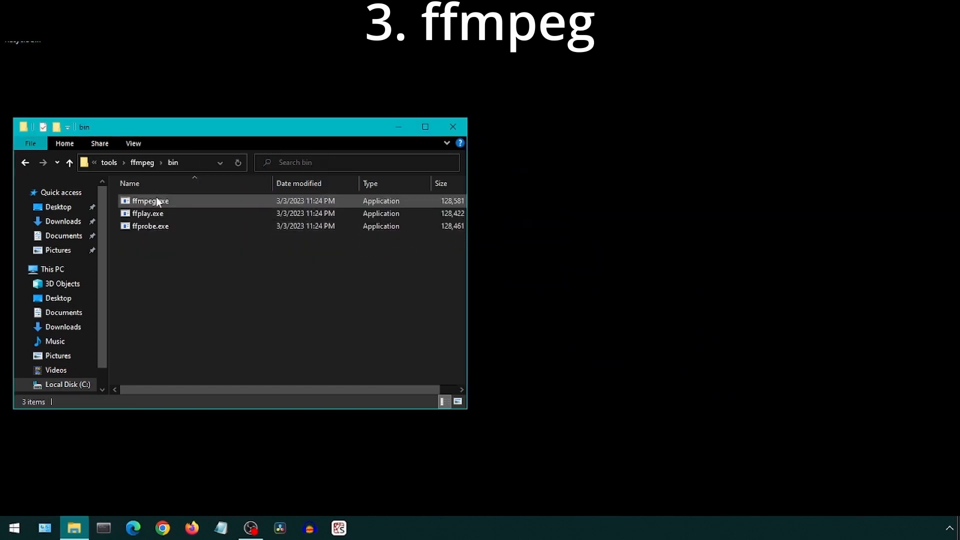
{"action": "left_click", "coordinate": [150, 163]}
{"action": "type", "text": "e"}
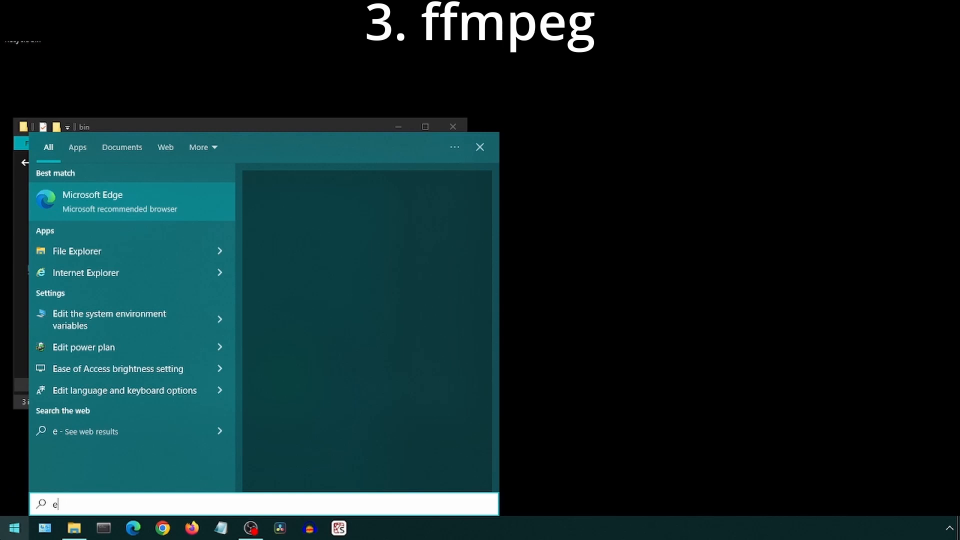
Step: Add C:\tools\ffmpeg\bin as a new entry in the user Path variable
{"action": "type", "text": "nviro"}
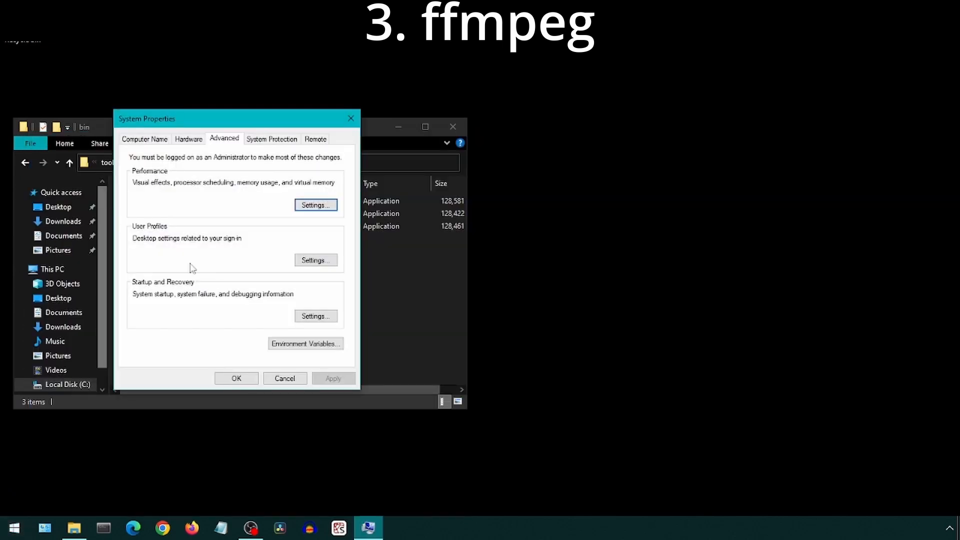
{"action": "left_click", "coordinate": [305, 344]}
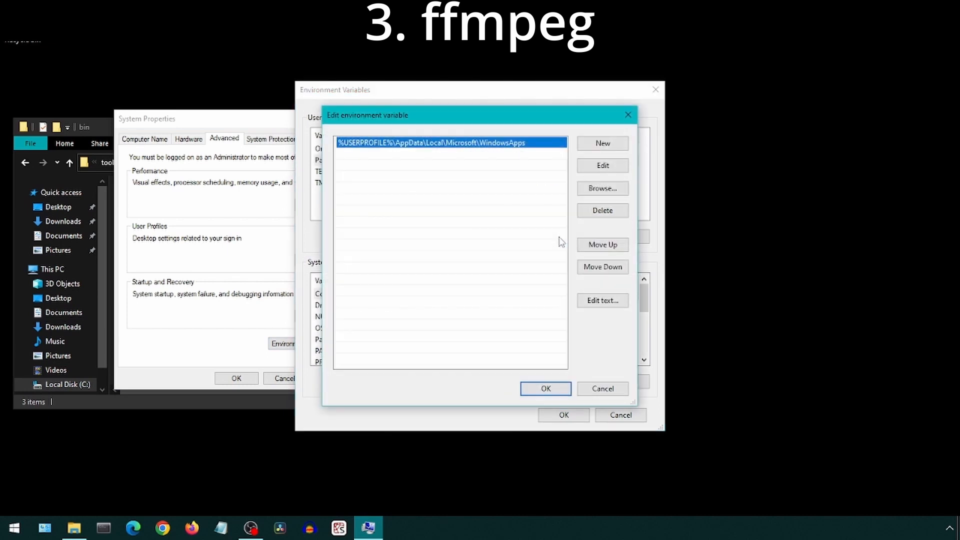
{"action": "left_click", "coordinate": [603, 144]}
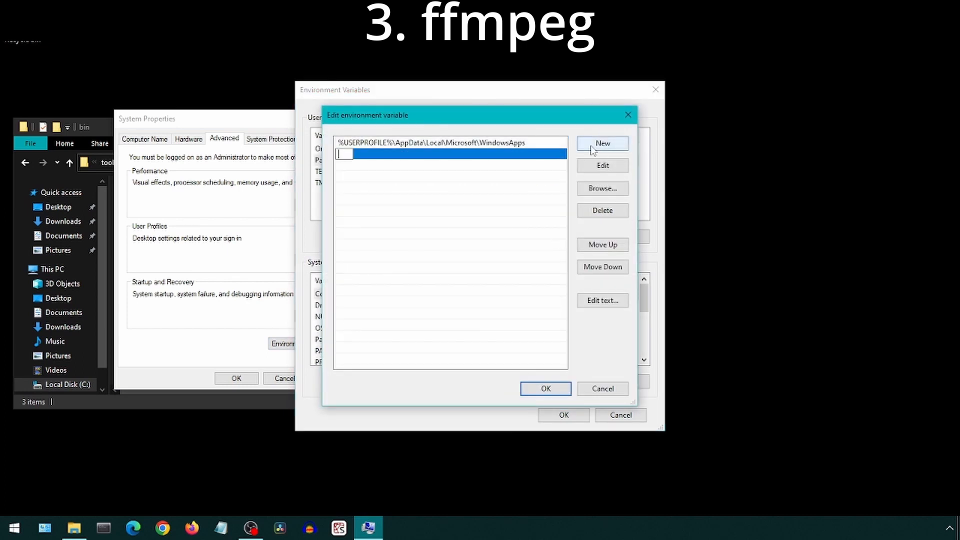
{"action": "type", "text": "C:\\tools\\ffmpeg\\bin"}
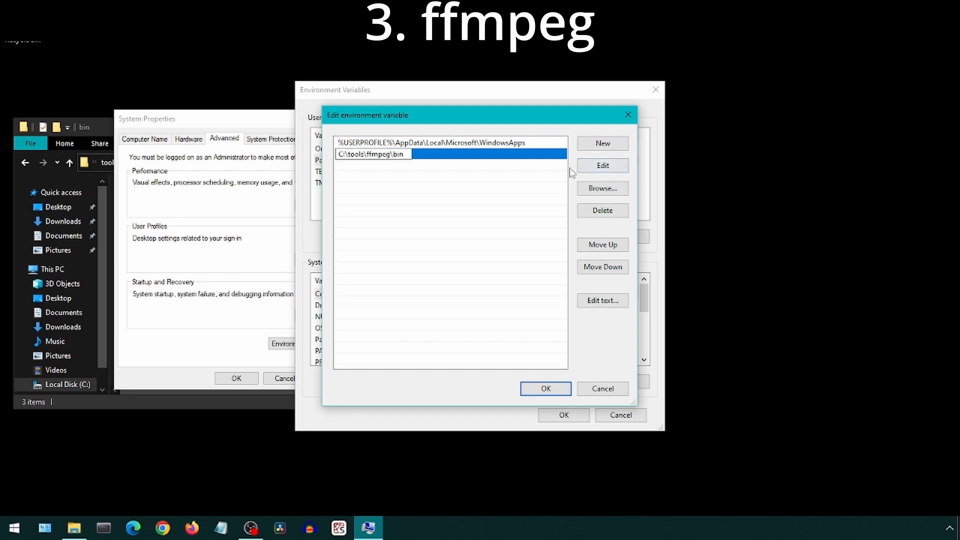
{"action": "left_click", "coordinate": [546, 389]}
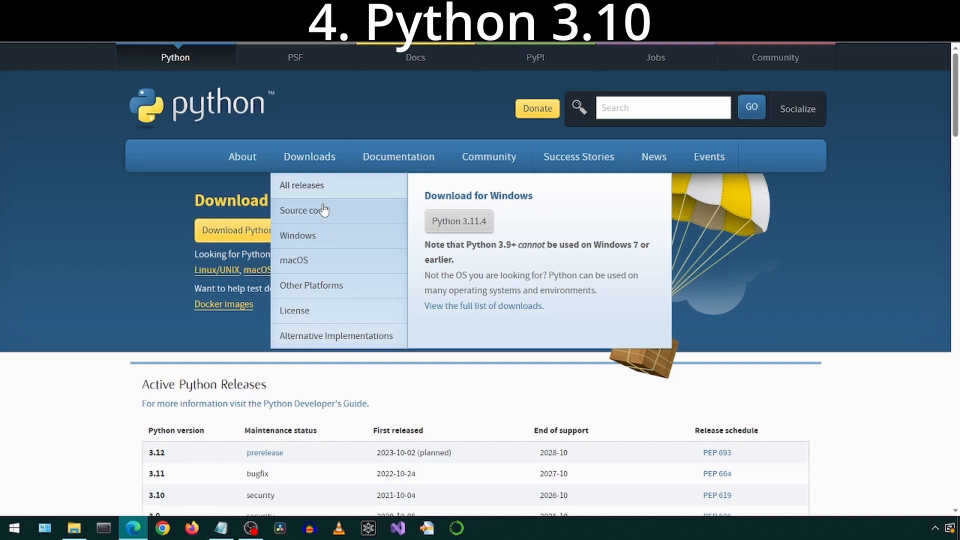
Step: Download the Python 3.10.11 64-bit installer and install it with python.exe added to PATH
{"action": "scroll", "scroll_direction": "down", "scroll_amount": 3}
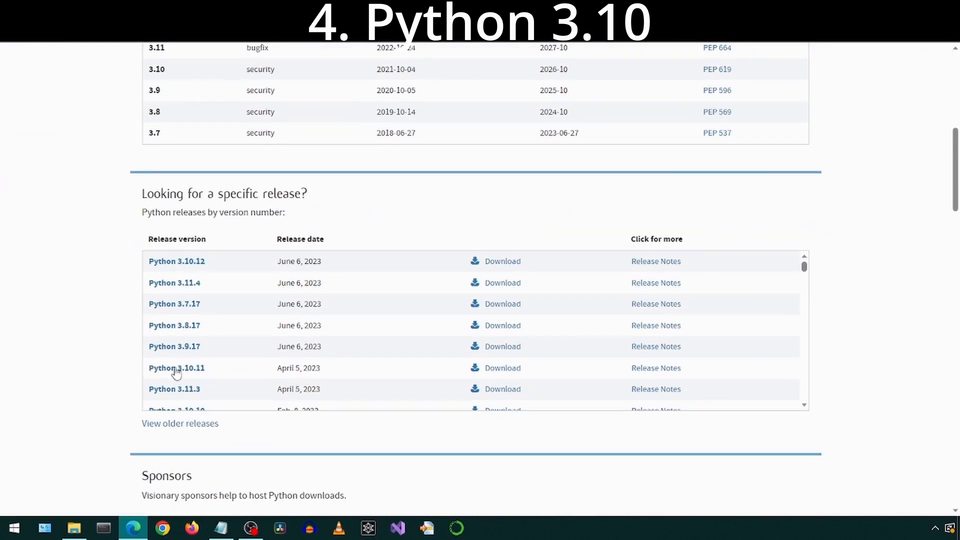
{"action": "left_click", "coordinate": [176, 368]}
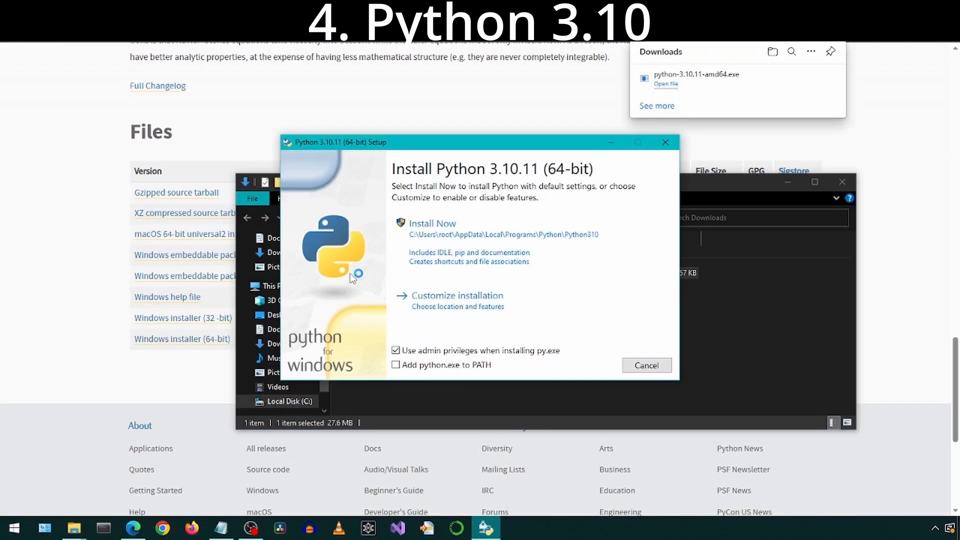
{"action": "left_click", "coordinate": [395, 364]}
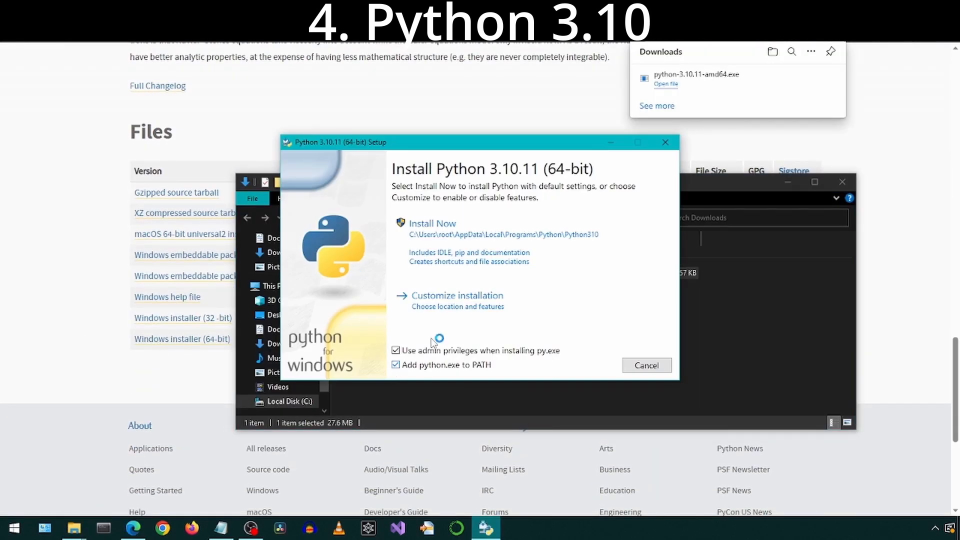
{"action": "left_click", "coordinate": [432, 224]}
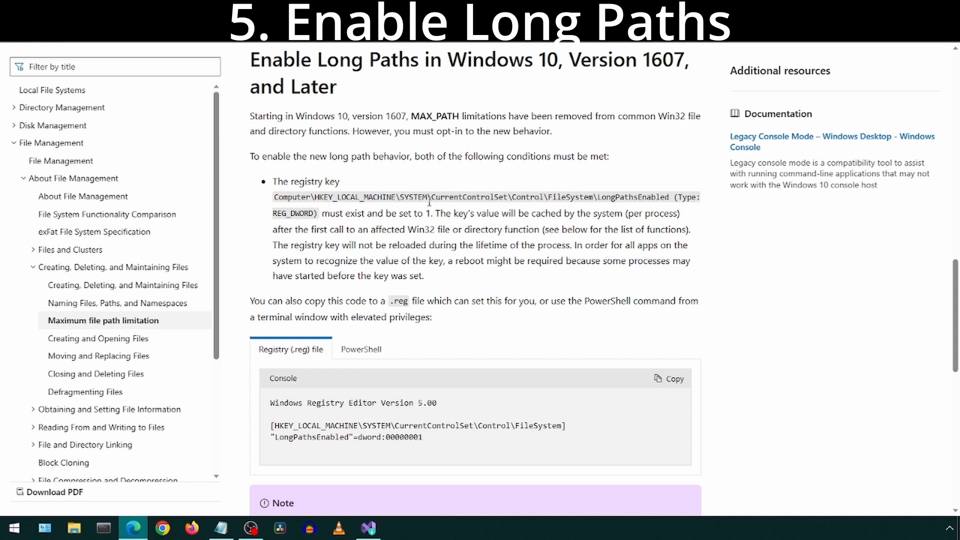
{"action": "mouse_move", "coordinate": [267, 357]}
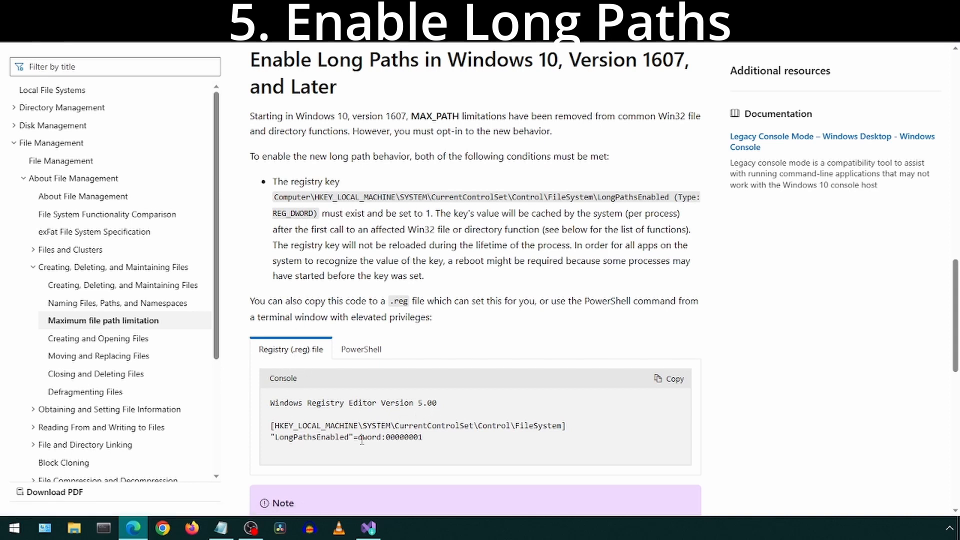
Step: Open longpath.reg in Notepad and check it sets LongPathsEnabled to dword 1
{"action": "right_click", "coordinate": [798, 80]}
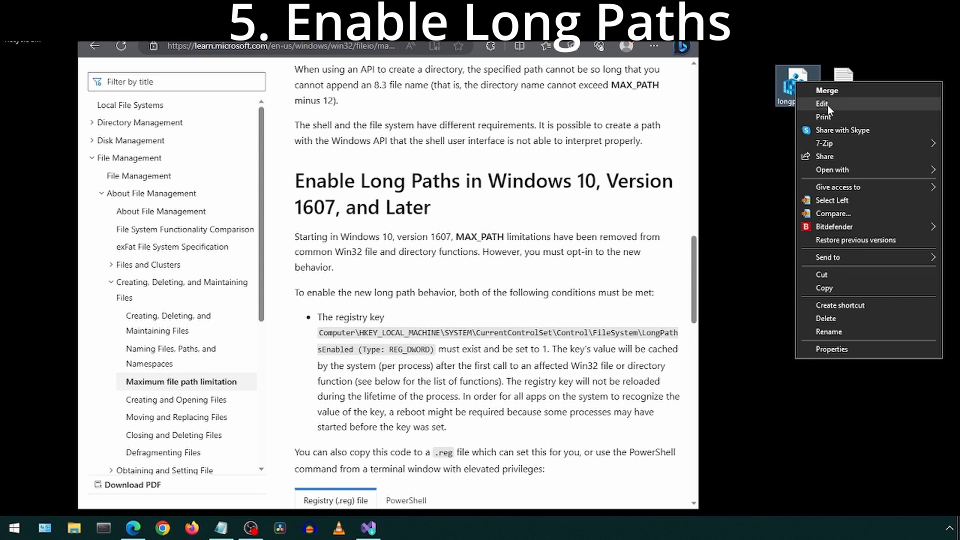
{"action": "left_click", "coordinate": [822, 104]}
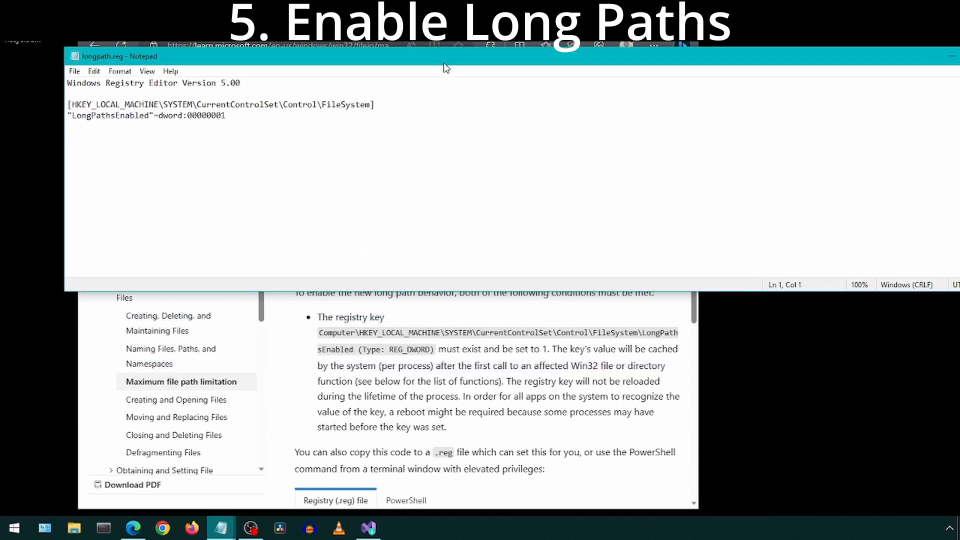
{"action": "scroll", "scroll_direction": "down", "scroll_amount": 3}
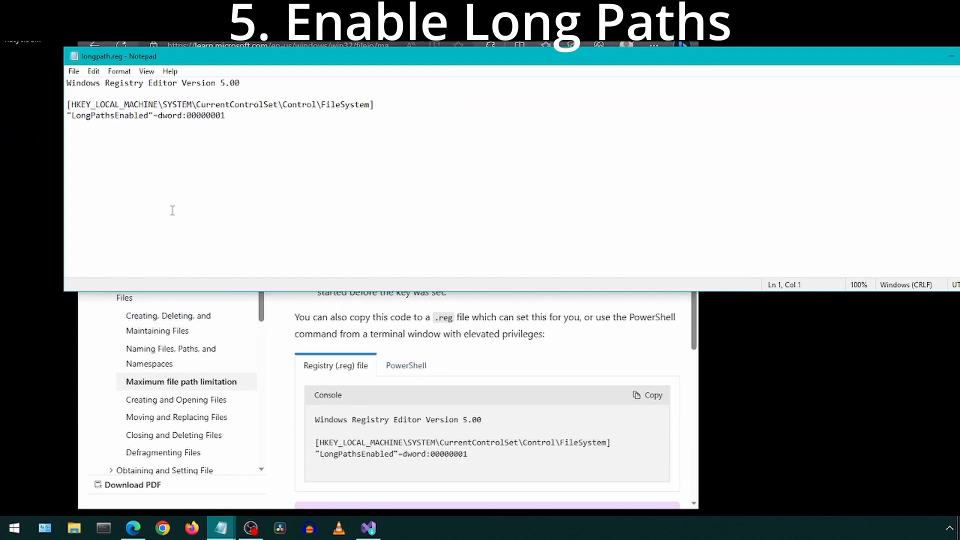
{"action": "double_click", "coordinate": [206, 115]}
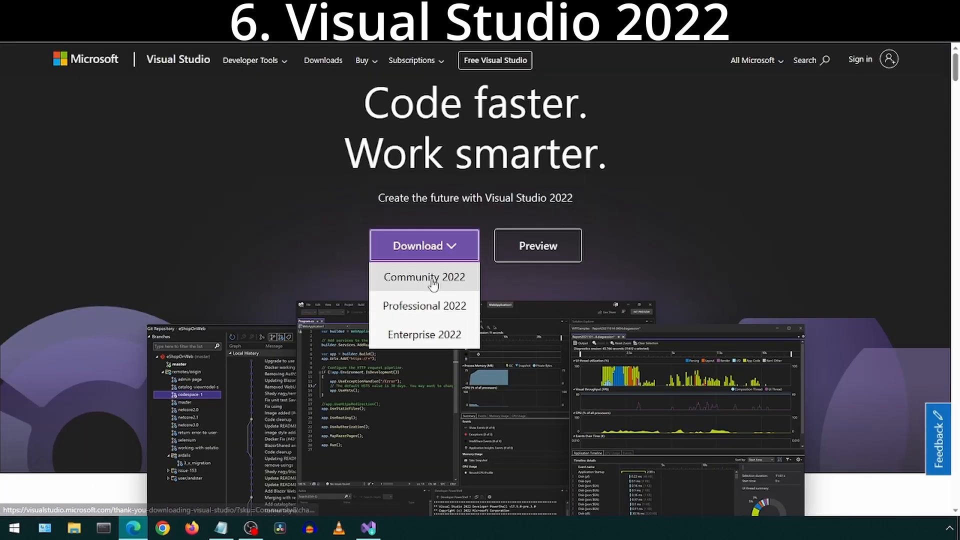
{"action": "mouse_move", "coordinate": [434, 284]}
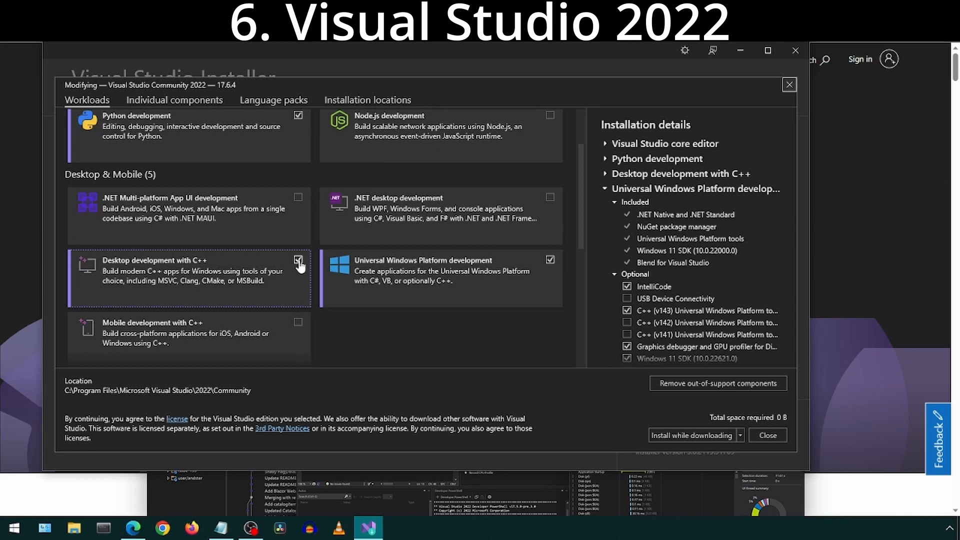
Step: Tick the Desktop development with C++ and Universal Windows Platform development workloads, then scroll to Optional tools
{"action": "left_click", "coordinate": [299, 272]}
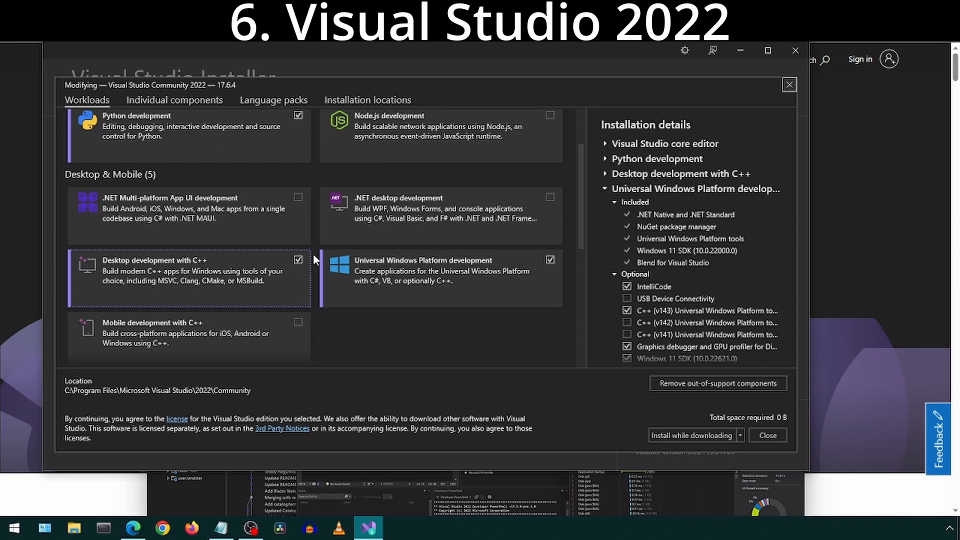
{"action": "left_click", "coordinate": [551, 260]}
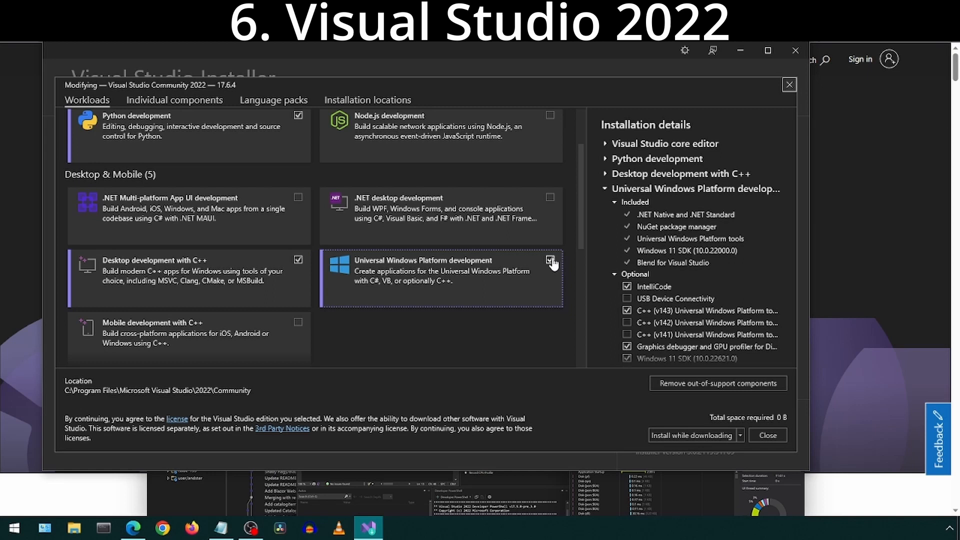
{"action": "scroll", "scroll_direction": "down", "scroll_amount": 3}
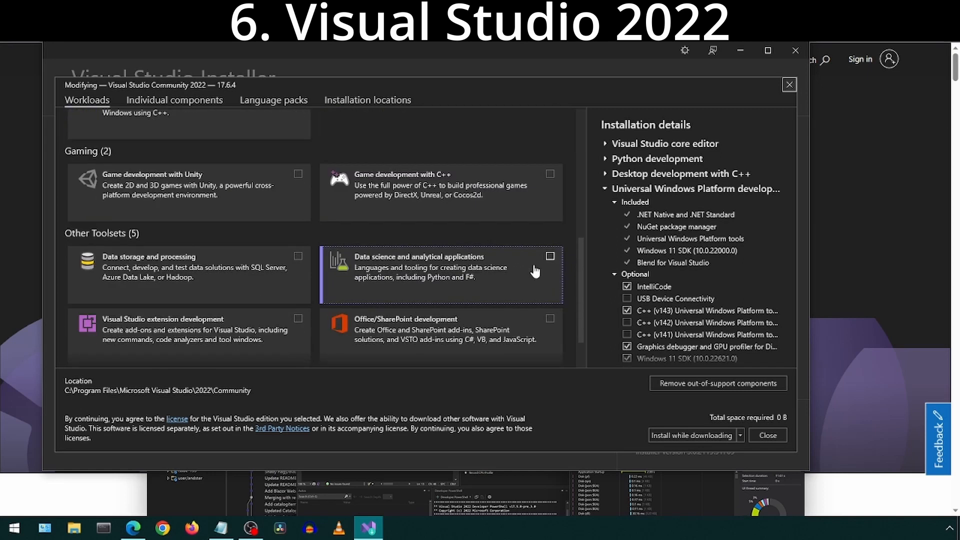
{"action": "scroll", "scroll_direction": "down", "scroll_amount": 3}
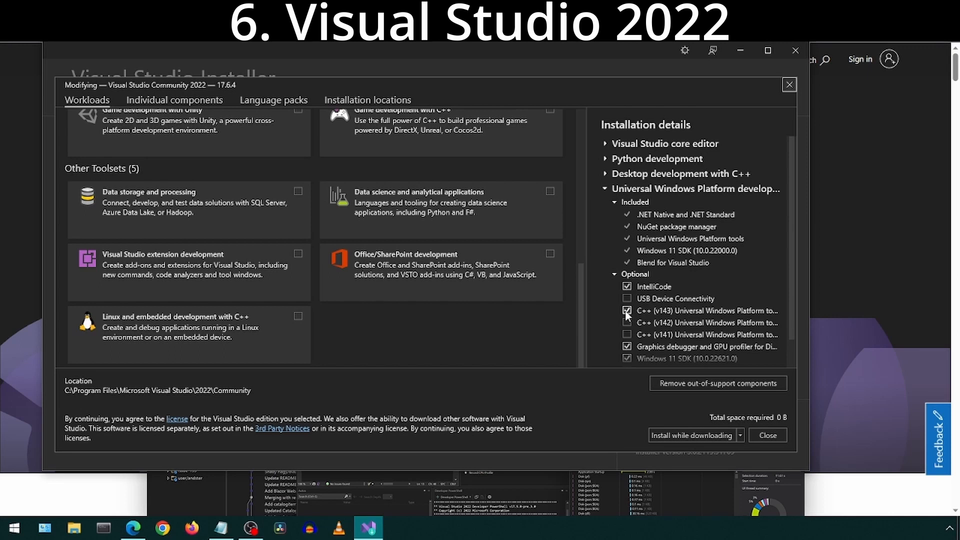
{"action": "mouse_move", "coordinate": [701, 314]}
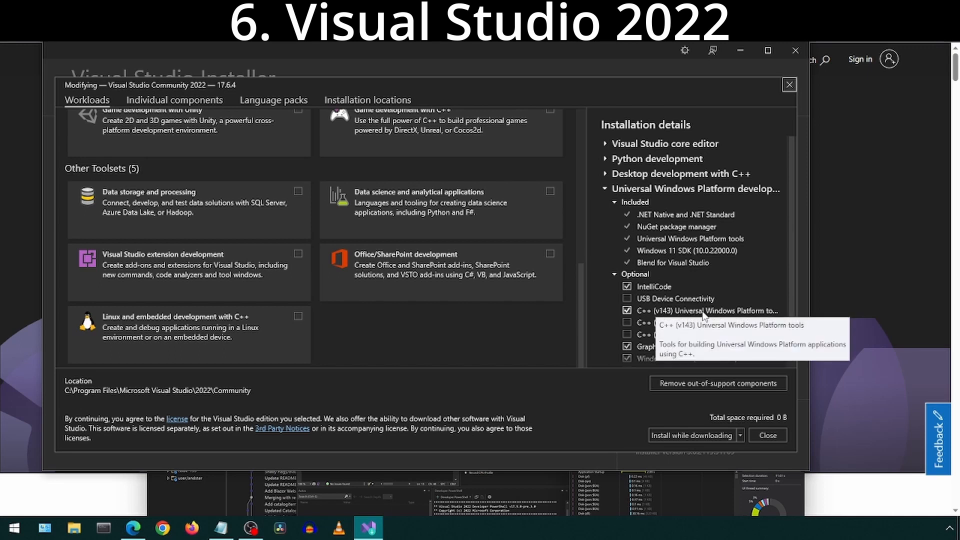
{"action": "mouse_move", "coordinate": [725, 317]}
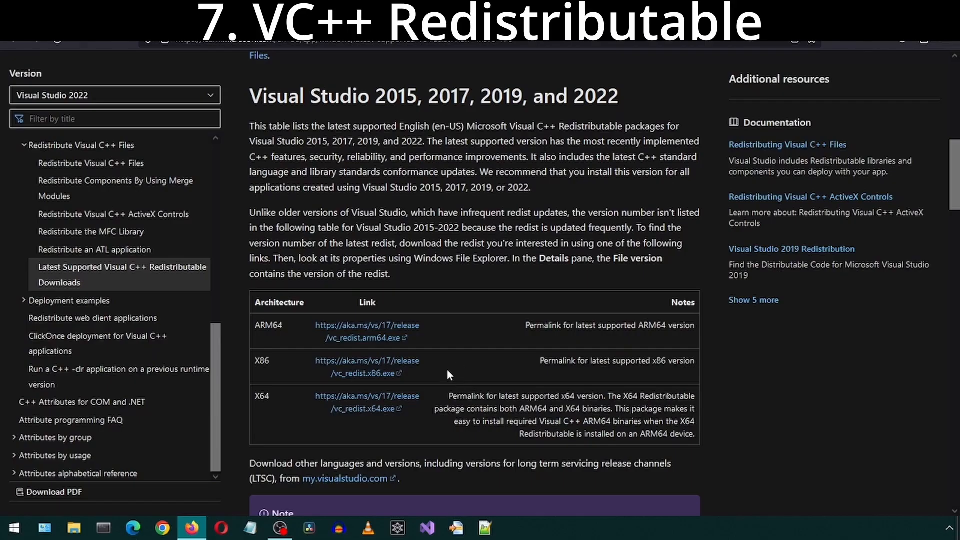
{"action": "mouse_move", "coordinate": [363, 398]}
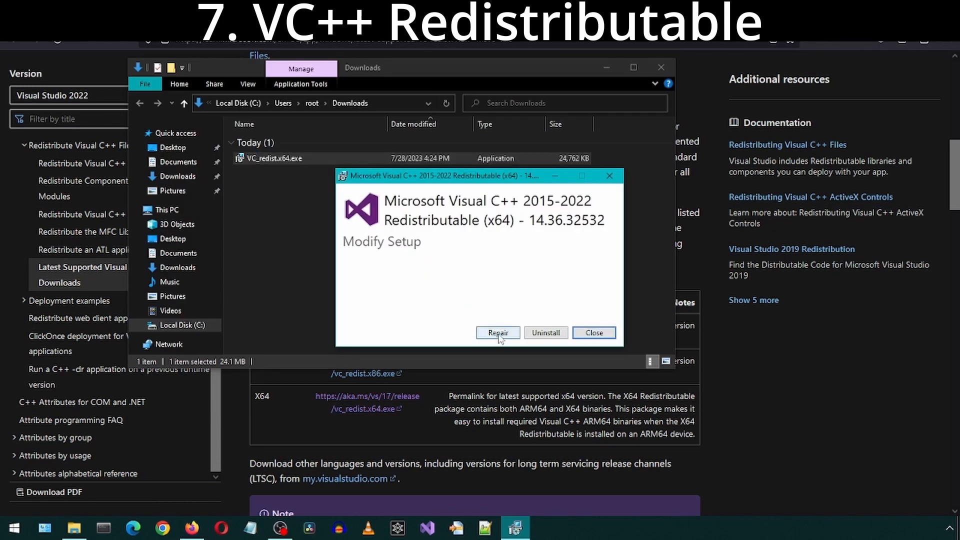
Step: Repair the installed Microsoft Visual C++ 2015-2022 Redistributable x64
{"action": "left_click", "coordinate": [498, 333]}
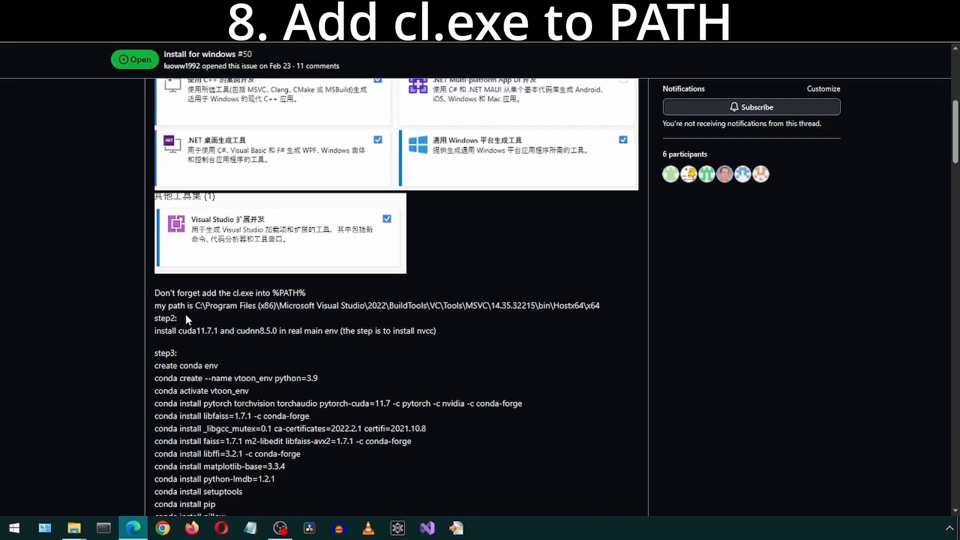
Step: Locate the MSVC Hostx64\x64 folder containing cl.exe and select its full path
{"action": "double_click", "coordinate": [242, 293]}
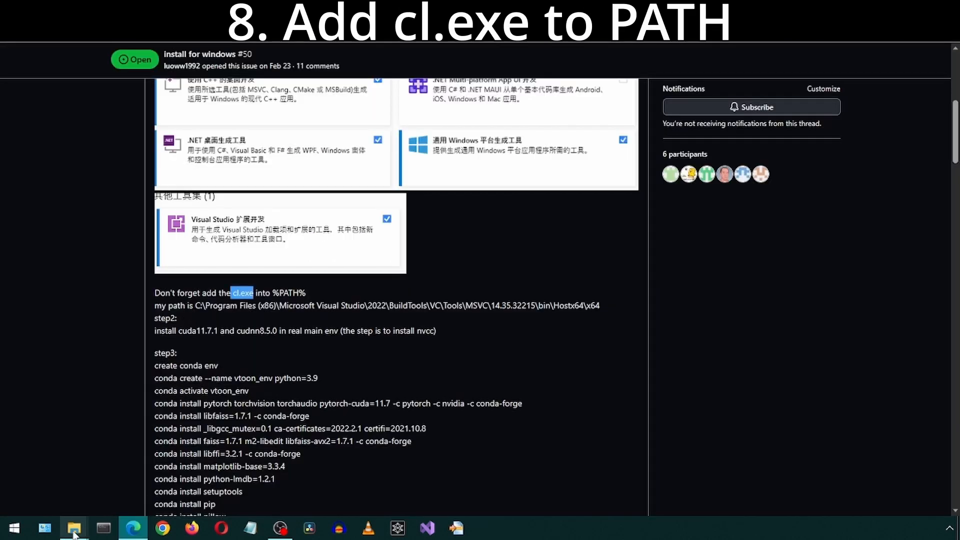
{"action": "left_click", "coordinate": [73, 527]}
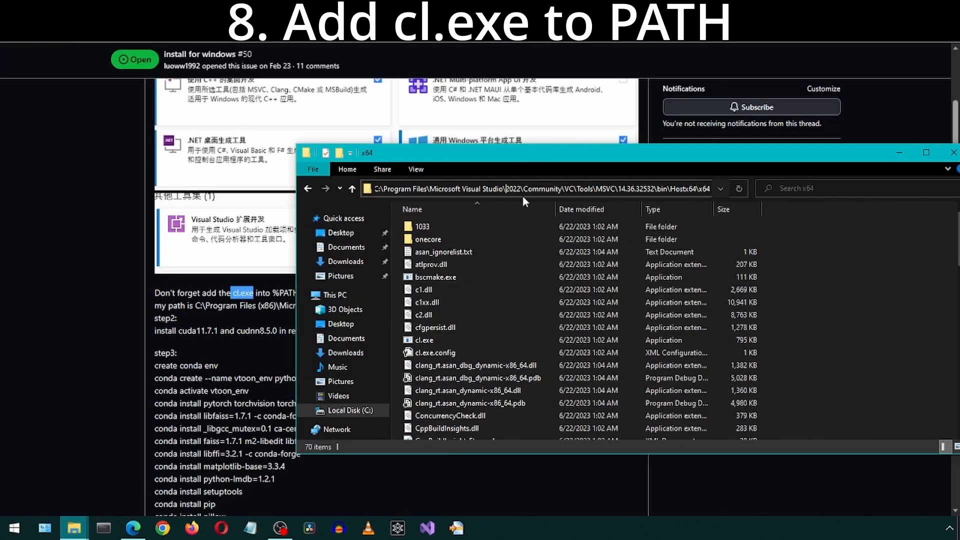
{"action": "left_click", "coordinate": [538, 189]}
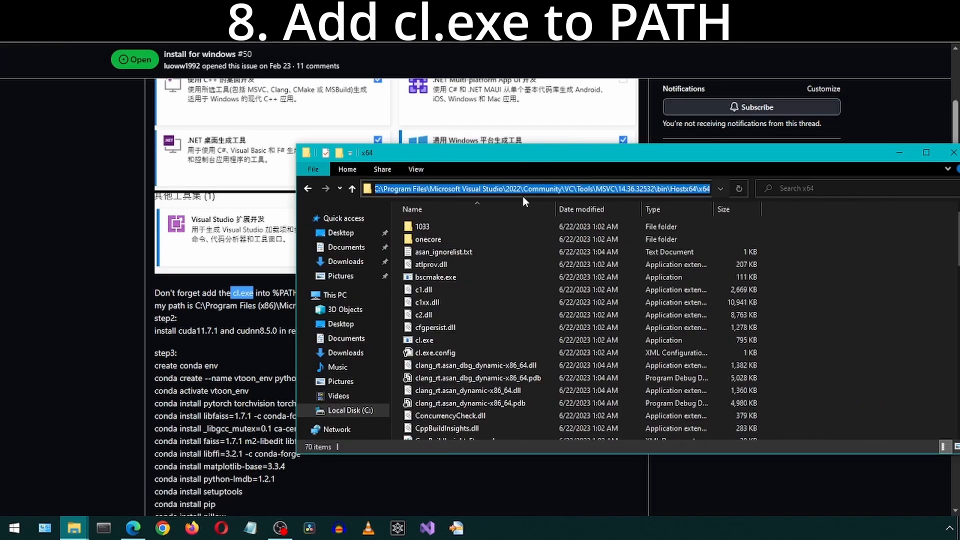
Step: Open the user Path variable in Environment Variables and start a new entry
{"action": "left_click", "coordinate": [486, 528]}
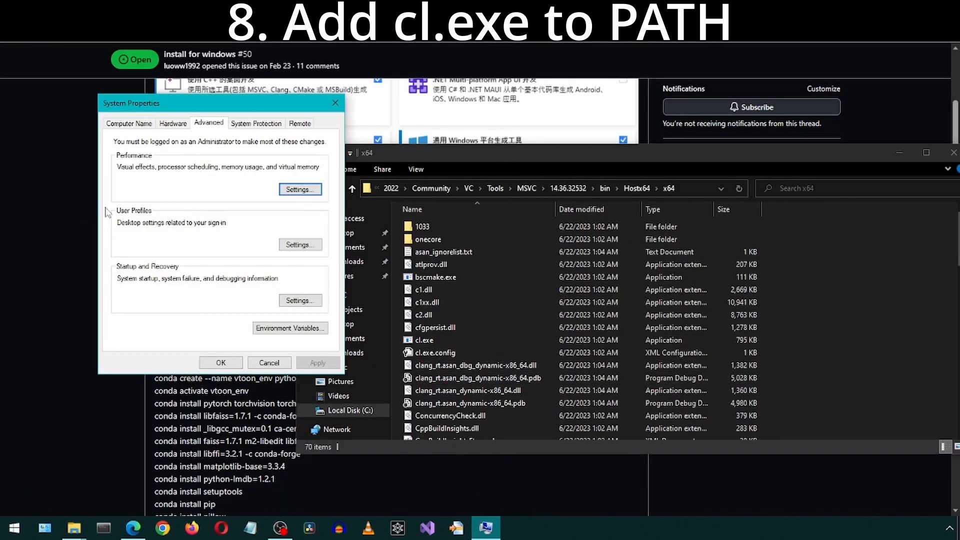
{"action": "left_click", "coordinate": [290, 328]}
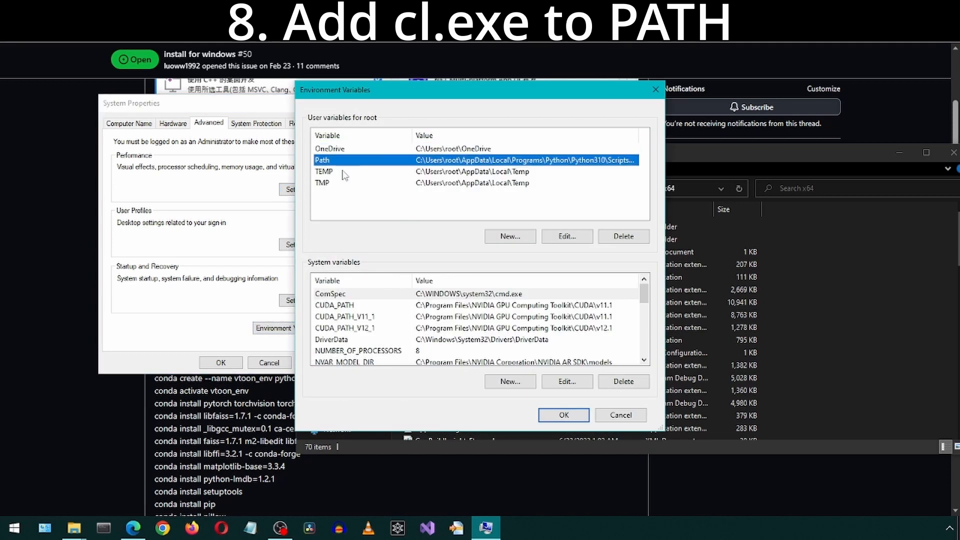
{"action": "left_click", "coordinate": [567, 237]}
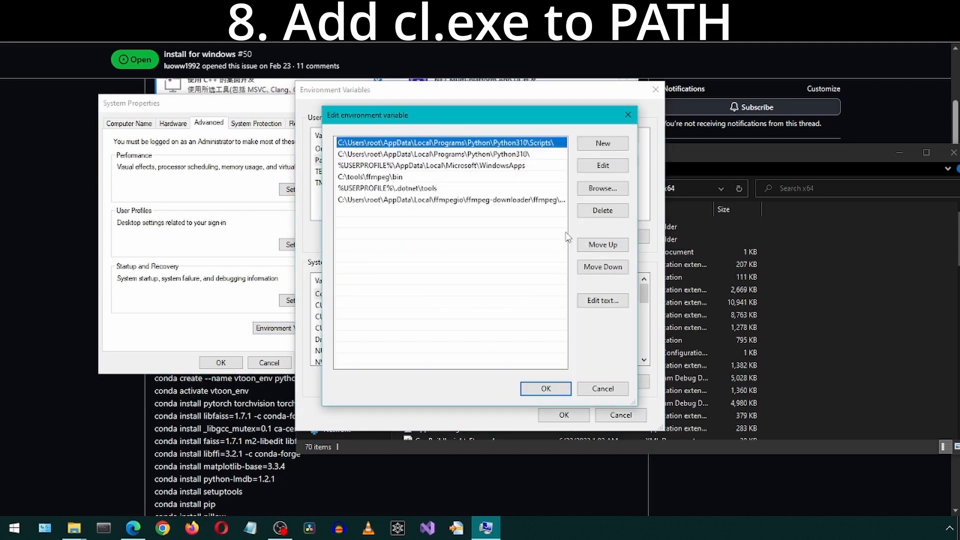
{"action": "left_click", "coordinate": [603, 143]}
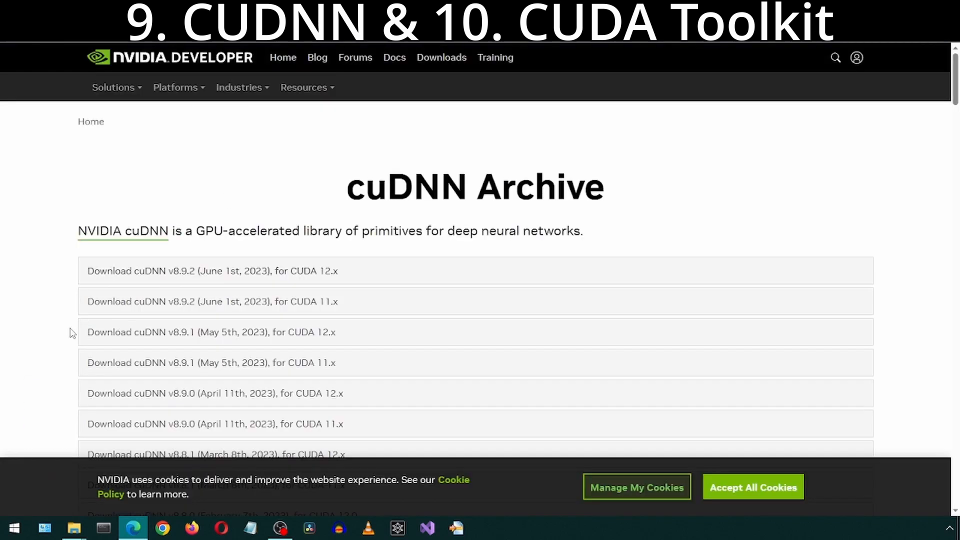
Step: Extract the downloaded cuDNN v8.5.0 Windows zip into Downloads with 7-Zip
{"action": "scroll", "scroll_direction": "down", "scroll_amount": 3}
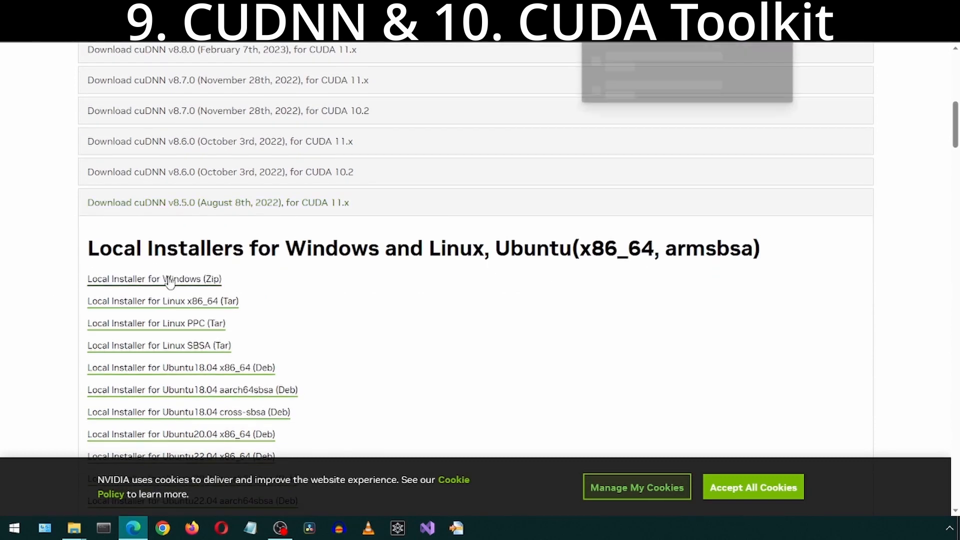
{"action": "right_click", "coordinate": [399, 182]}
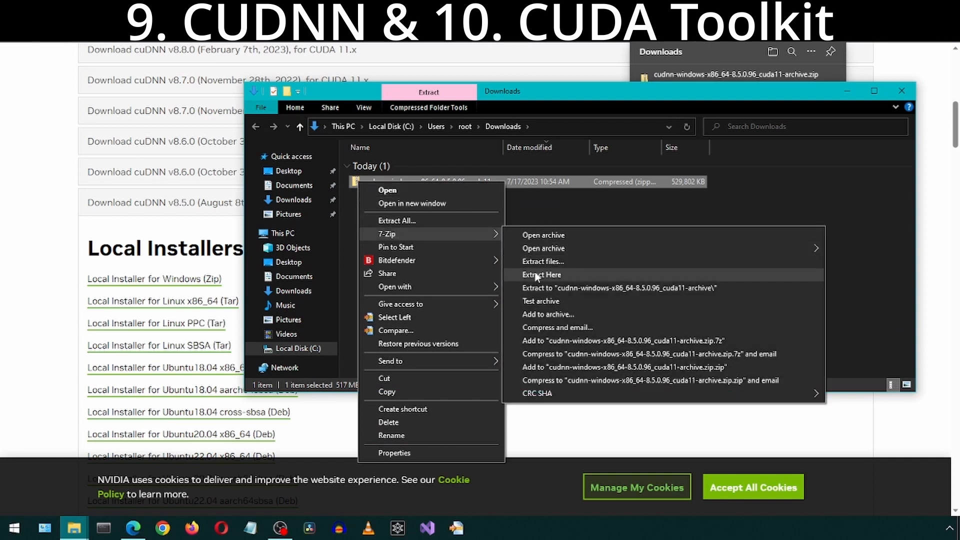
{"action": "left_click", "coordinate": [542, 275]}
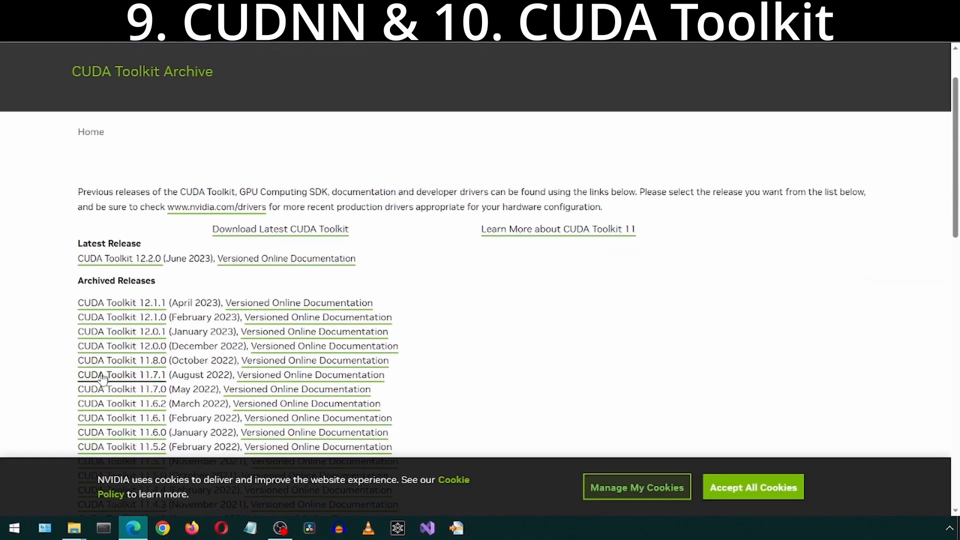
Step: Download the 2.5 GB CUDA Toolkit 11.7.1 local exe for Windows 10 x86_64
{"action": "left_click", "coordinate": [122, 375]}
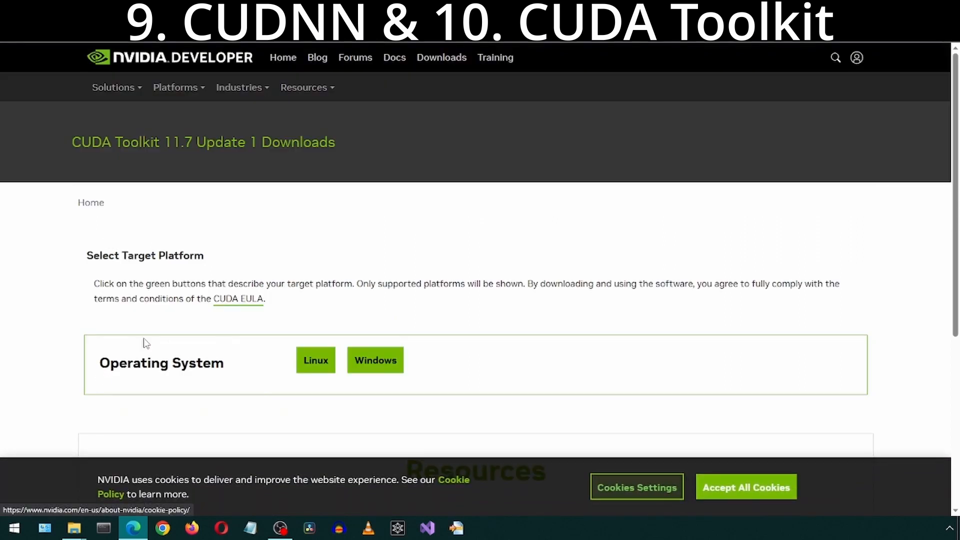
{"action": "left_click", "coordinate": [375, 360]}
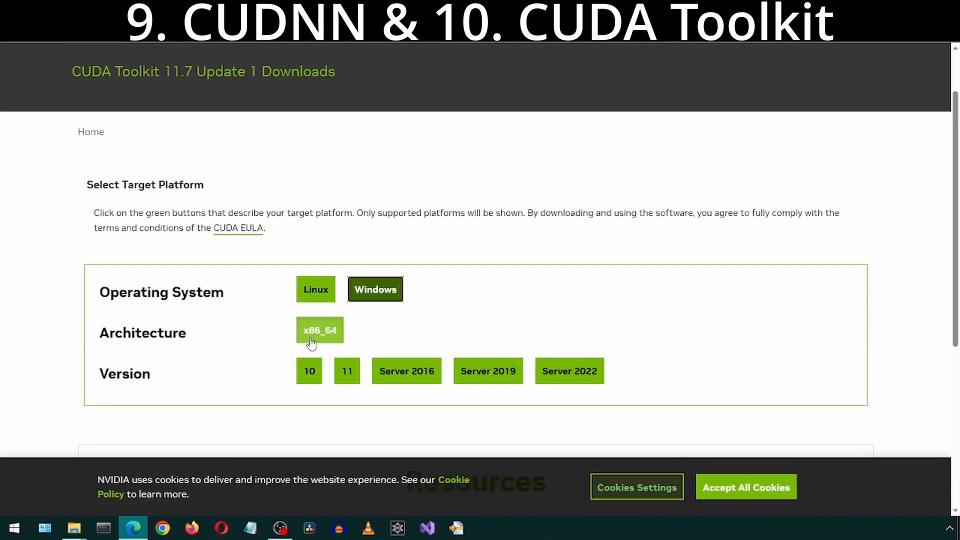
{"action": "left_click", "coordinate": [309, 370]}
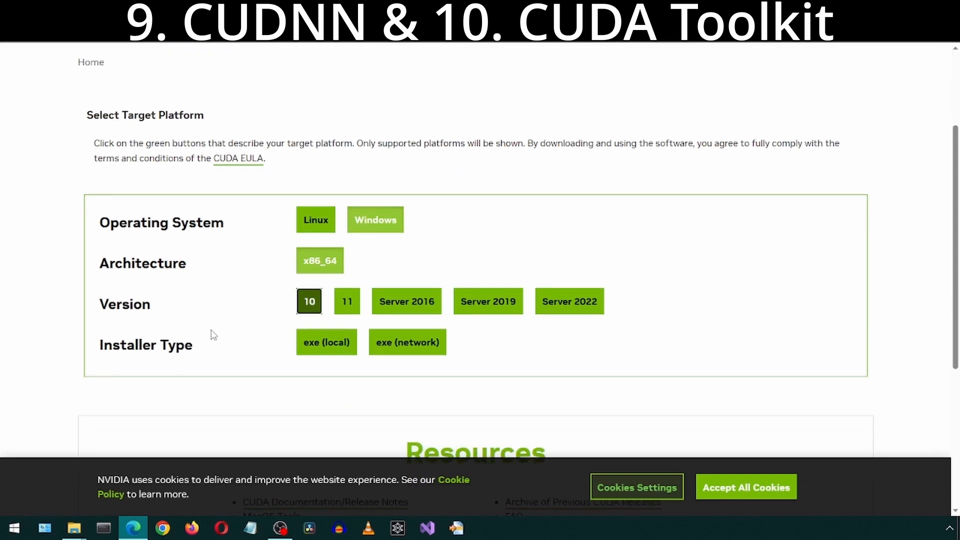
{"action": "left_click", "coordinate": [327, 342]}
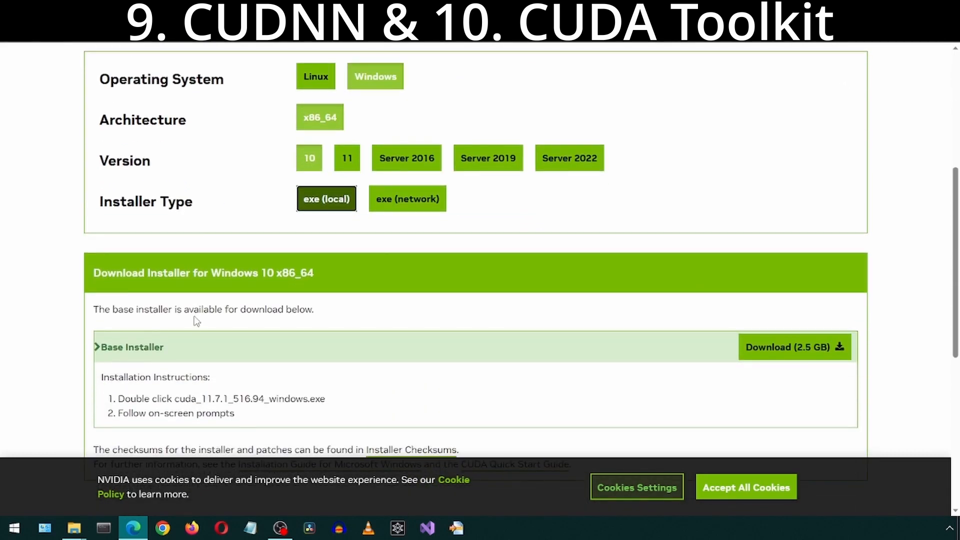
{"action": "scroll", "scroll_direction": "down", "scroll_amount": 3}
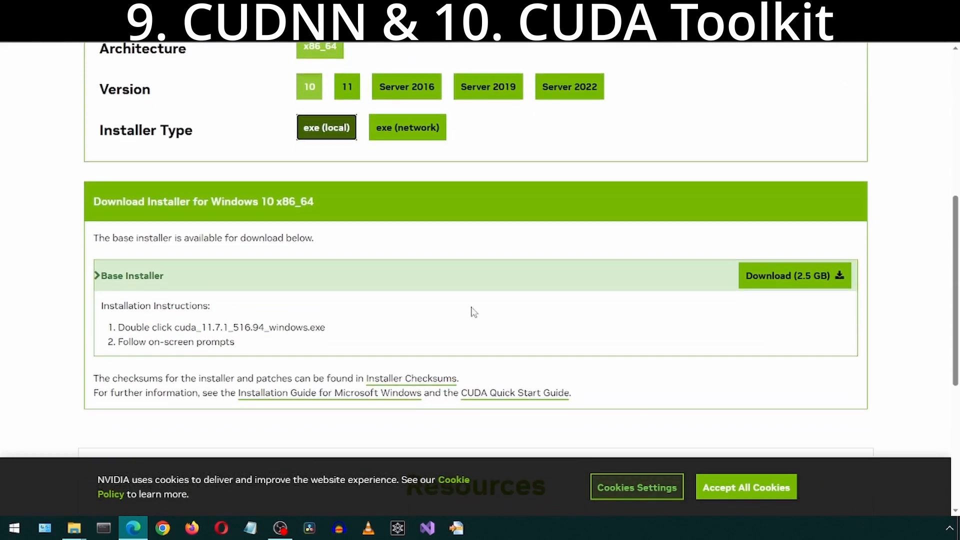
{"action": "left_click", "coordinate": [75, 528]}
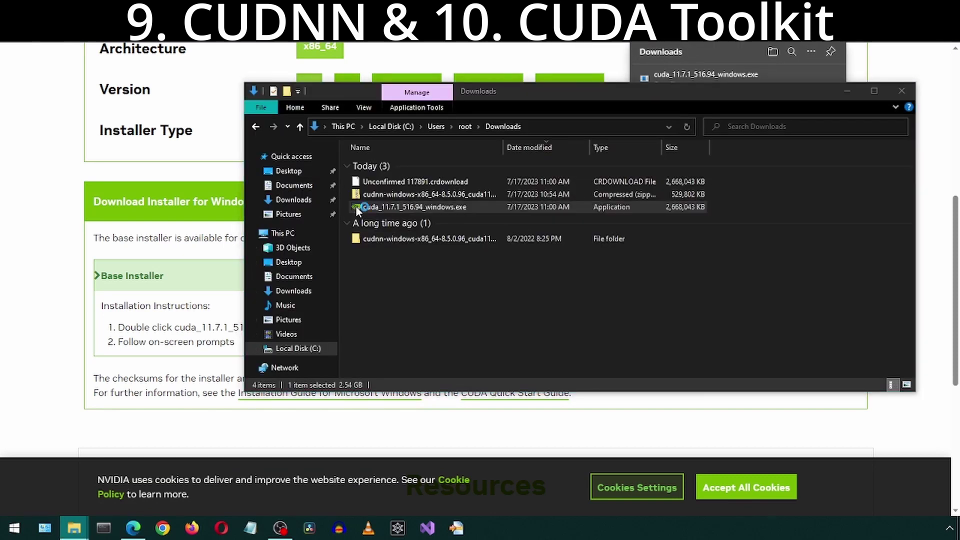
Step: Run cuda_11.7.1_516.94_windows.exe, accept the license, install with Express options, and close
{"action": "double_click", "coordinate": [411, 207]}
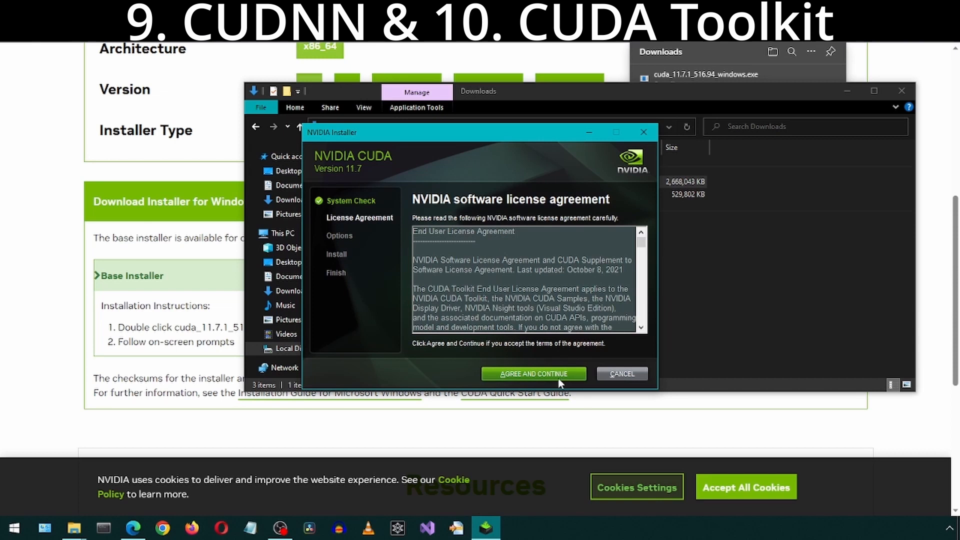
{"action": "left_click", "coordinate": [534, 373]}
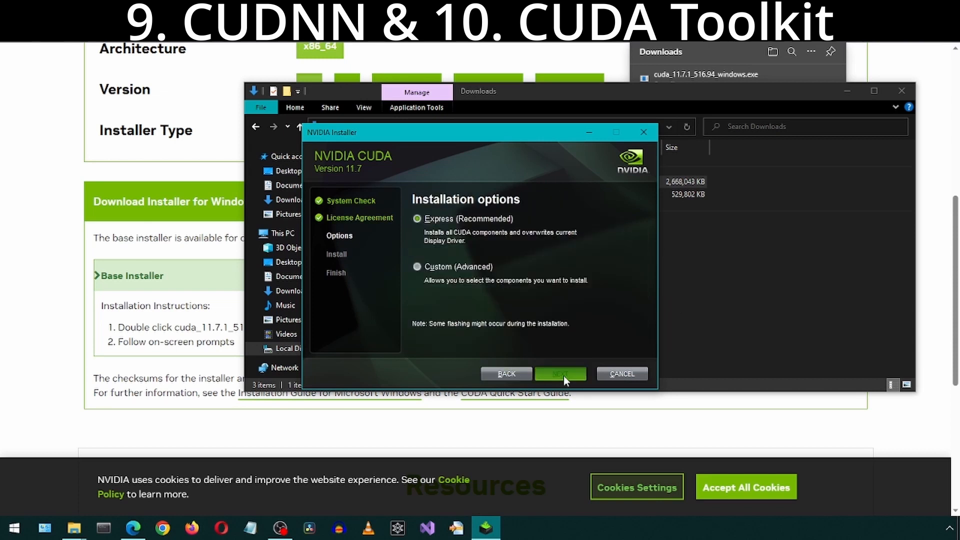
{"action": "left_click", "coordinate": [560, 374]}
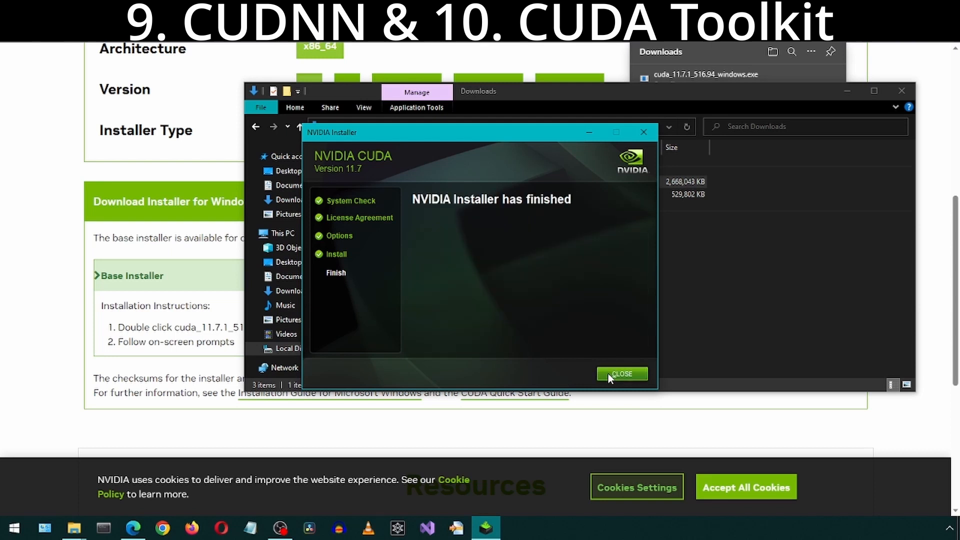
{"action": "left_click", "coordinate": [623, 373]}
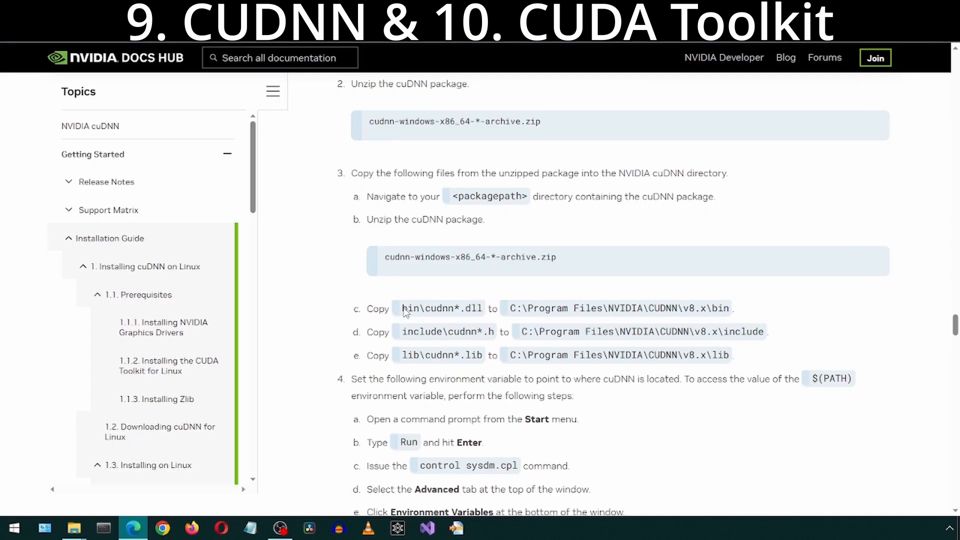
{"action": "mouse_move", "coordinate": [406, 359]}
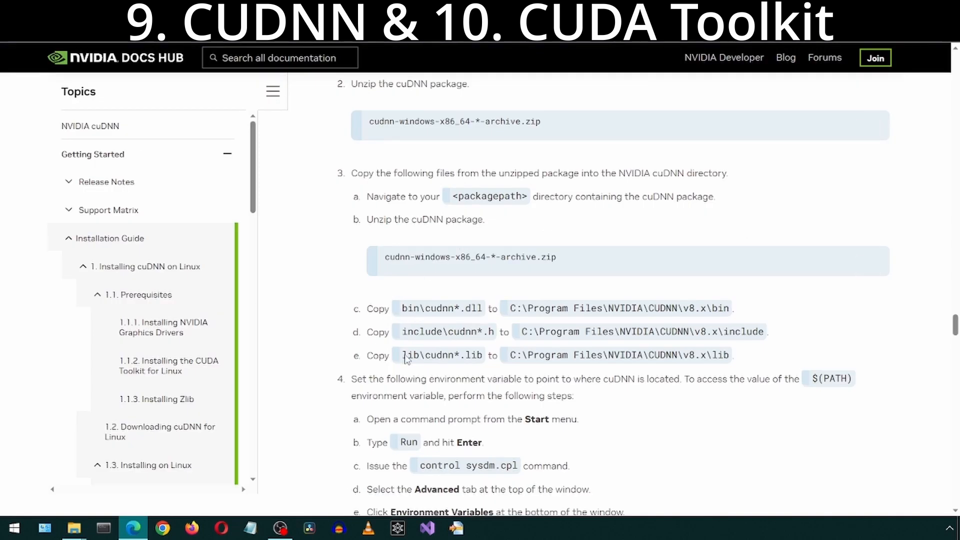
{"action": "mouse_move", "coordinate": [688, 363]}
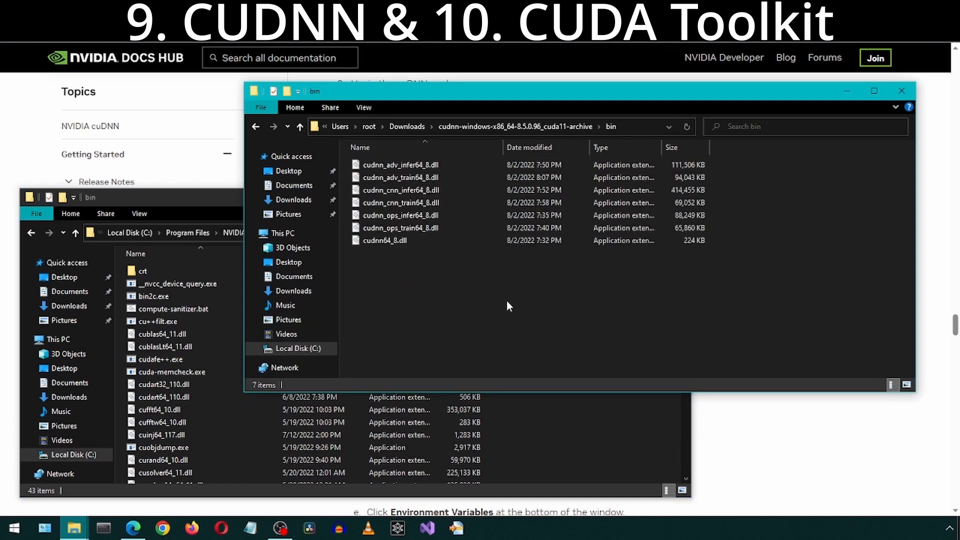
Step: Copy the cuDNN bin and include files into CUDA v11.7 bin and include, approving admin access
{"action": "key", "text": "ctrl+a"}
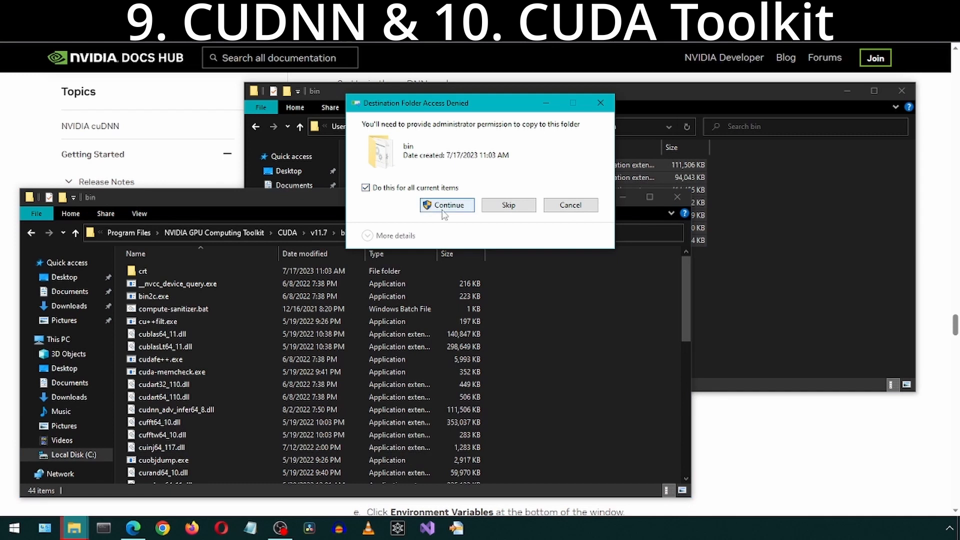
{"action": "left_click", "coordinate": [446, 205]}
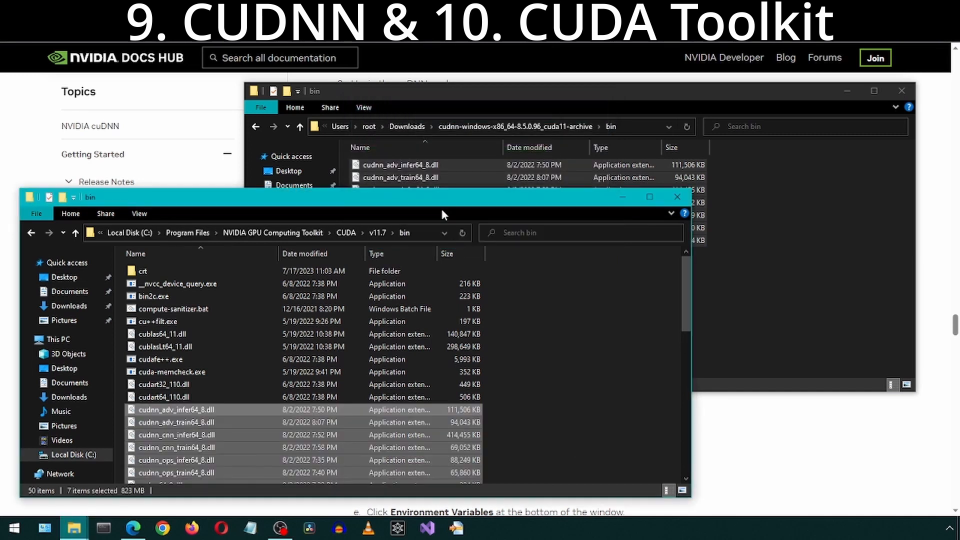
{"action": "mouse_move", "coordinate": [574, 116]}
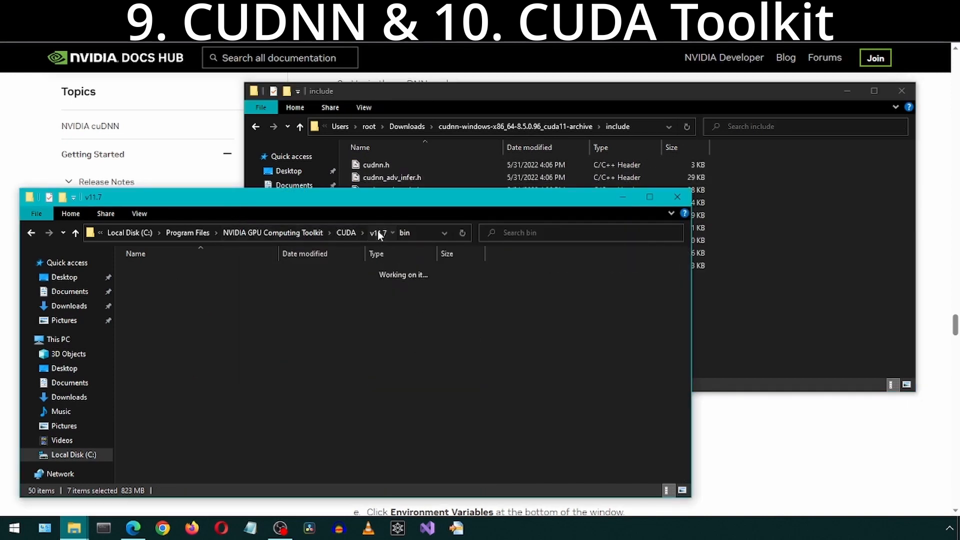
{"action": "left_click", "coordinate": [378, 232]}
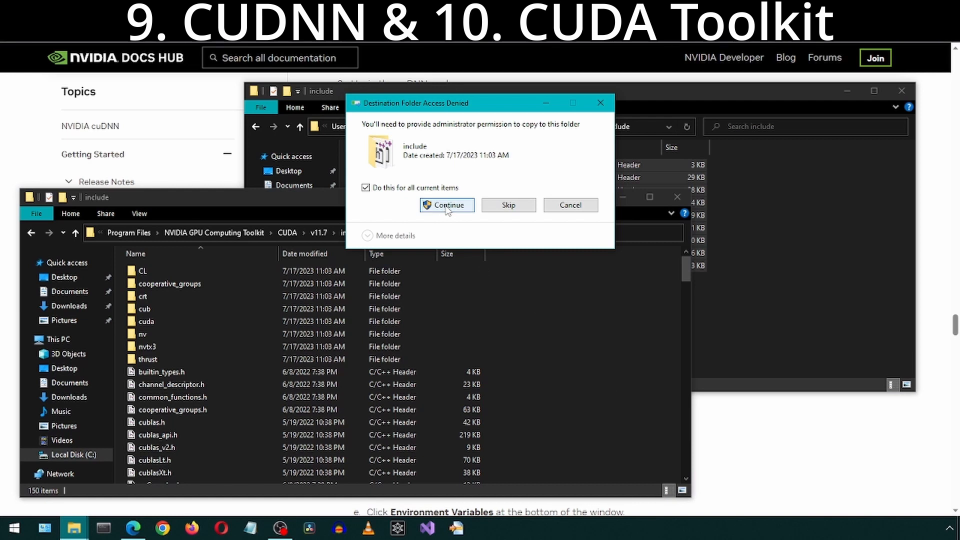
{"action": "left_click", "coordinate": [447, 205]}
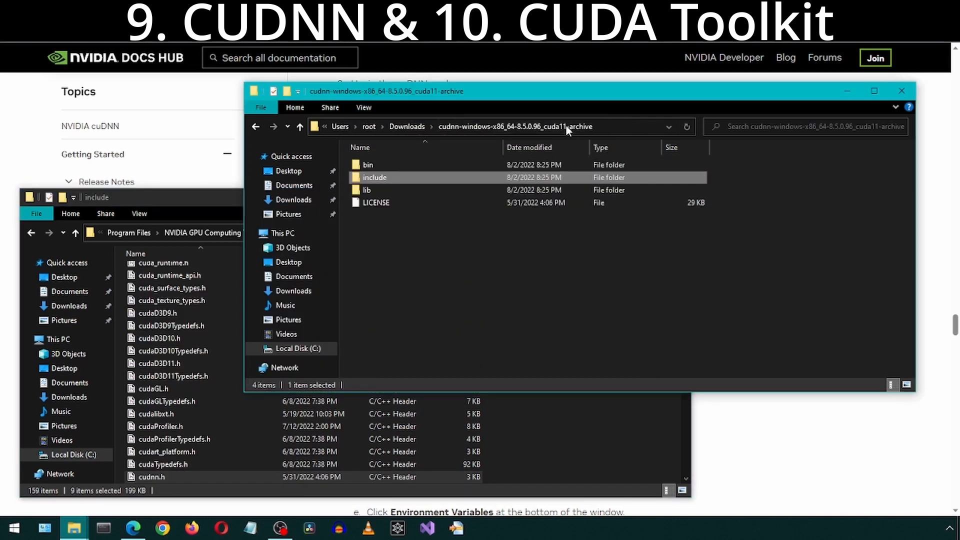
Step: Copy the cuDNN lib files into CUDA v11.7 lib\x64, approving admin access
{"action": "double_click", "coordinate": [367, 190]}
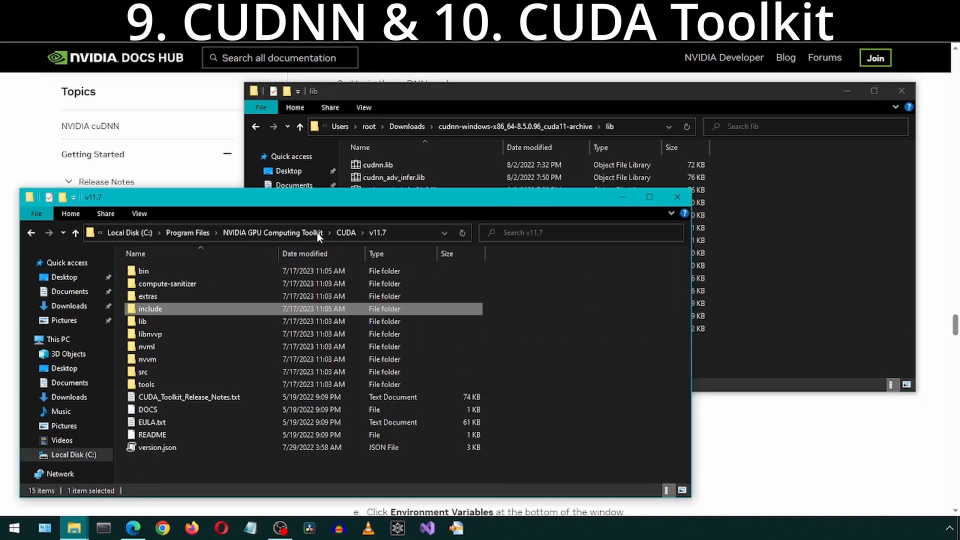
{"action": "double_click", "coordinate": [143, 322]}
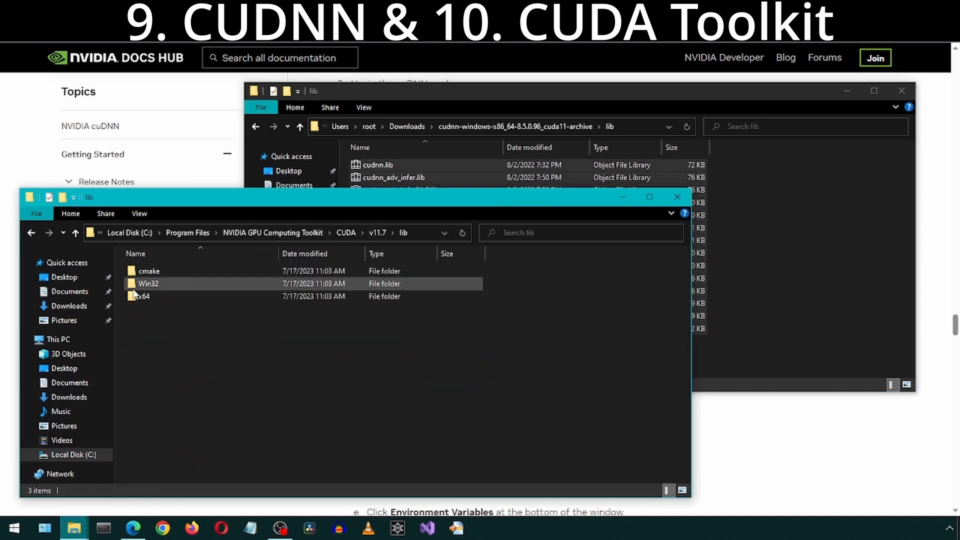
{"action": "double_click", "coordinate": [143, 297]}
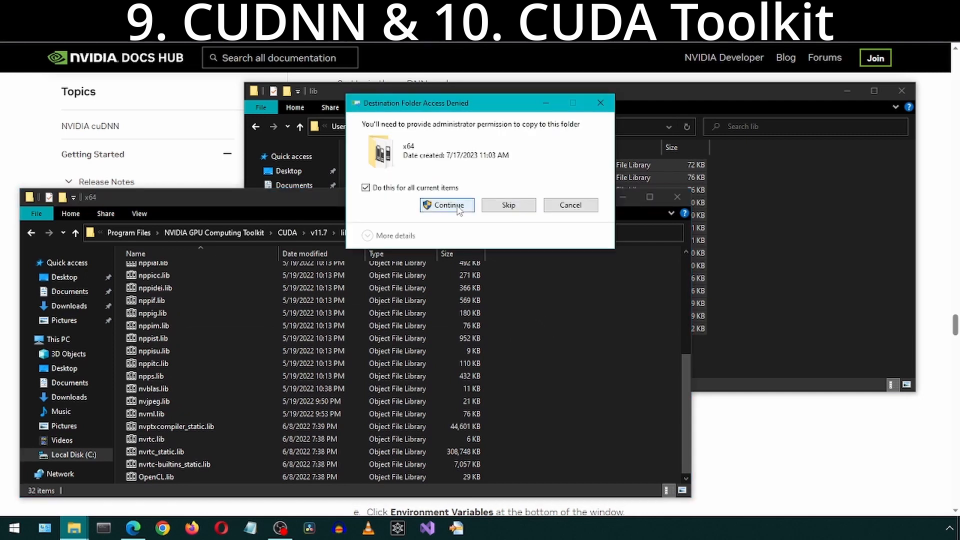
{"action": "left_click", "coordinate": [447, 205]}
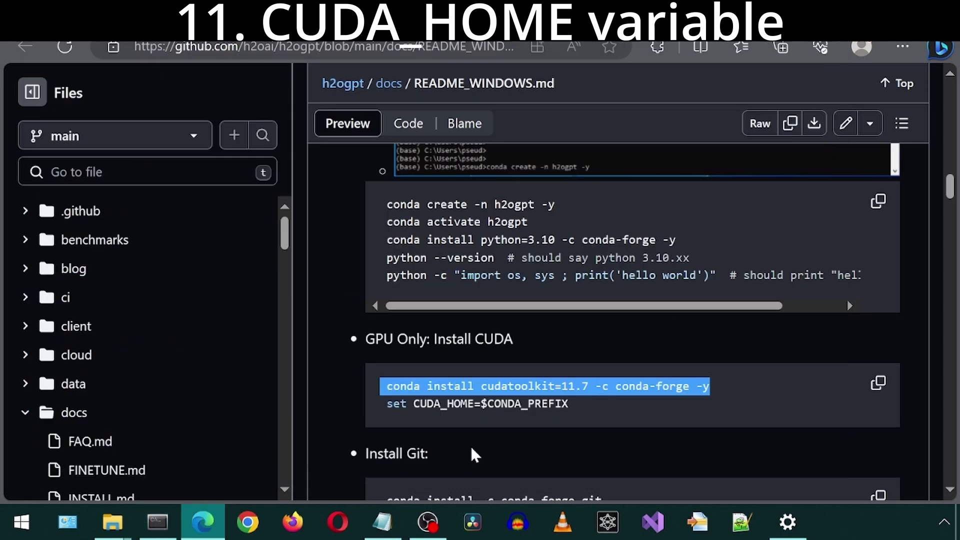
Step: Search Start for 'enviro' and open Environment Variables to create CUDA_HOME
{"action": "left_click", "coordinate": [21, 521]}
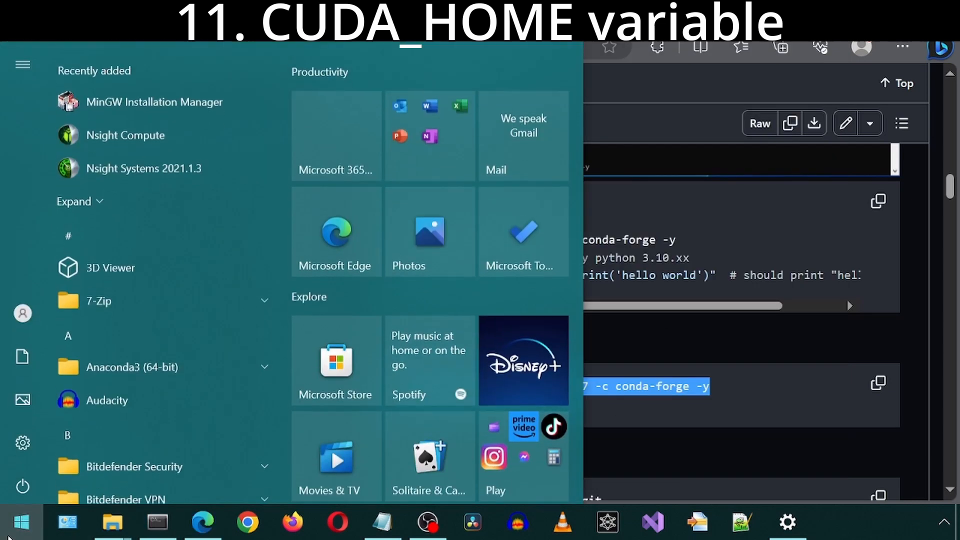
{"action": "type", "text": "enviro"}
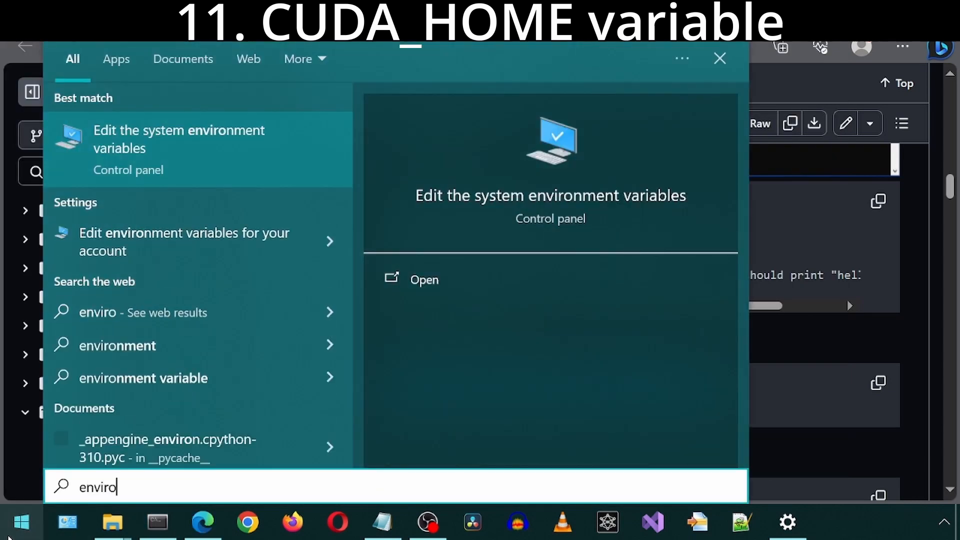
{"action": "left_click", "coordinate": [179, 139]}
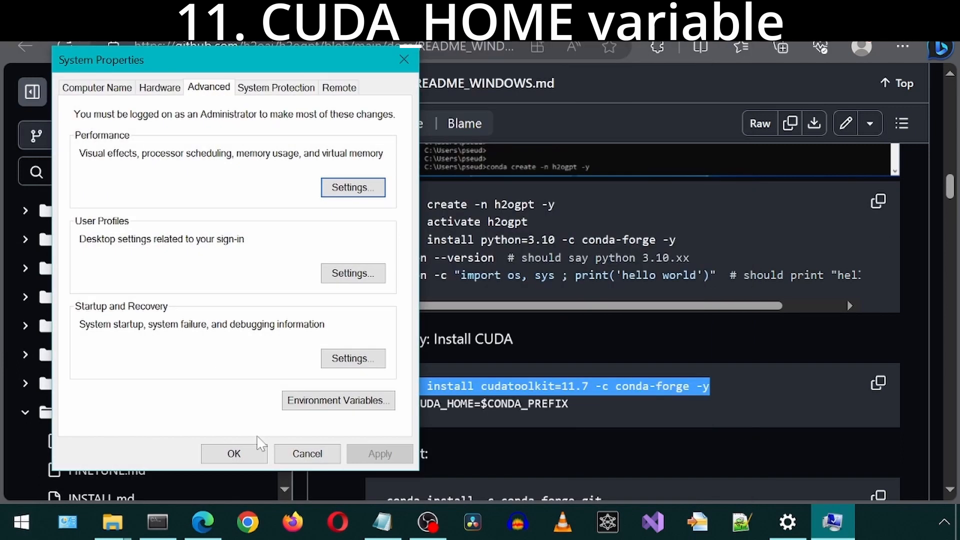
{"action": "left_click", "coordinate": [339, 401]}
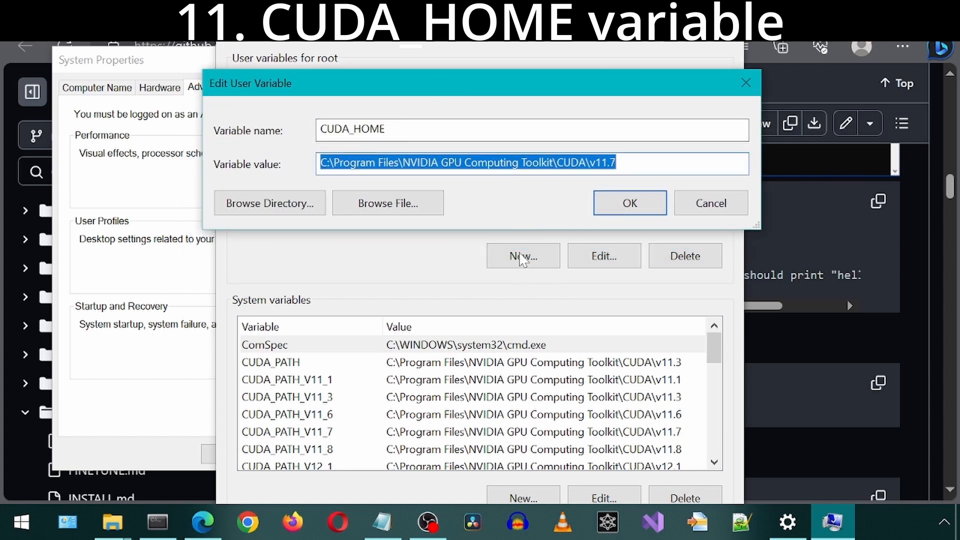
{"action": "mouse_move", "coordinate": [485, 188]}
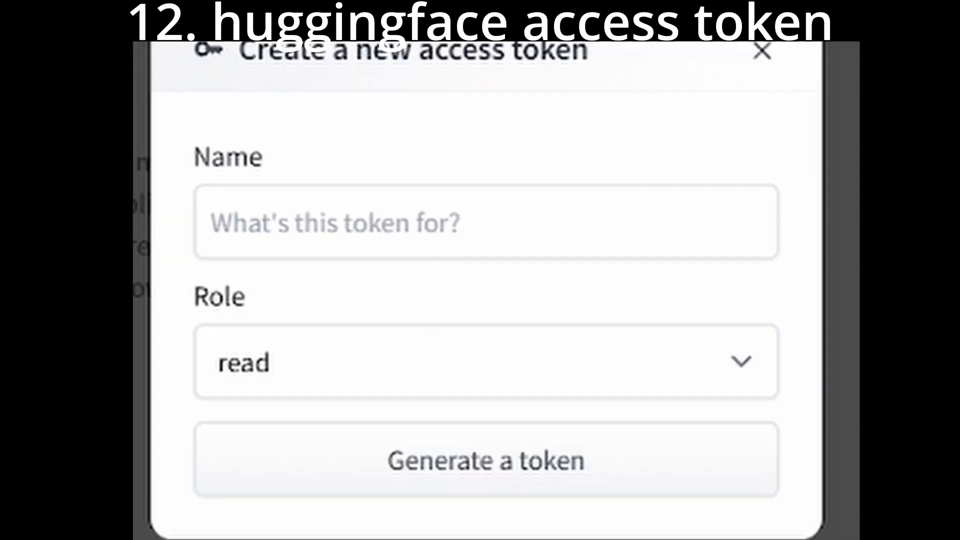
Step: Name the Hugging Face token 'oogabooga', keep the read role, and generate it
{"action": "left_click", "coordinate": [484, 464]}
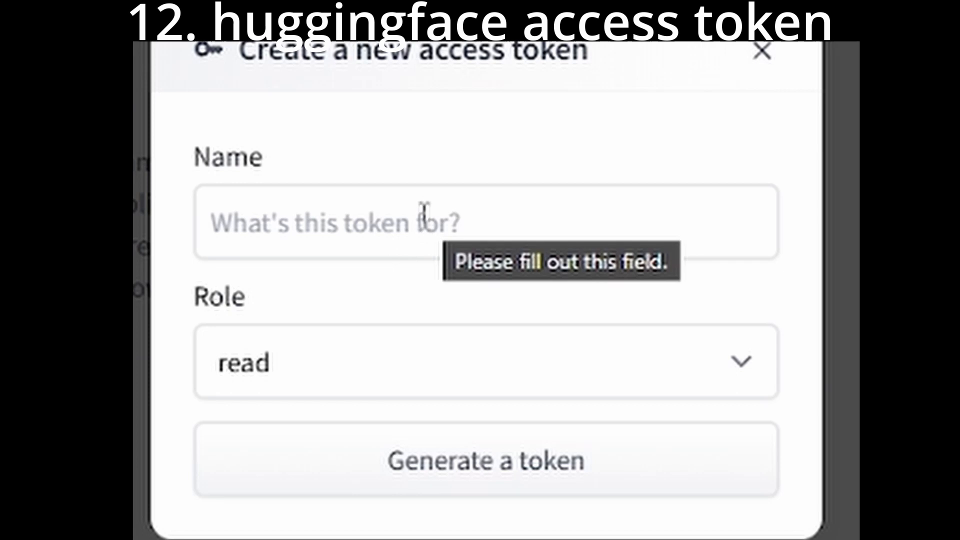
{"action": "mouse_move", "coordinate": [392, 197]}
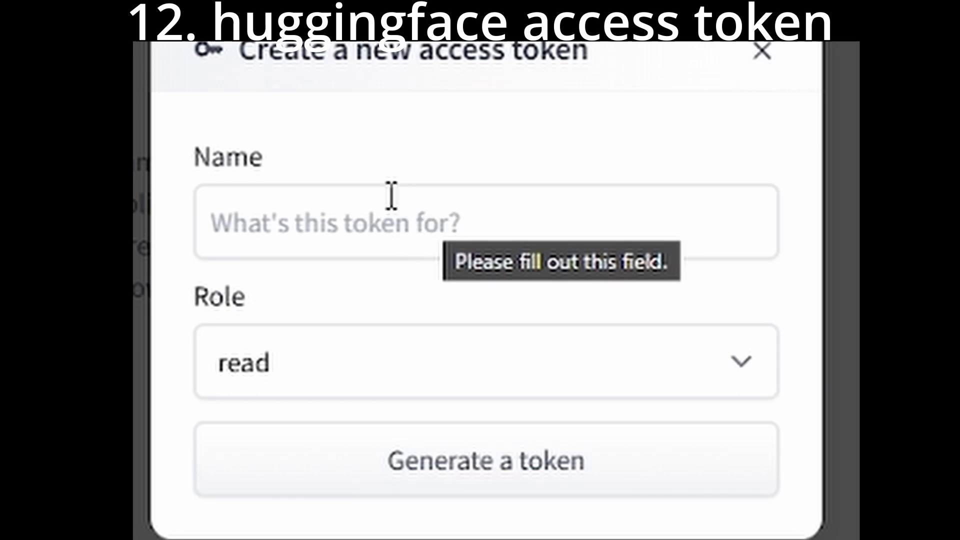
{"action": "type", "text": "oogabooga"}
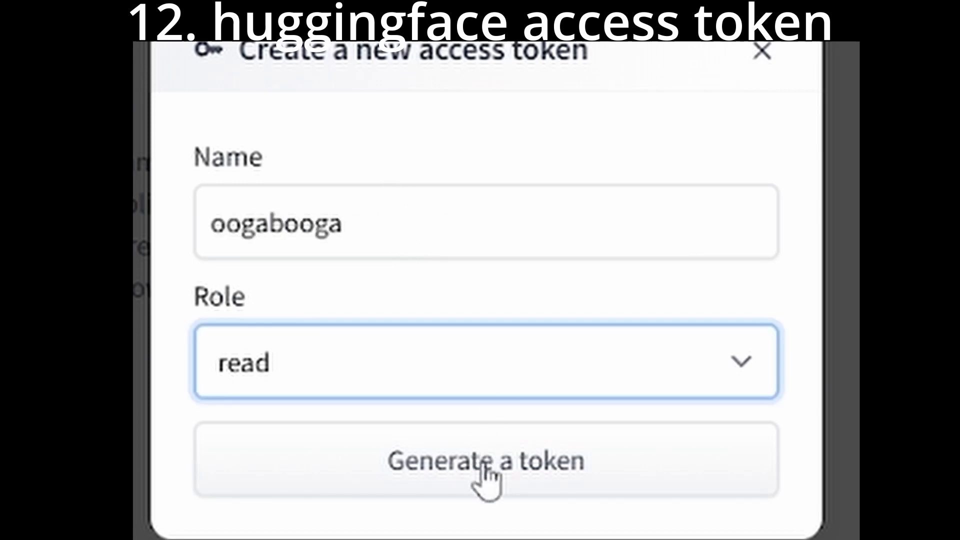
{"action": "left_click", "coordinate": [487, 465]}
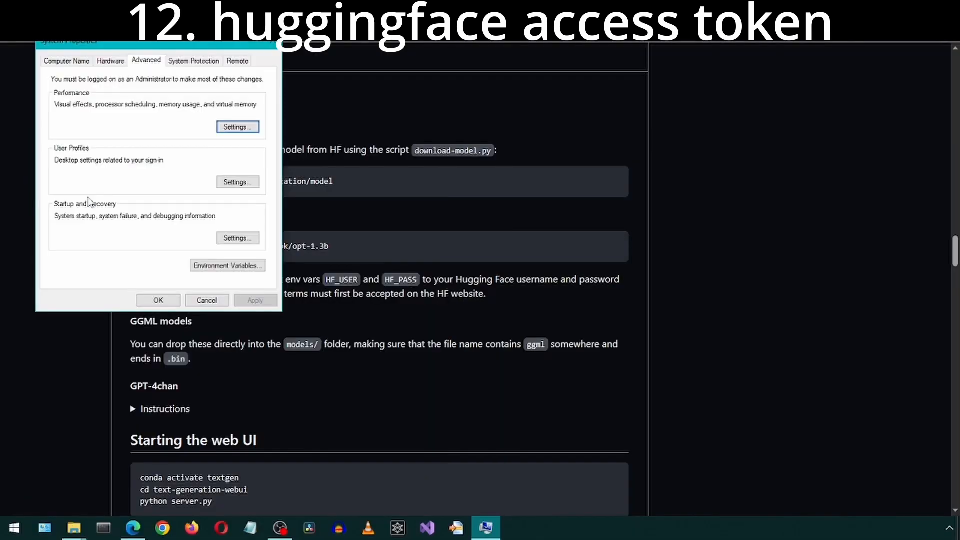
Step: Create the user variable HF_USER with value oogabooga
{"action": "left_click", "coordinate": [228, 265]}
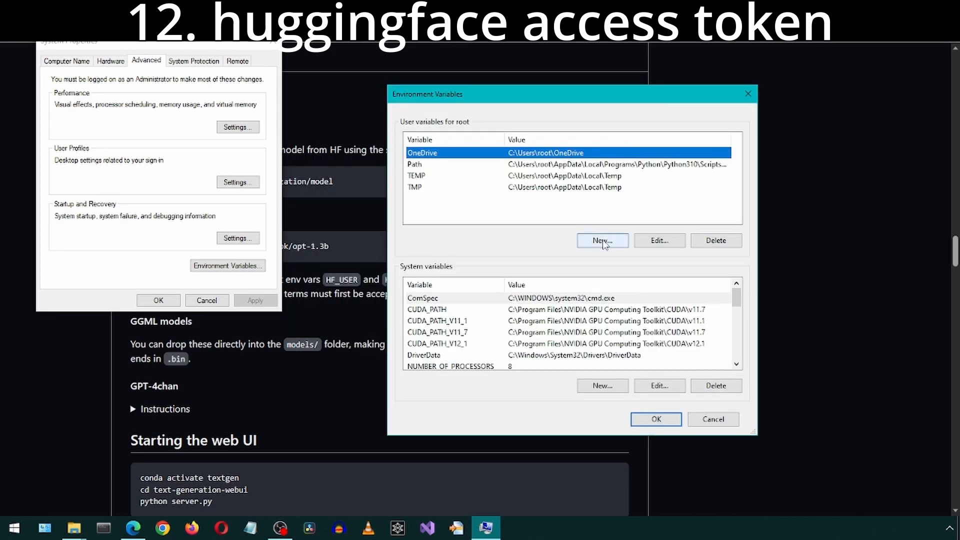
{"action": "left_click", "coordinate": [603, 241]}
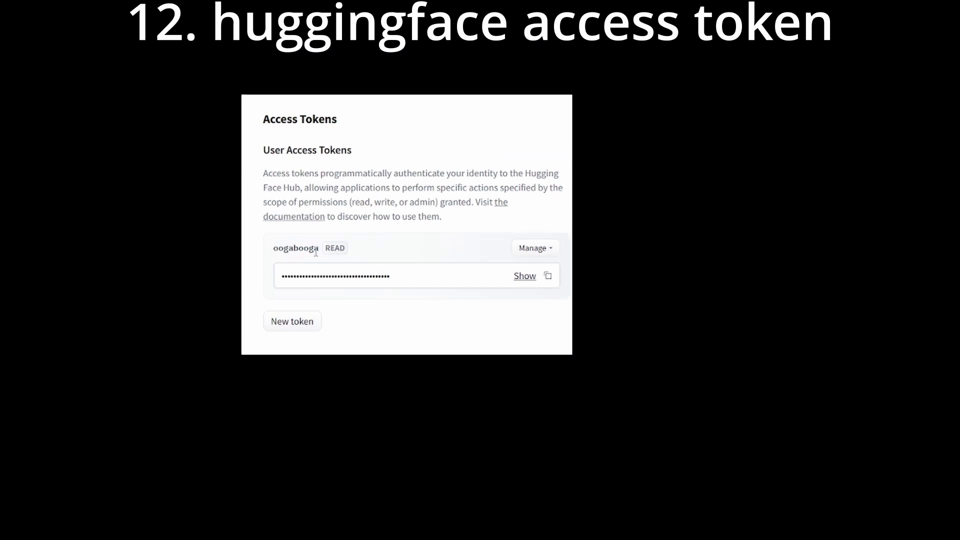
{"action": "right_click", "coordinate": [296, 248]}
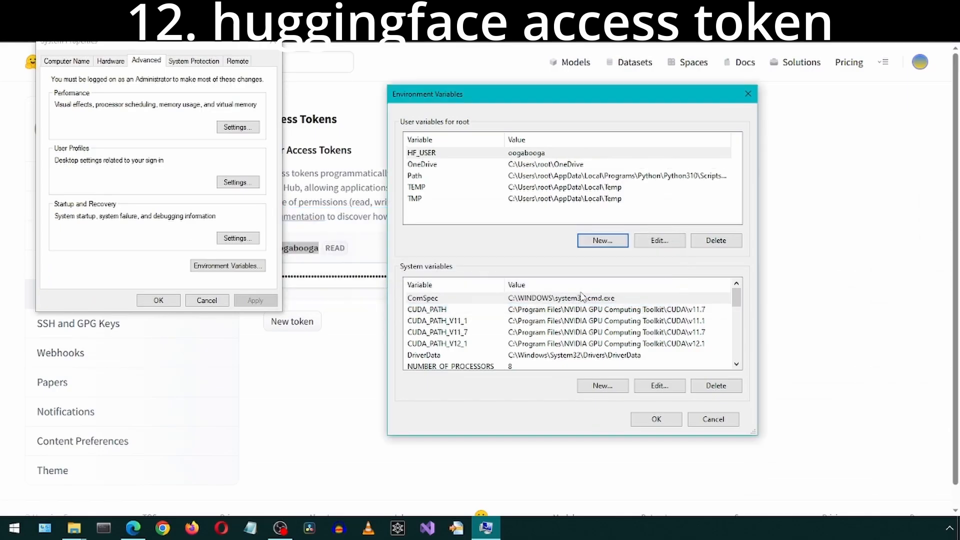
Step: Create the user variable HF_PASS holding the copied Hugging Face access token
{"action": "left_click", "coordinate": [603, 241]}
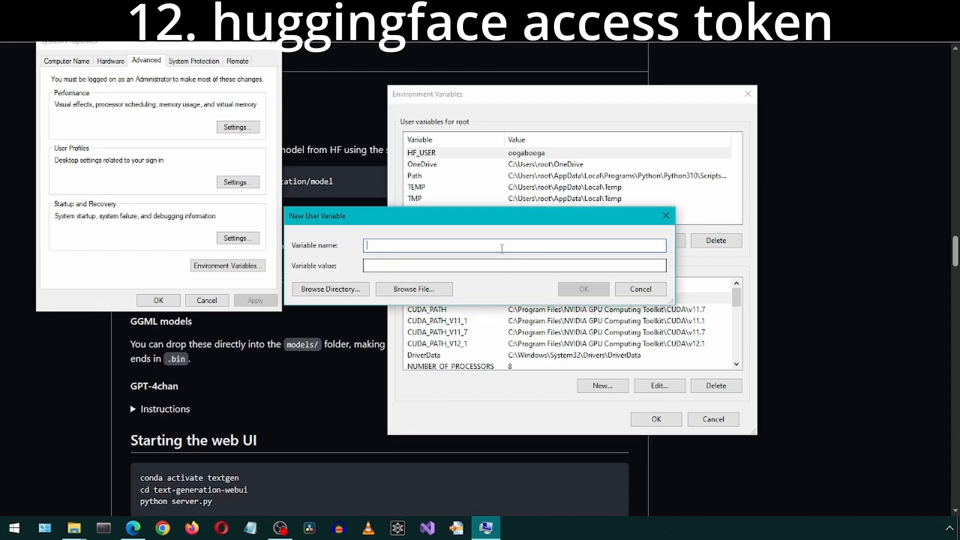
{"action": "type", "text": "HF_PASS"}
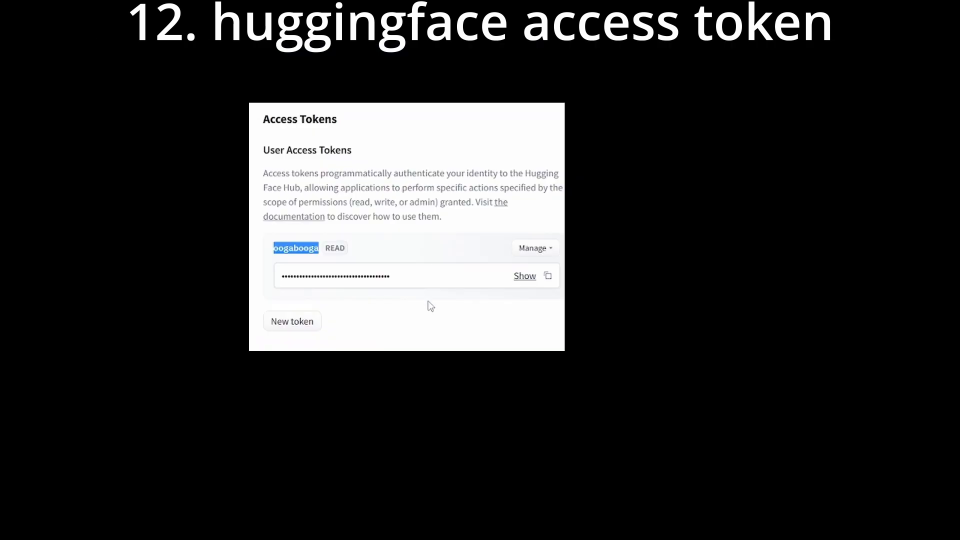
{"action": "left_click", "coordinate": [548, 276]}
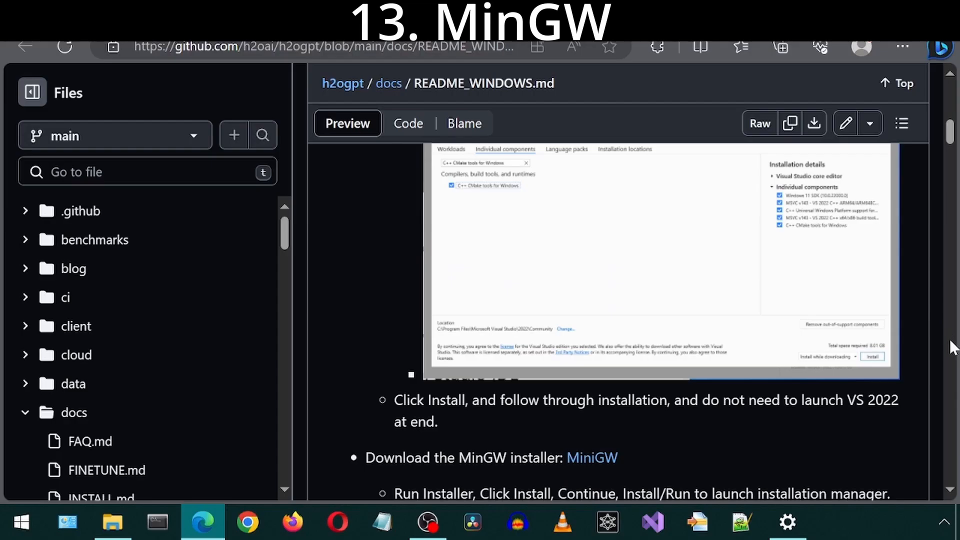
Step: Run mingw-get-setup.exe from Downloads, installing the manager to C:\MinGW with default preferences
{"action": "scroll", "scroll_direction": "down", "scroll_amount": 3}
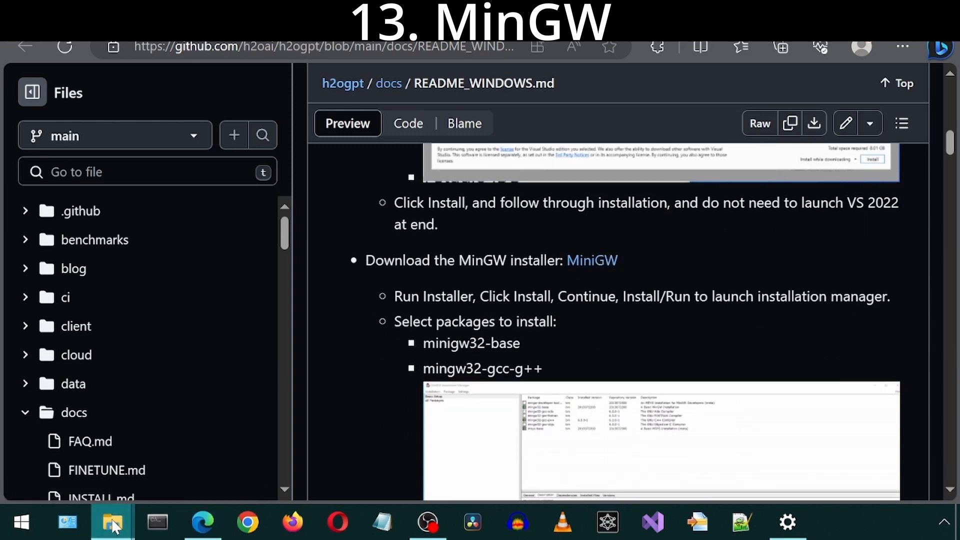
{"action": "left_click", "coordinate": [109, 522]}
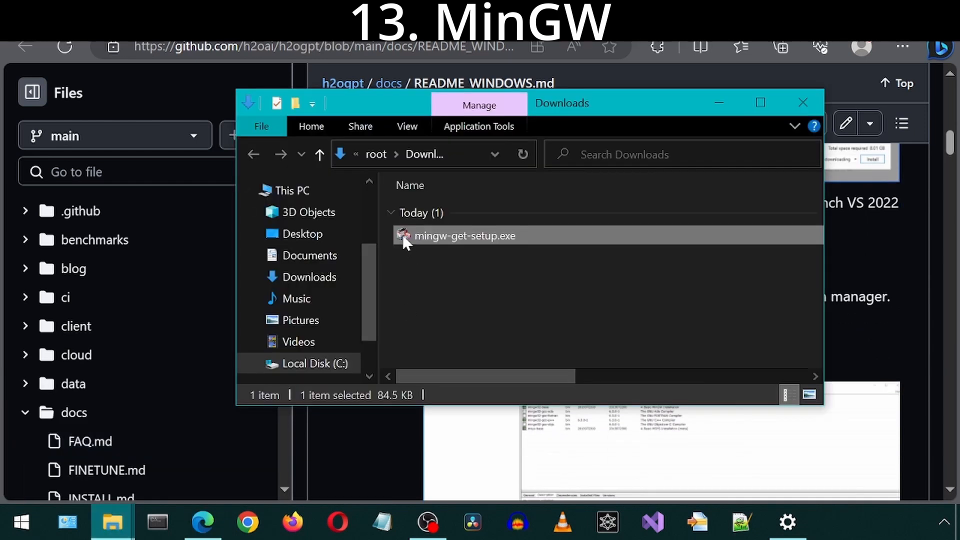
{"action": "double_click", "coordinate": [459, 236]}
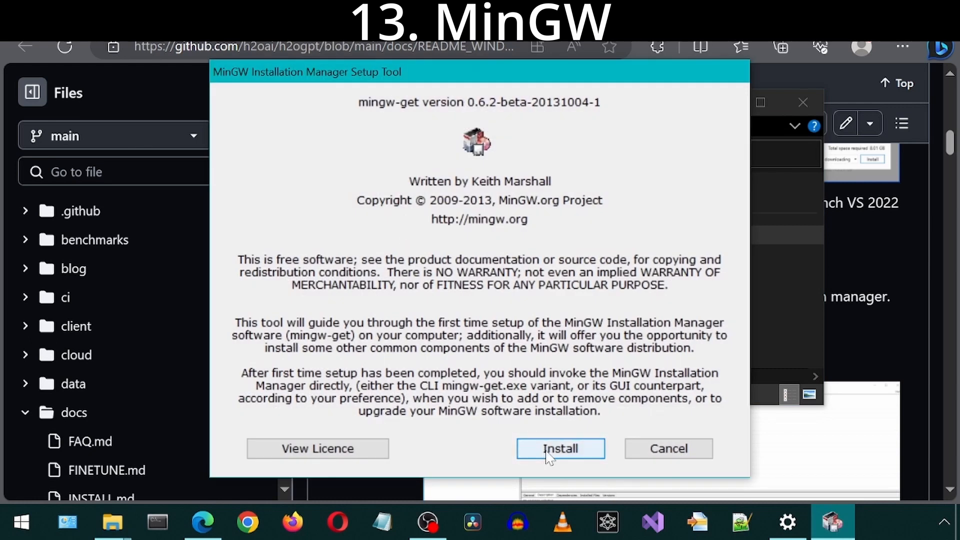
{"action": "left_click", "coordinate": [561, 449]}
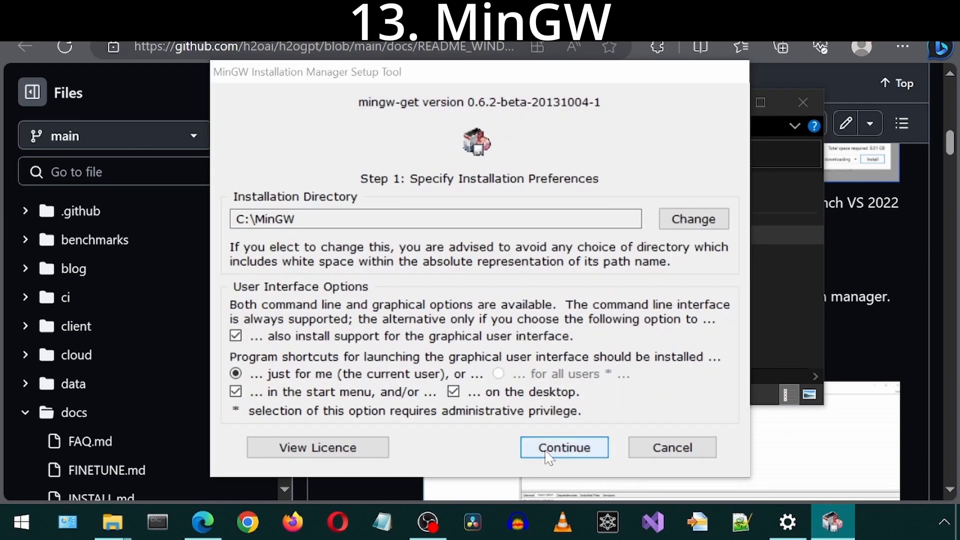
{"action": "left_click", "coordinate": [565, 447]}
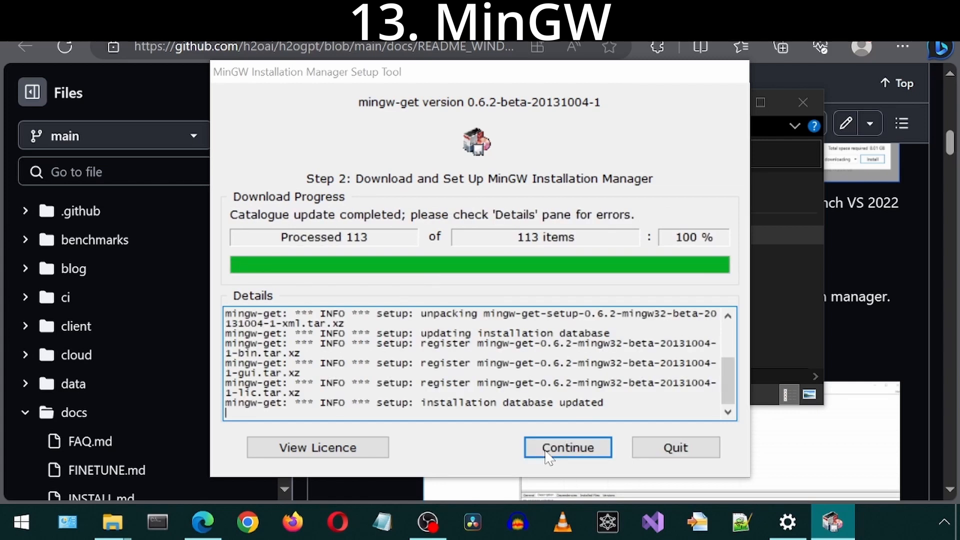
{"action": "left_click", "coordinate": [567, 447]}
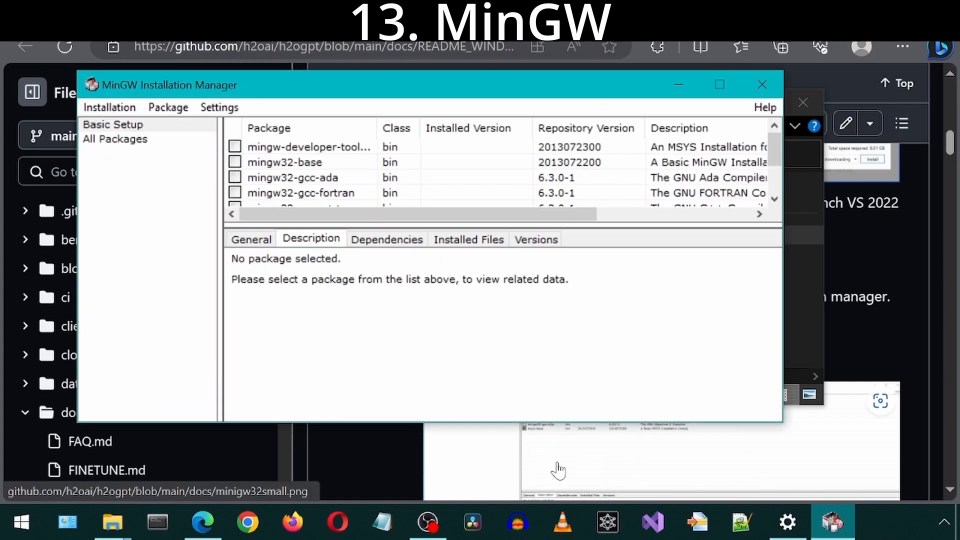
Step: Mark the mingw32-base and mingw32-gcc-g++ packages for installation
{"action": "left_click", "coordinate": [762, 84]}
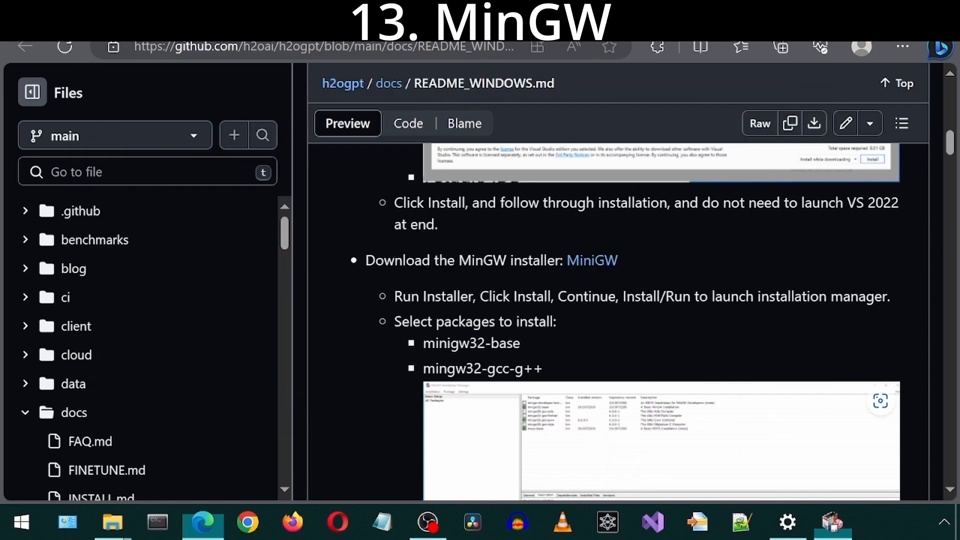
{"action": "double_click", "coordinate": [454, 343]}
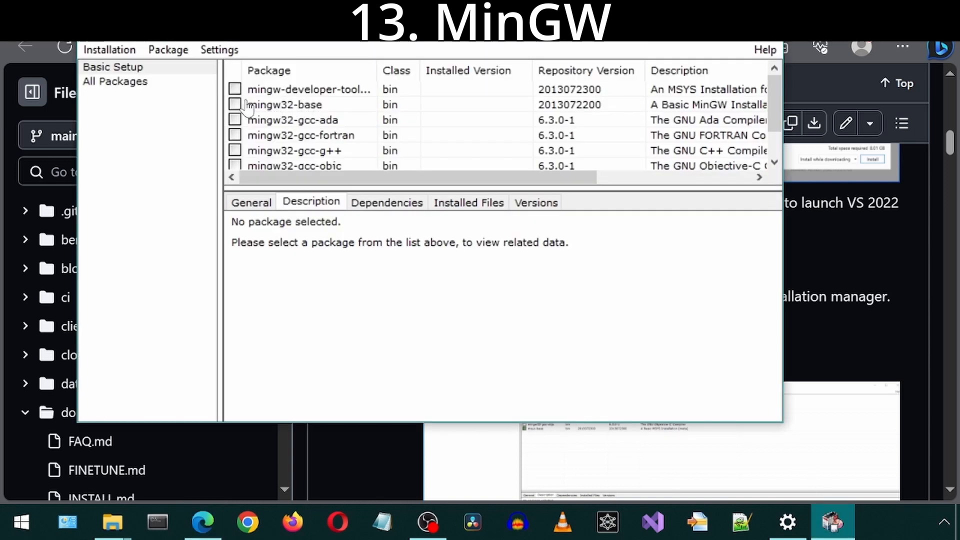
{"action": "left_click", "coordinate": [285, 104]}
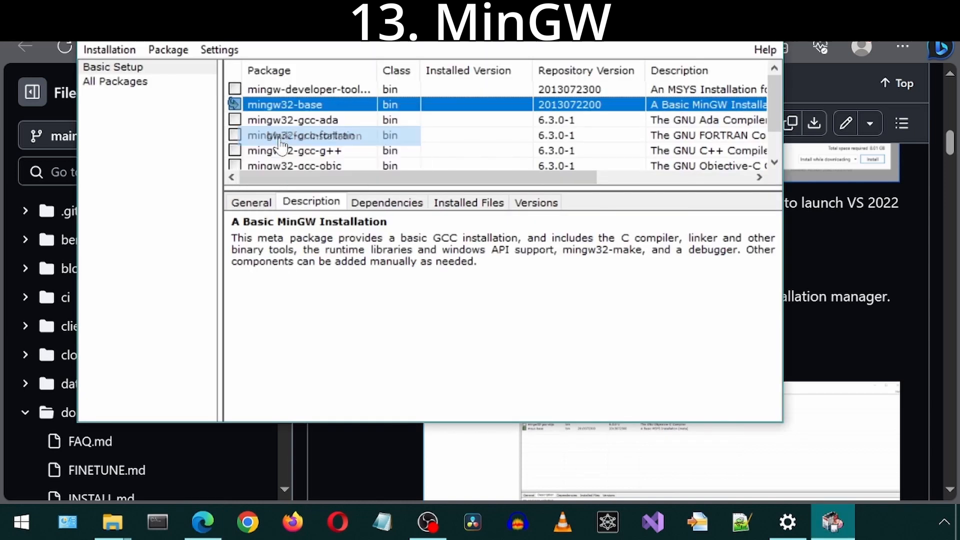
{"action": "mouse_move", "coordinate": [827, 180]}
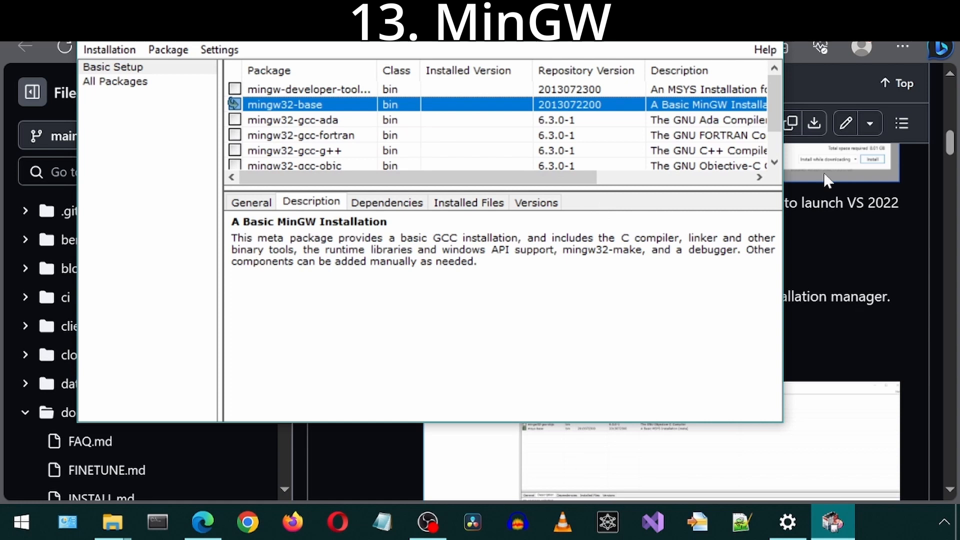
{"action": "left_click", "coordinate": [202, 522]}
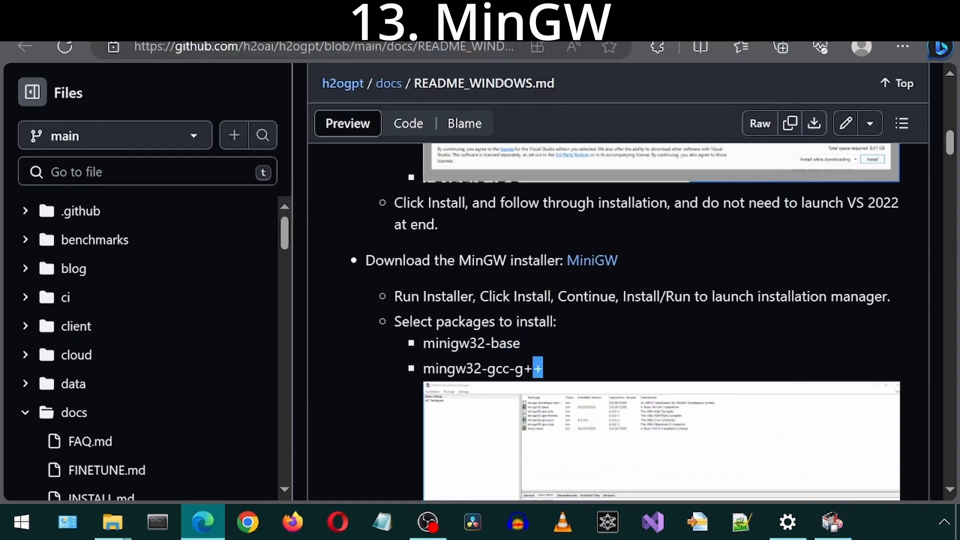
{"action": "double_click", "coordinate": [478, 368]}
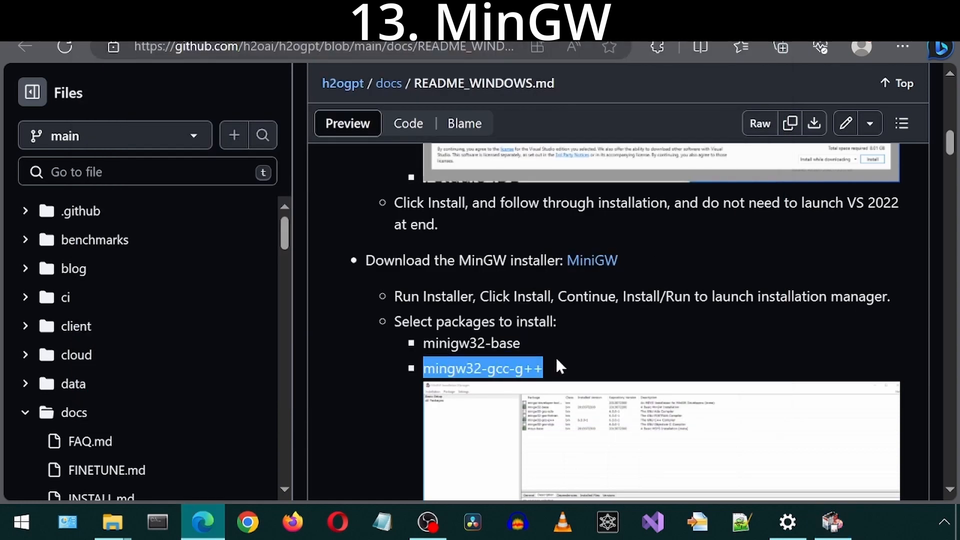
{"action": "left_click", "coordinate": [832, 524]}
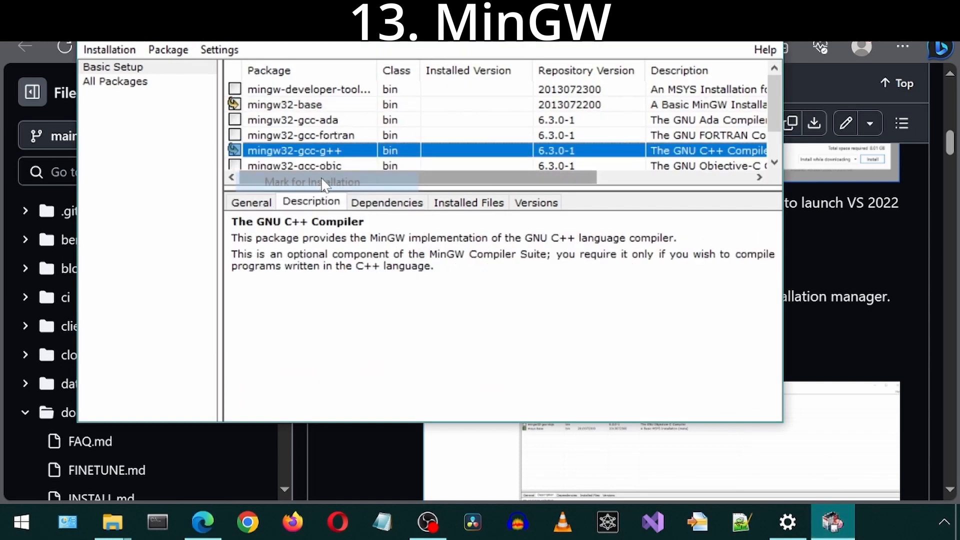
Step: Apply the scheduled changes to install the 29 packages and close the report
{"action": "left_click", "coordinate": [203, 522]}
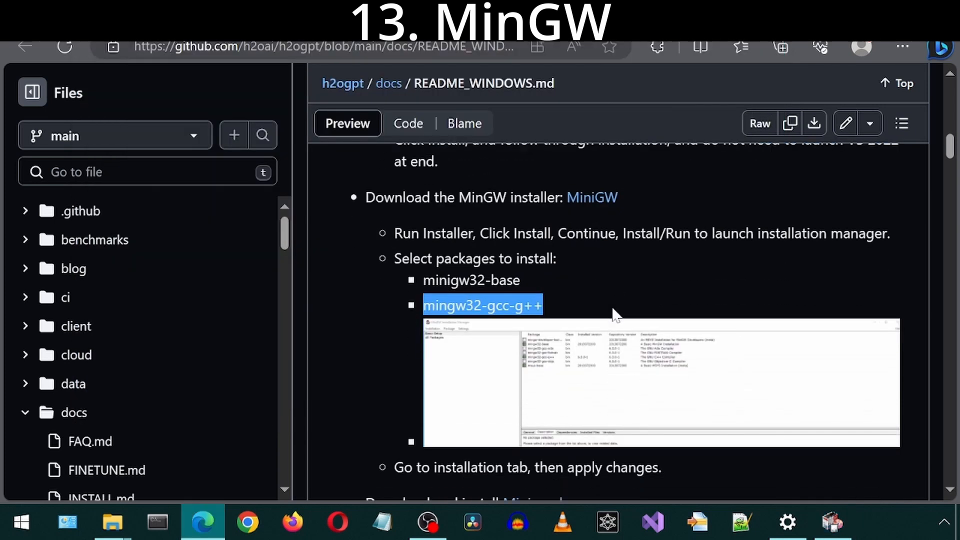
{"action": "scroll", "scroll_direction": "down", "scroll_amount": 3}
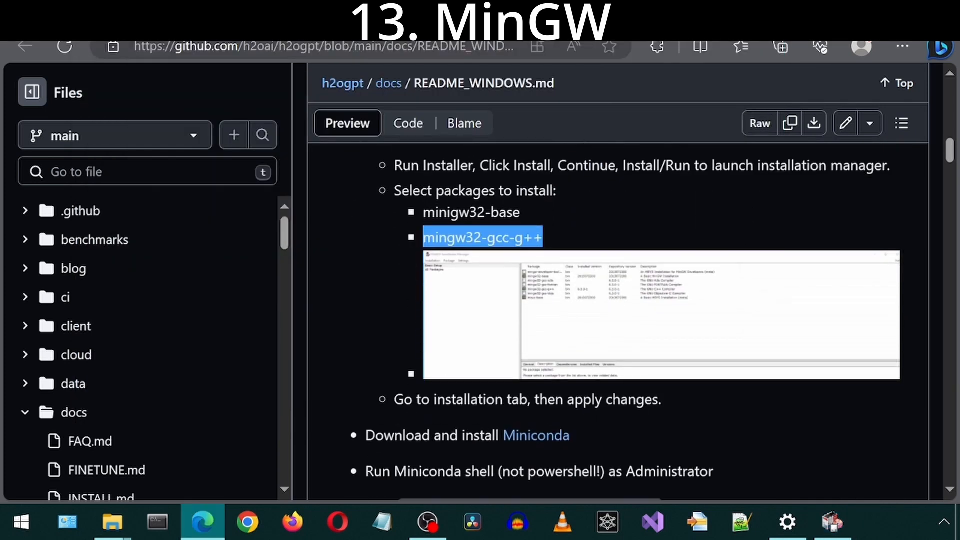
{"action": "left_click", "coordinate": [835, 521]}
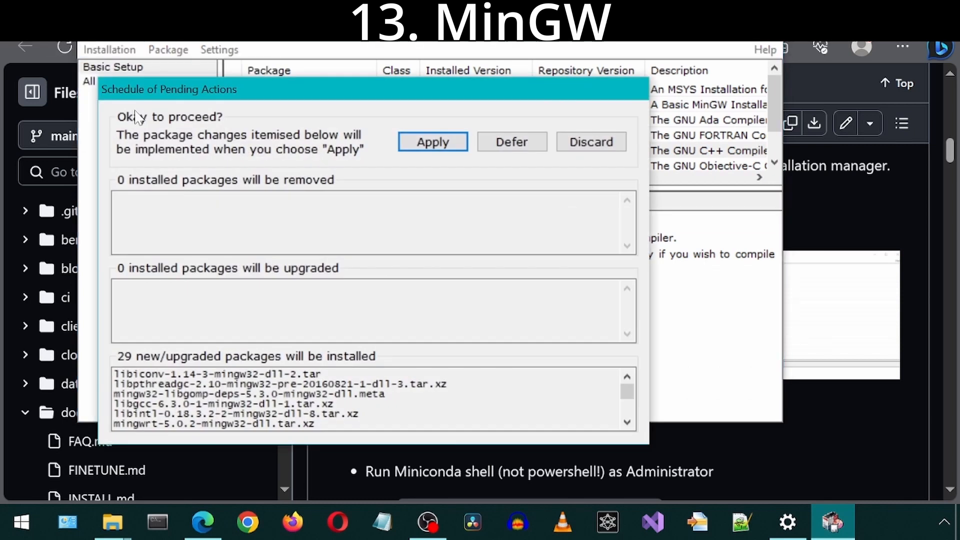
{"action": "left_click", "coordinate": [433, 142]}
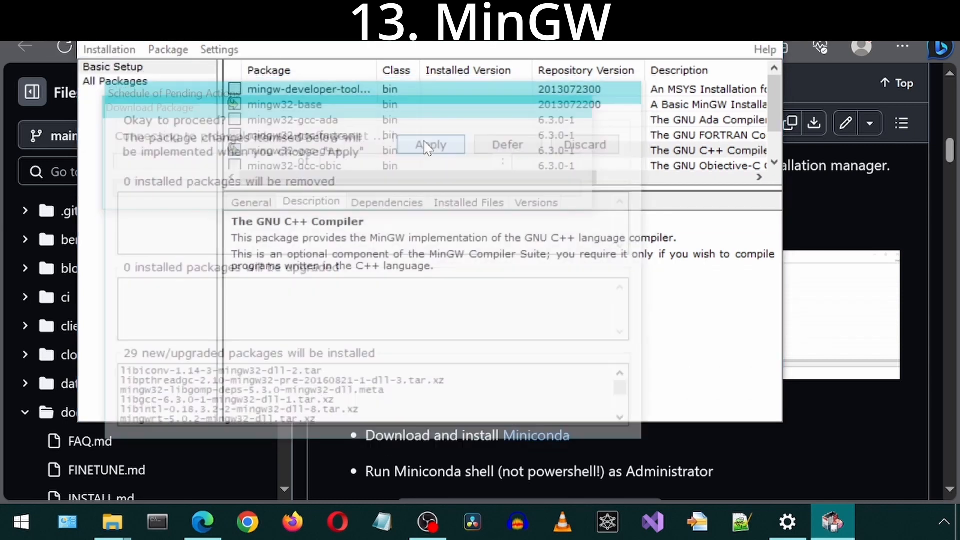
{"action": "left_click", "coordinate": [430, 145]}
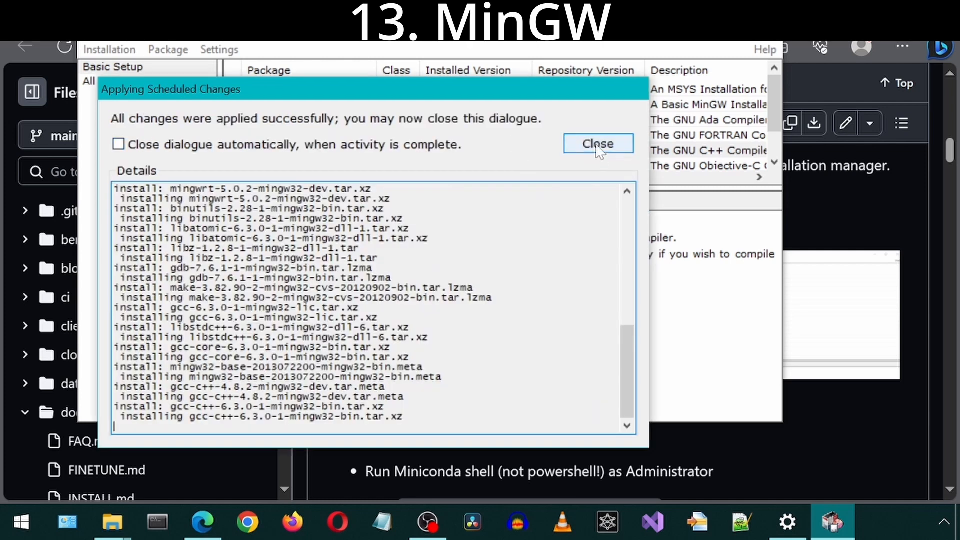
{"action": "left_click", "coordinate": [598, 144]}
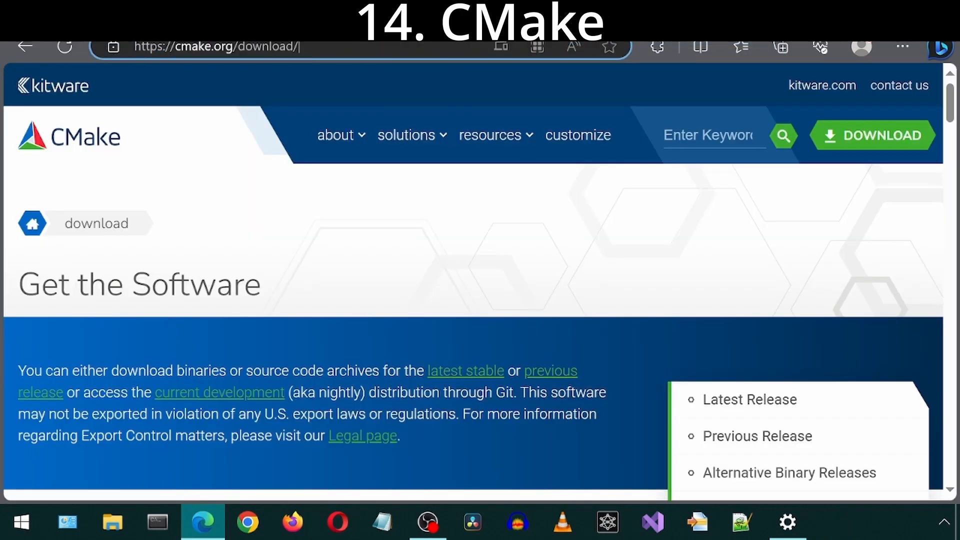
{"action": "mouse_move", "coordinate": [399, 272]}
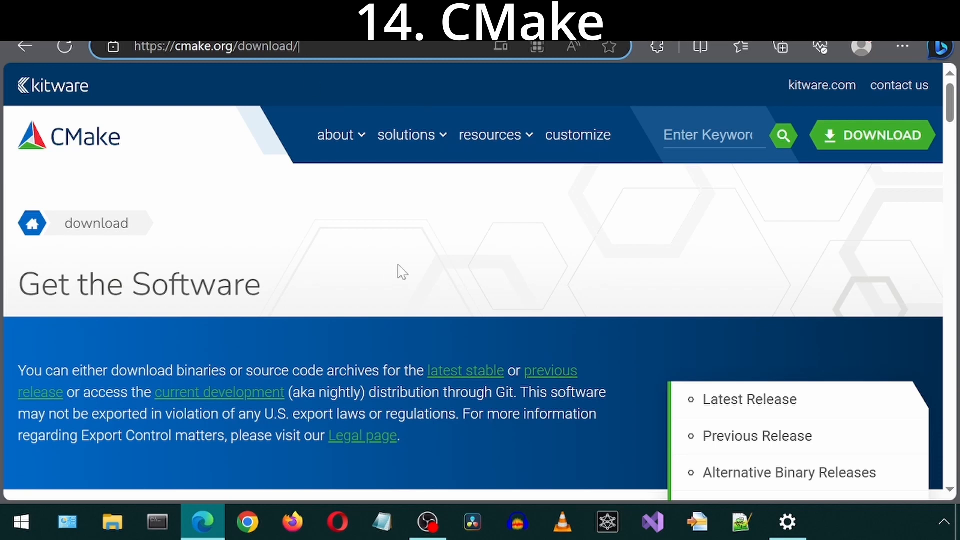
Step: Scroll down to the cmake-3.27.6-windows-x86_64.msi link under Binary distributions
{"action": "scroll", "scroll_direction": "down", "scroll_amount": 3}
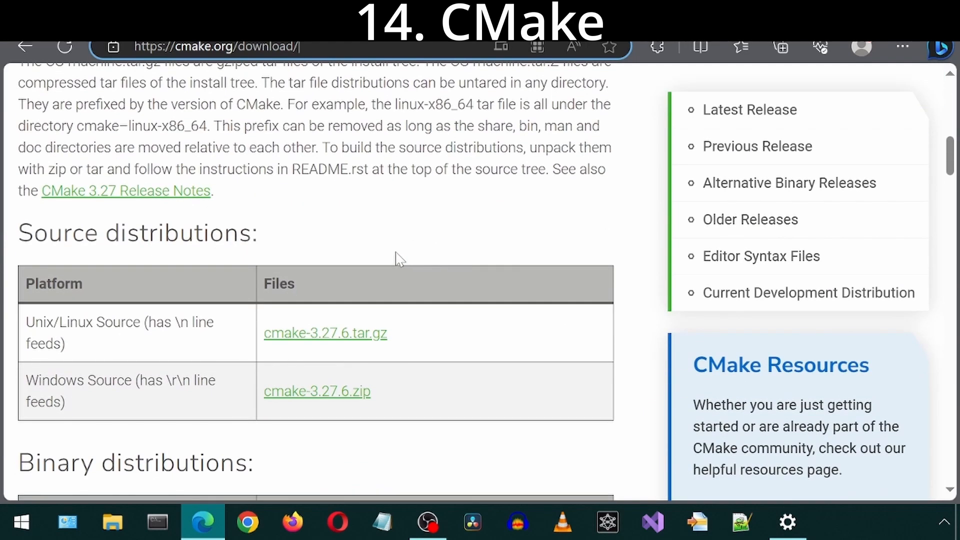
{"action": "scroll", "scroll_direction": "down", "scroll_amount": 3}
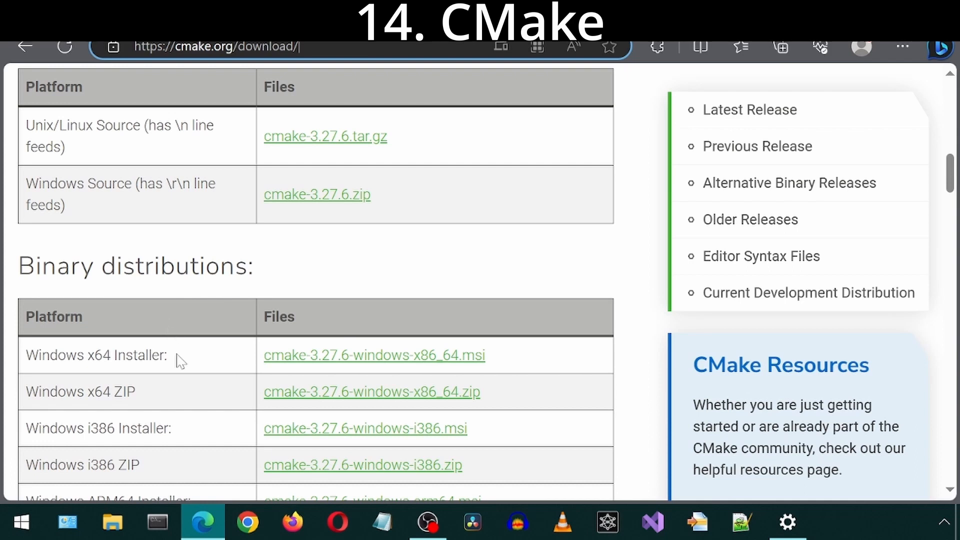
{"action": "mouse_move", "coordinate": [339, 365]}
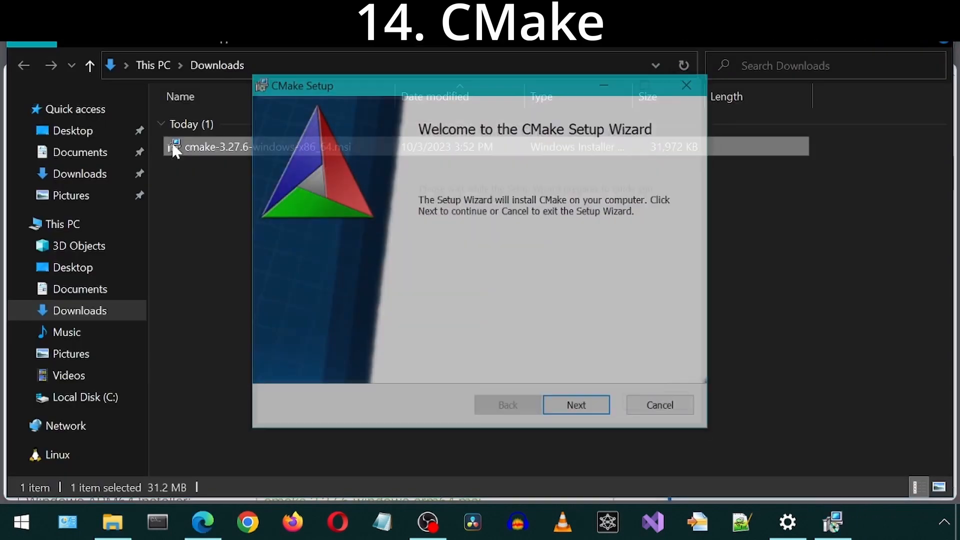
Step: Accept the CMake licence, add CMake to PATH for all users, keep C:\Program Files\CMake
{"action": "left_click", "coordinate": [576, 405]}
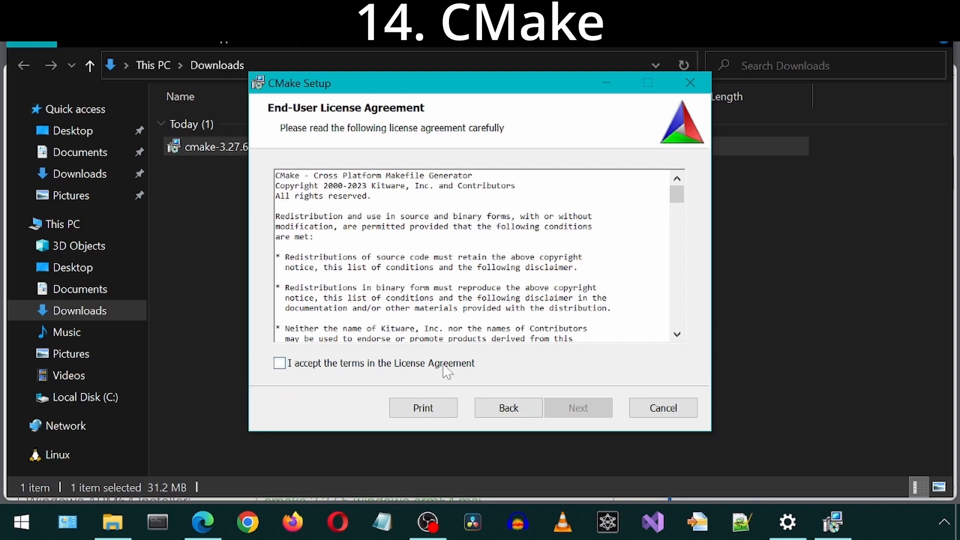
{"action": "left_click", "coordinate": [279, 363]}
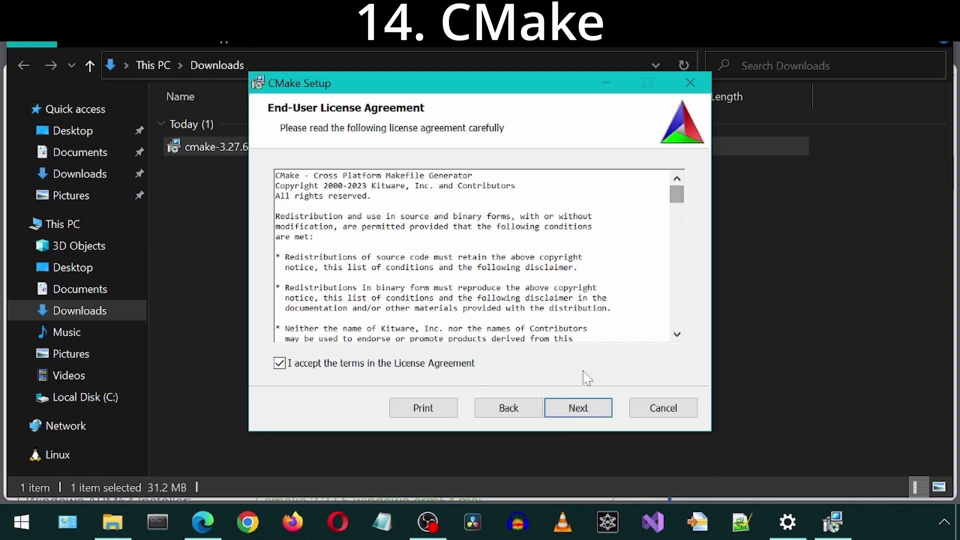
{"action": "left_click", "coordinate": [578, 407]}
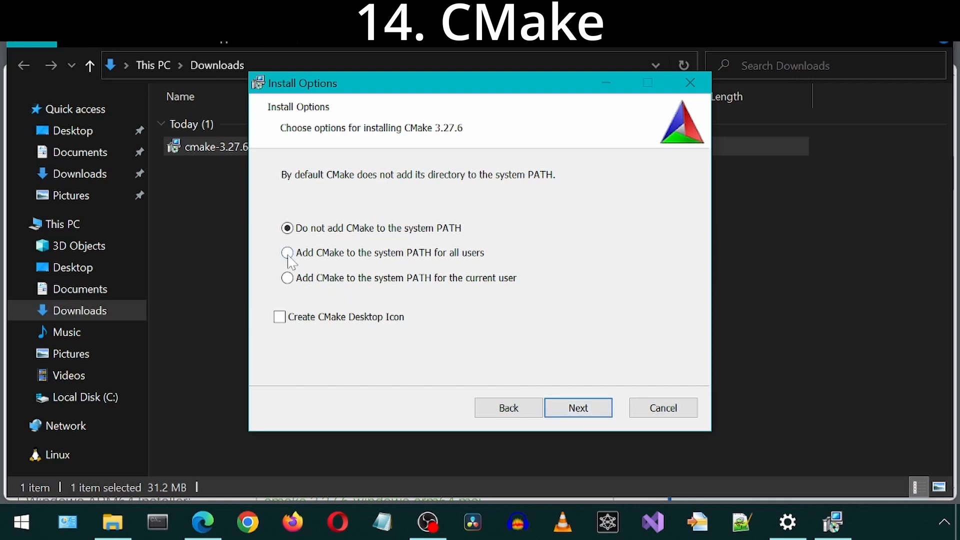
{"action": "left_click", "coordinate": [287, 253]}
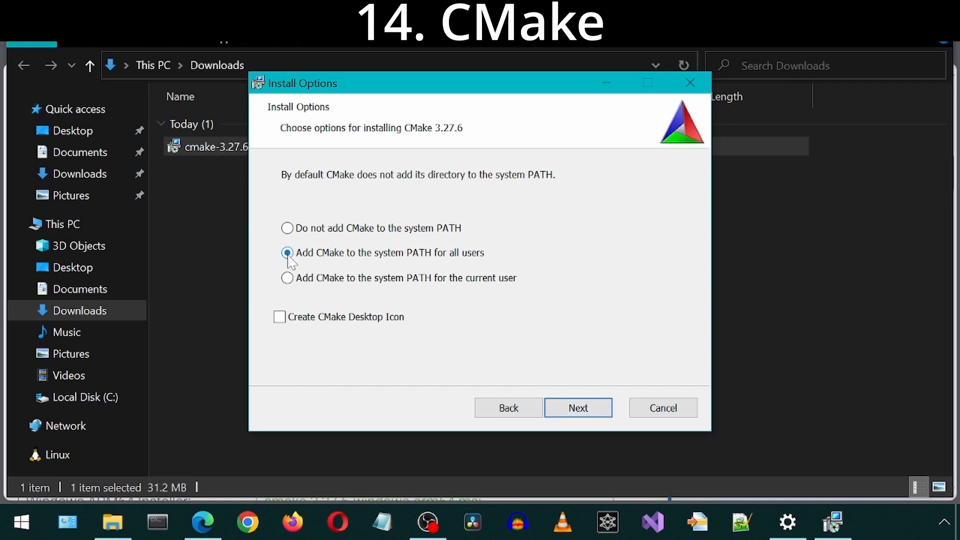
{"action": "left_click", "coordinate": [578, 408]}
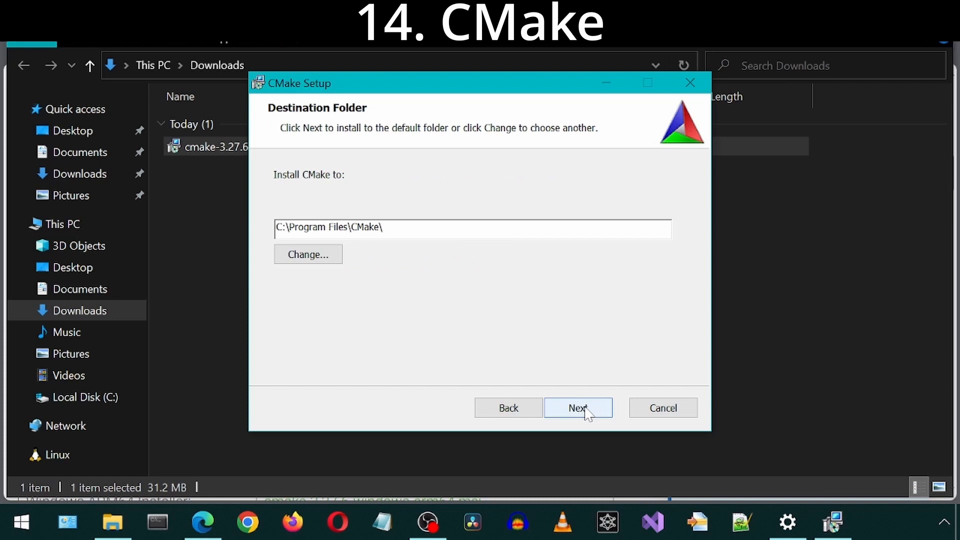
{"action": "left_click", "coordinate": [578, 409]}
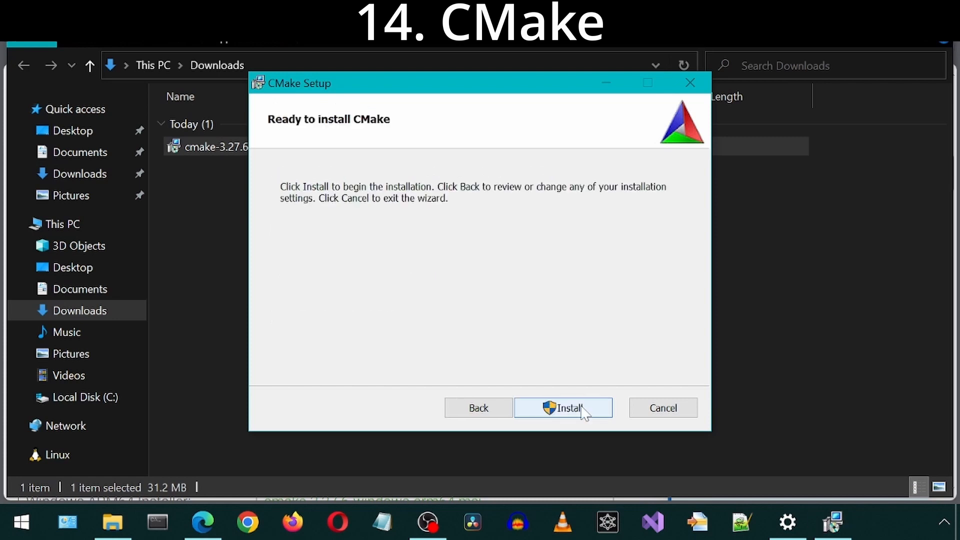